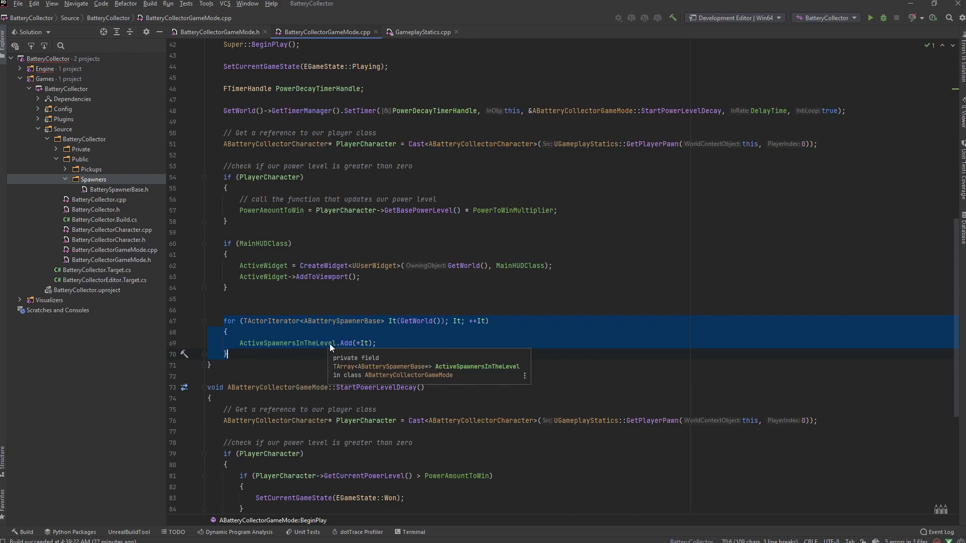
pyautogui.moveTo(281, 343)
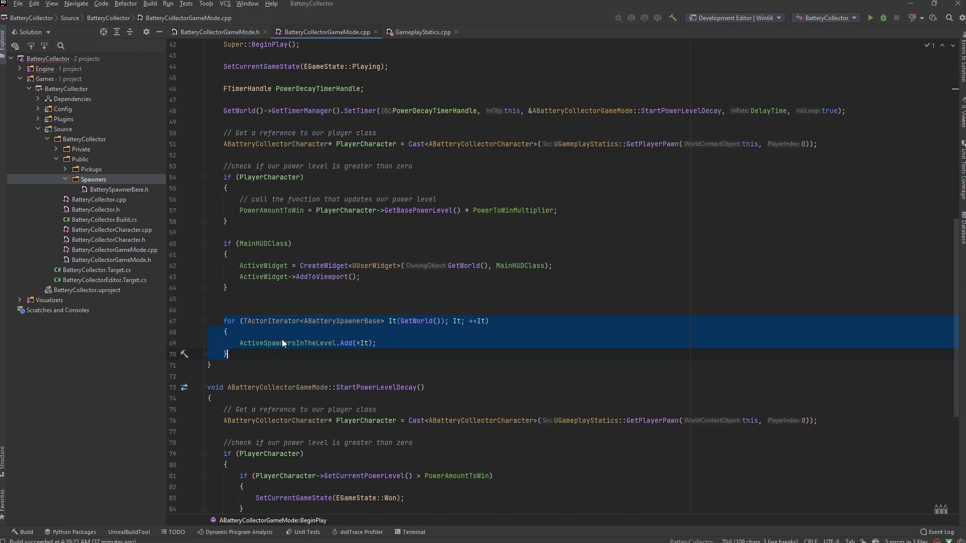
pyautogui.moveTo(351, 324)
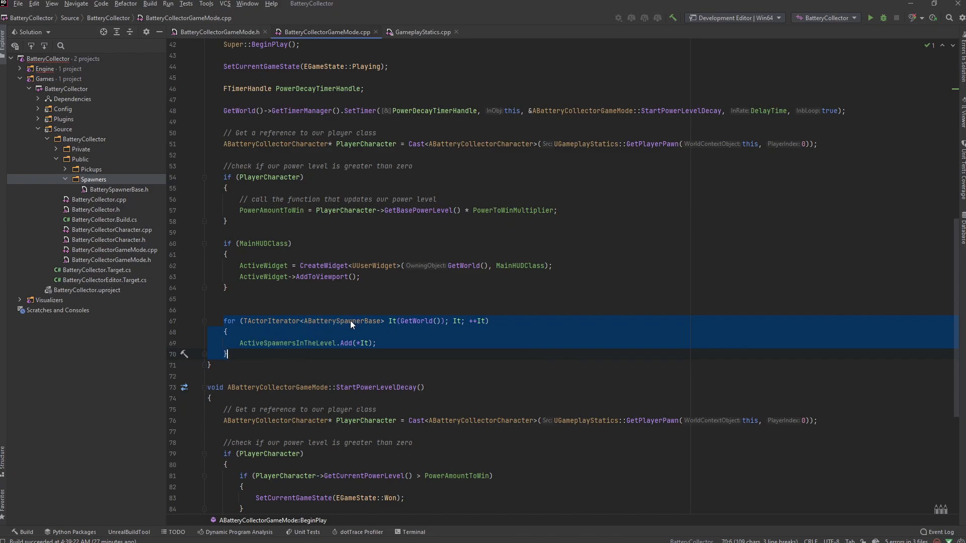
pyautogui.moveTo(258, 337)
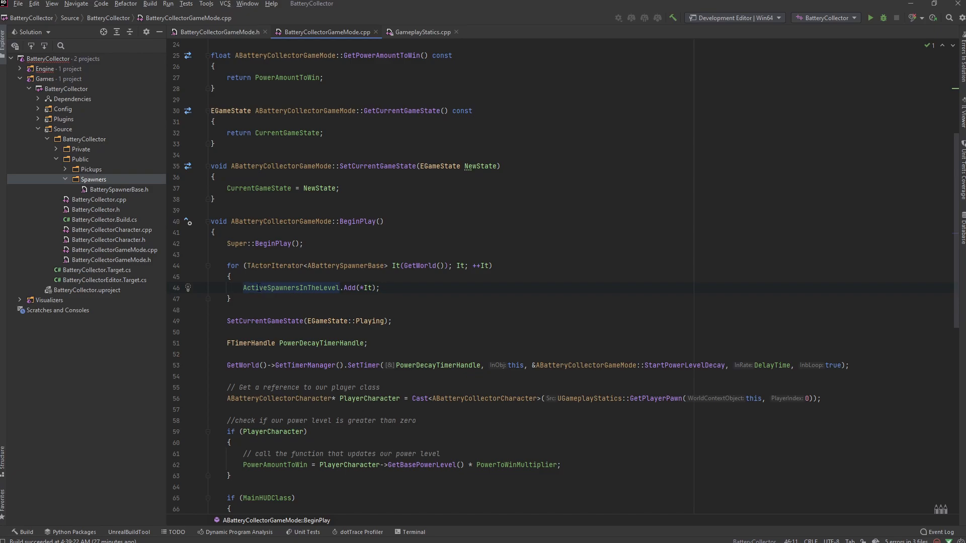
# Step: Place the TActorIterator spawner loop directly after Super::BeginPlay() in BatteryCollectorGameMode.cpp
pyautogui.scroll(-3)
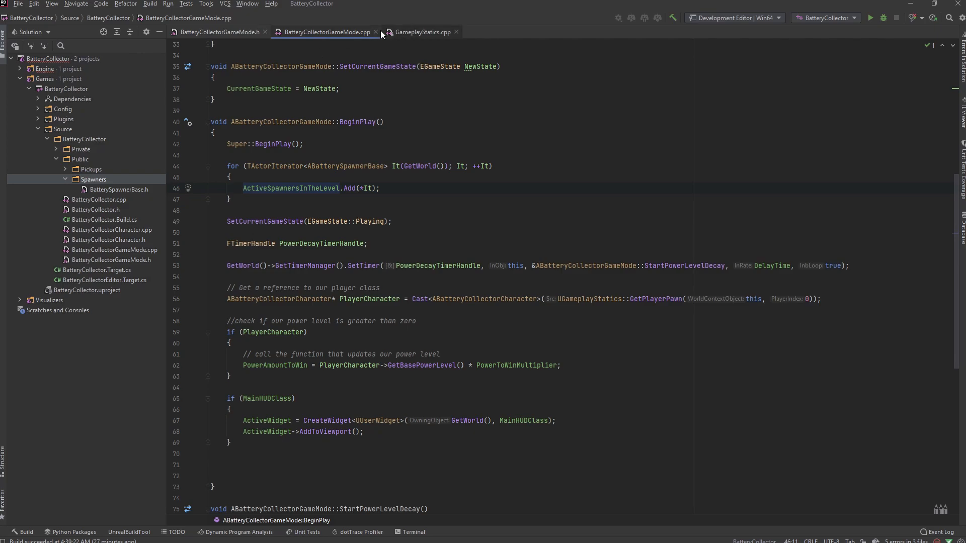
# Step: Add 'void HandleNewState(EGameState NewState);' under private: in BatteryCollectorGameMode.h
pyautogui.click(219, 33)
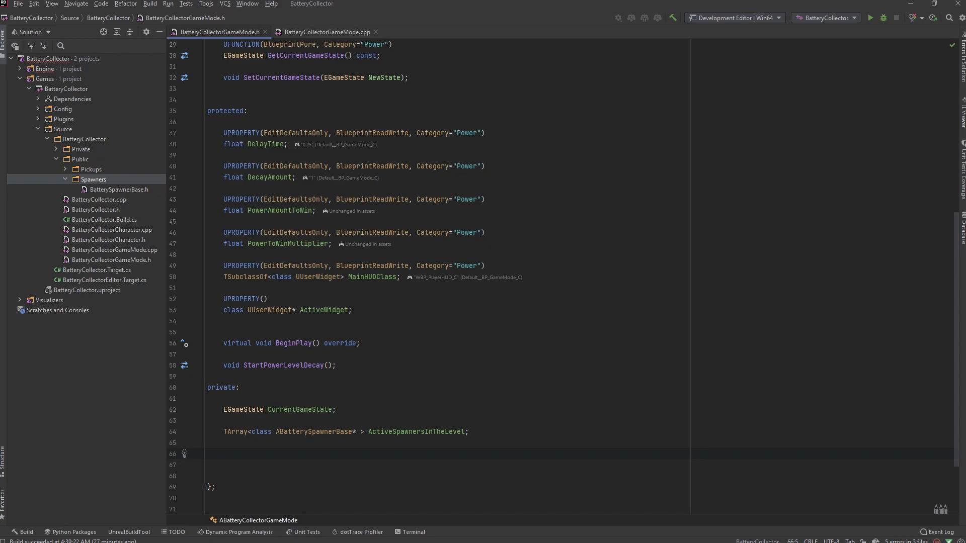
pyautogui.click(224, 454)
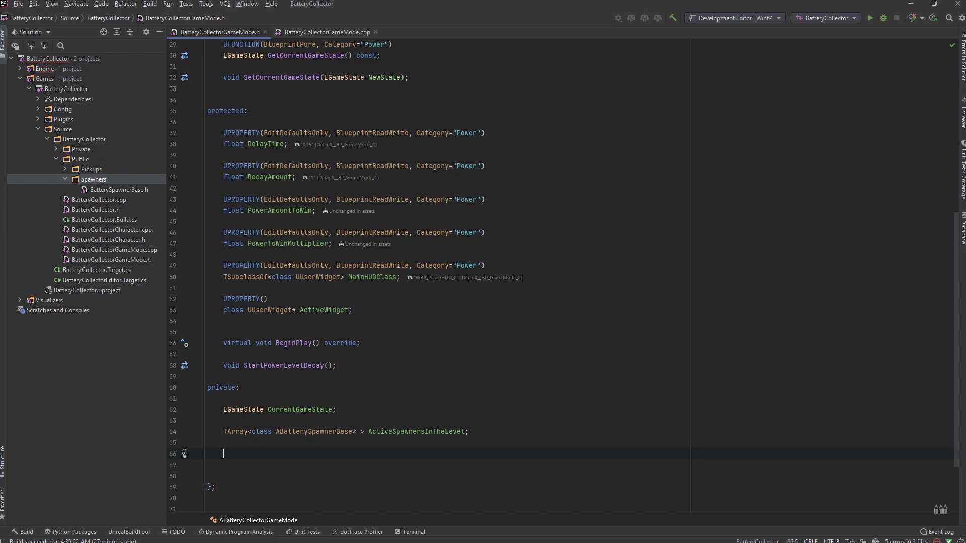
pyautogui.write('void Handle')
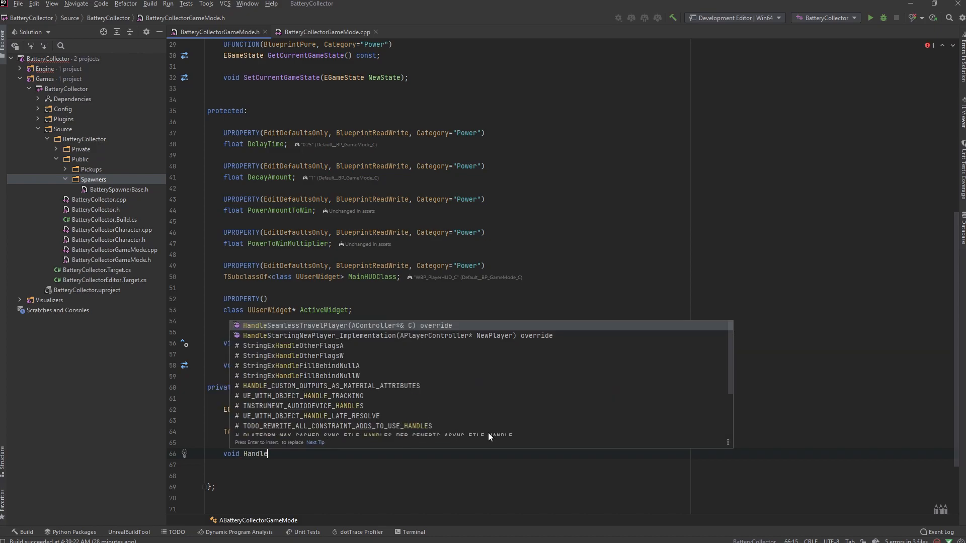
pyautogui.write('NewState(')
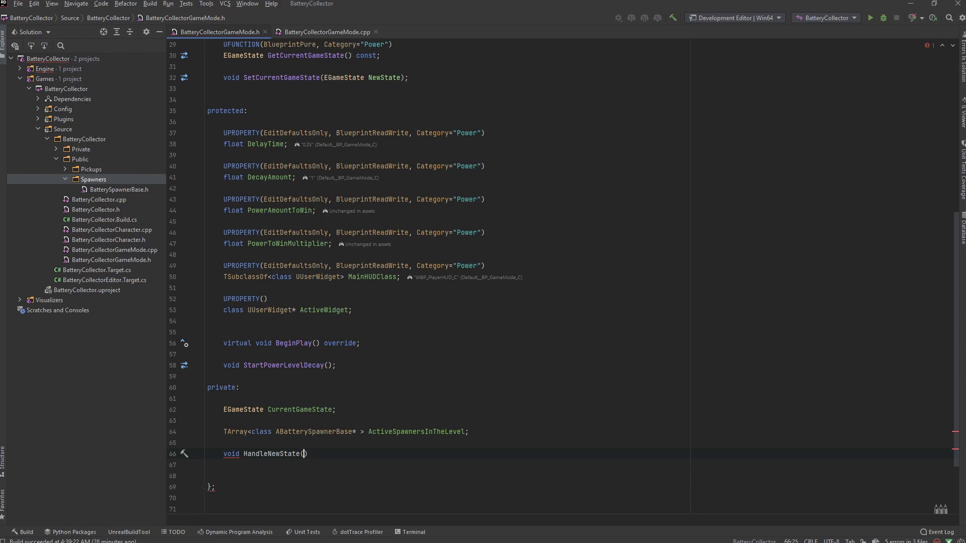
pyautogui.write('E')
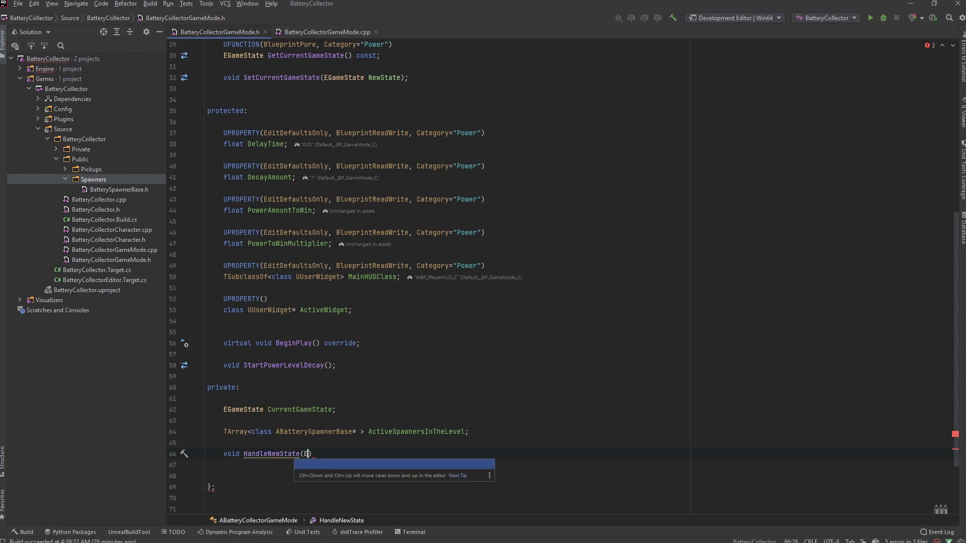
pyautogui.write('GameState')
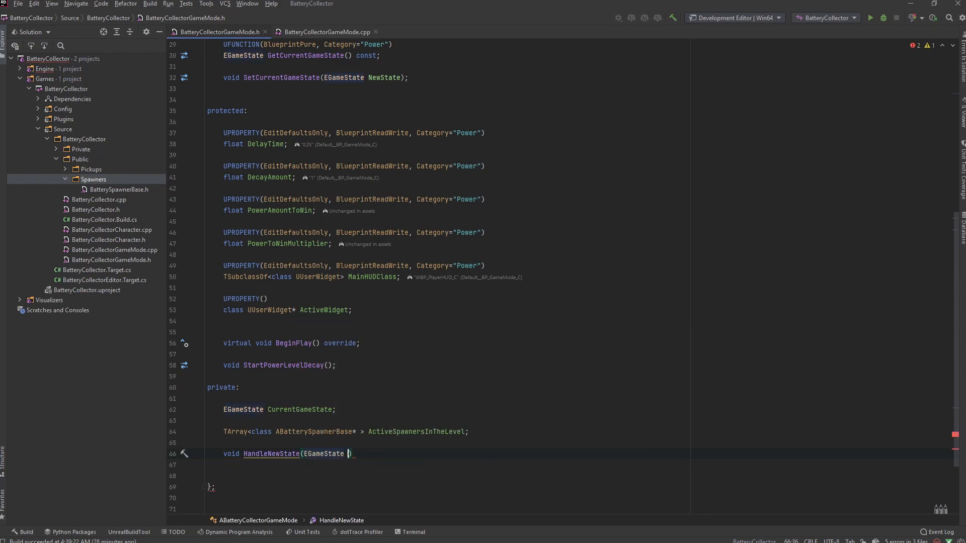
pyautogui.write('NewState;')
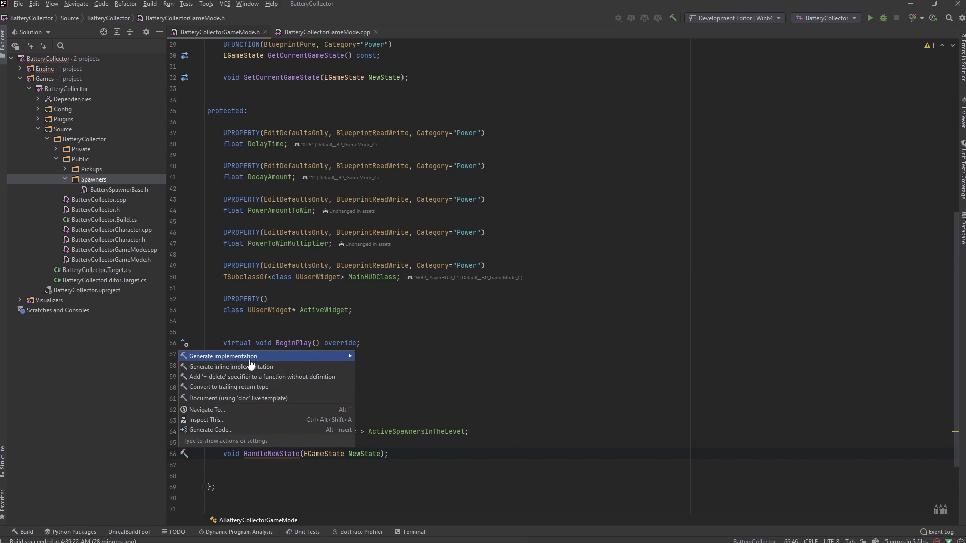
# Step: Generate the HandleNewState definition and start a switch (NewState) inside it
pyautogui.click(222, 357)
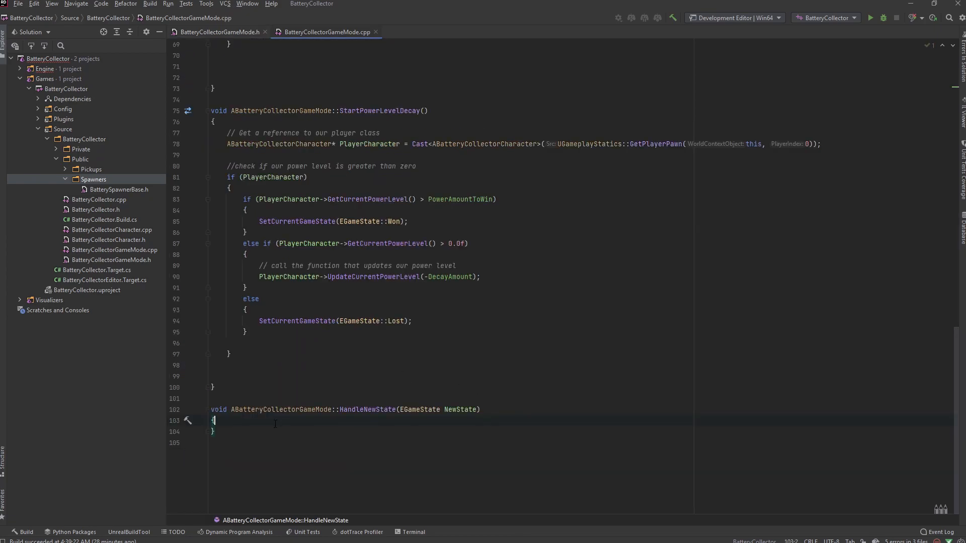
pyautogui.press('enter')
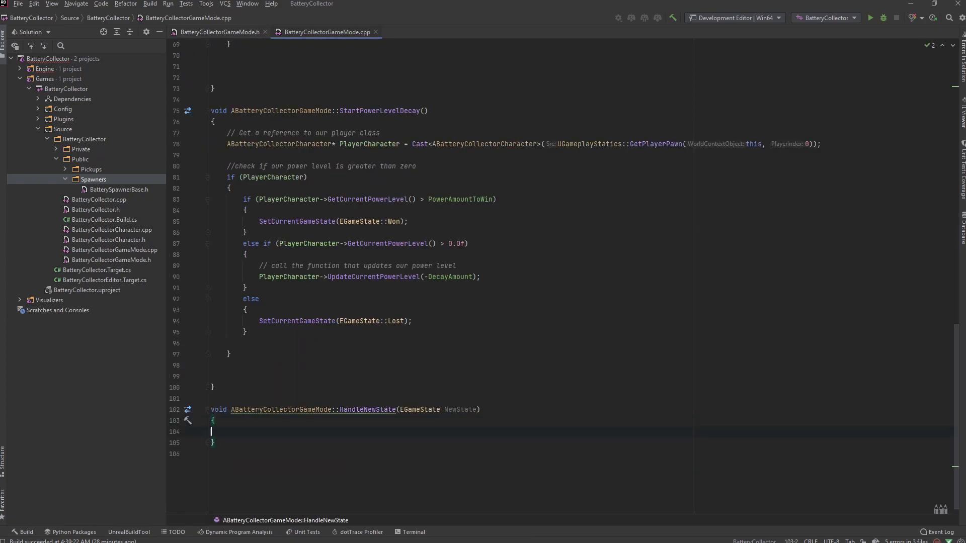
pyautogui.write('Swi')
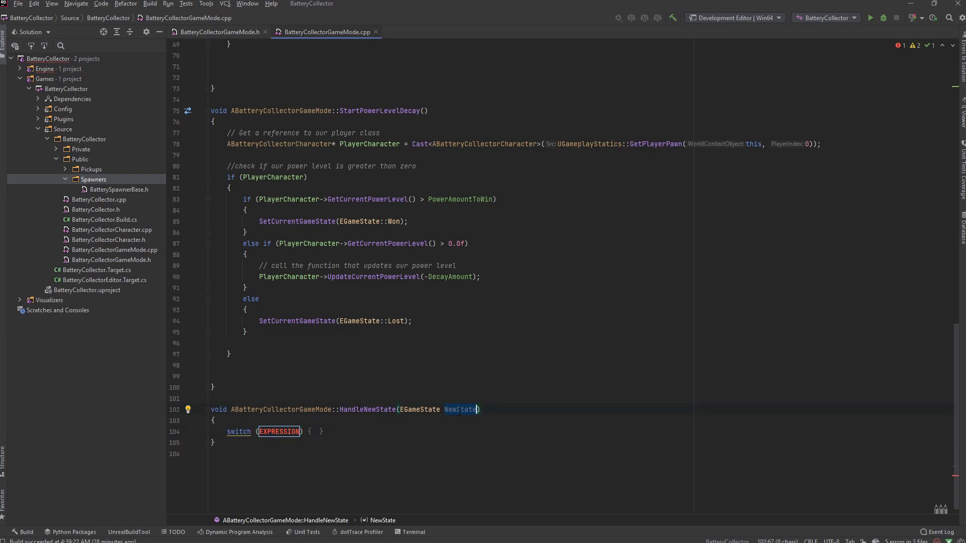
pyautogui.write('NewState')
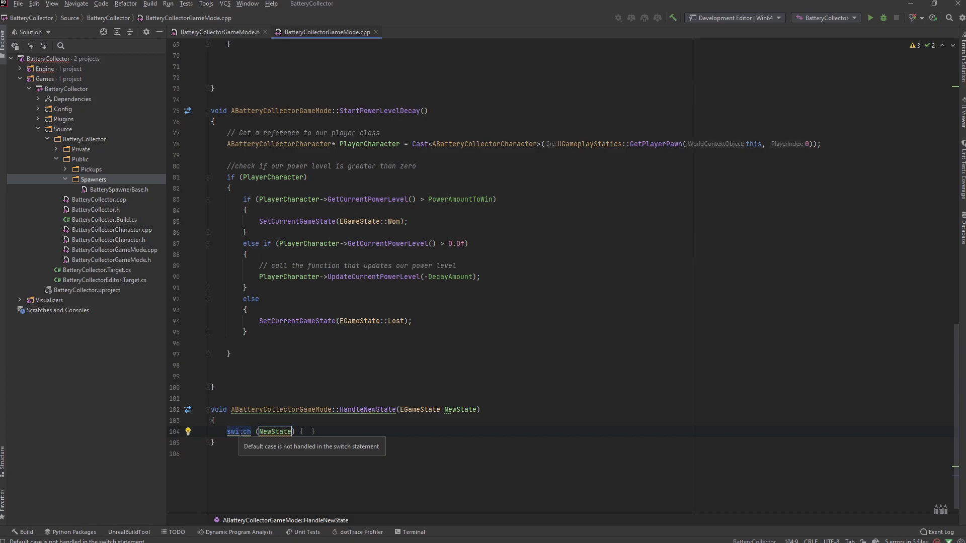
# Step: Generate case branches for Playing, Won, Lost, None and default, each break on its own line
pyautogui.rightClick(239, 432)
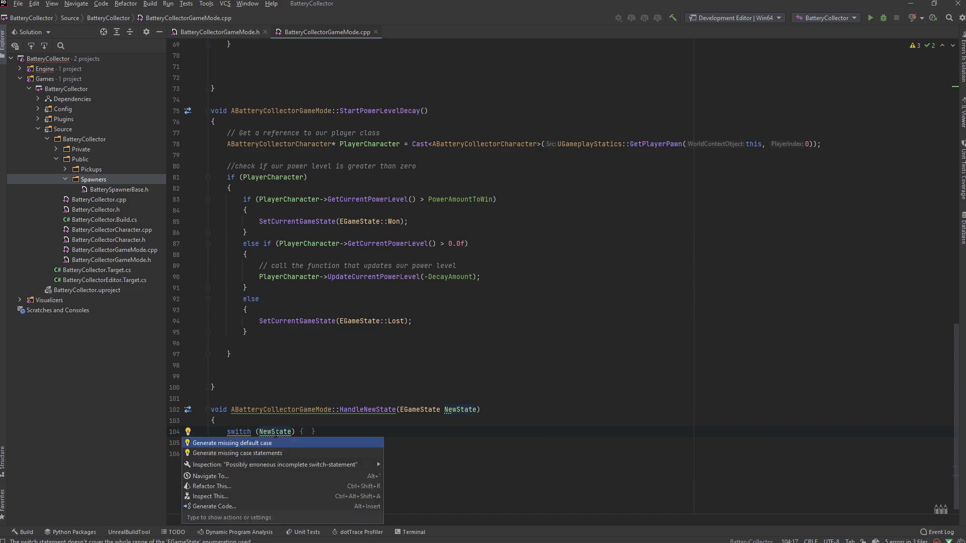
pyautogui.moveTo(237, 453)
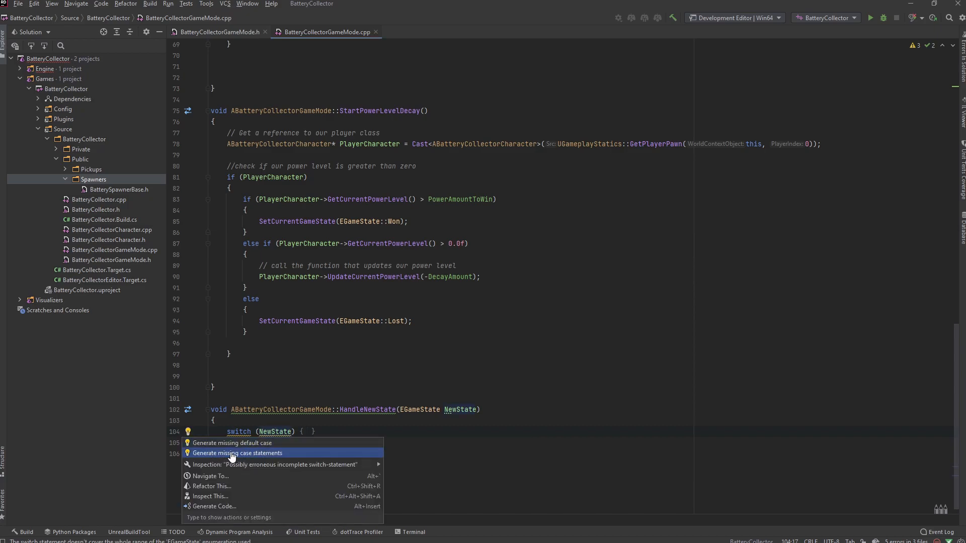
pyautogui.click(238, 453)
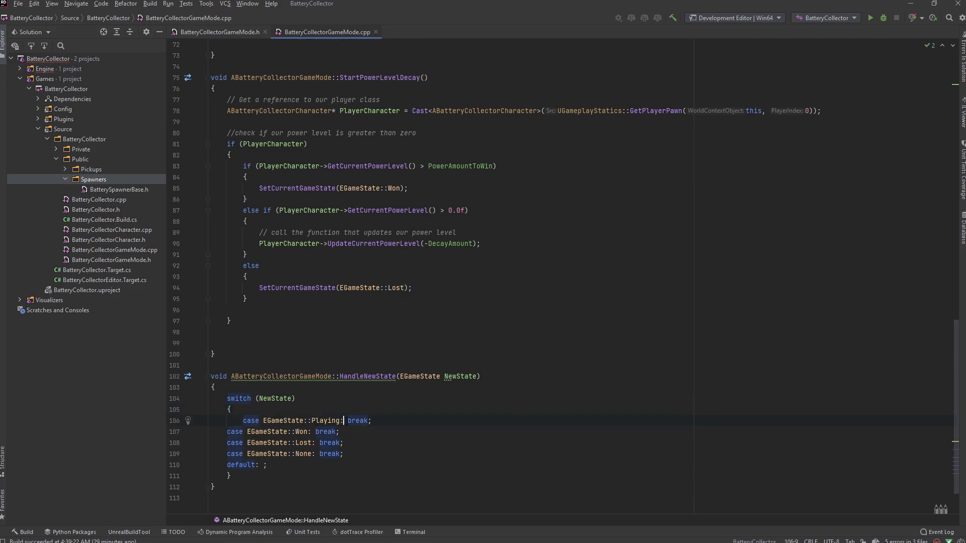
pyautogui.press('Enter')
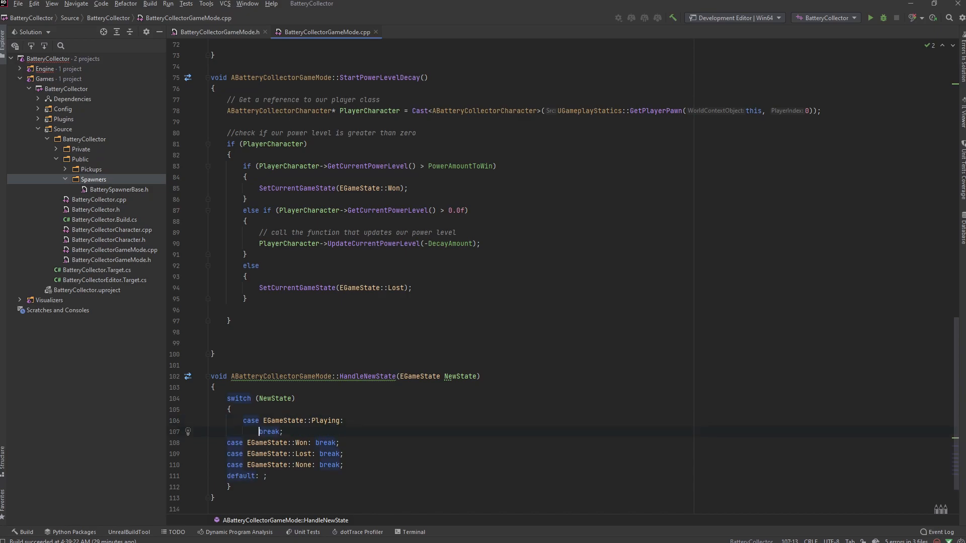
pyautogui.press('enter')
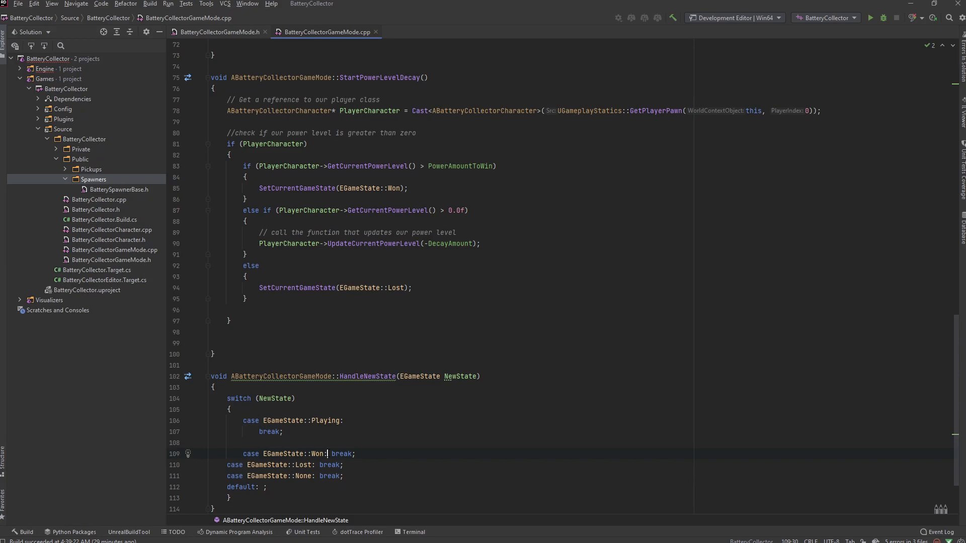
pyautogui.press('Enter')
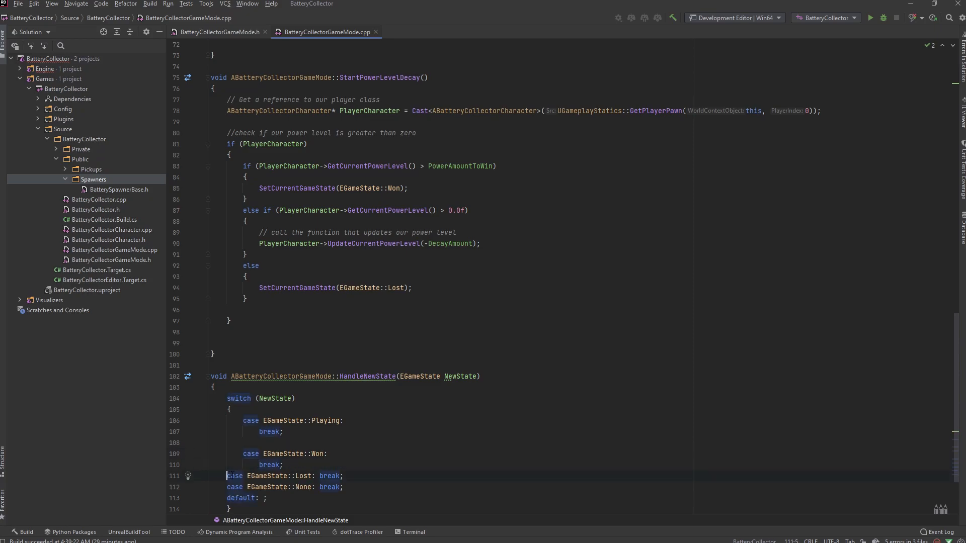
pyautogui.scroll(-3)
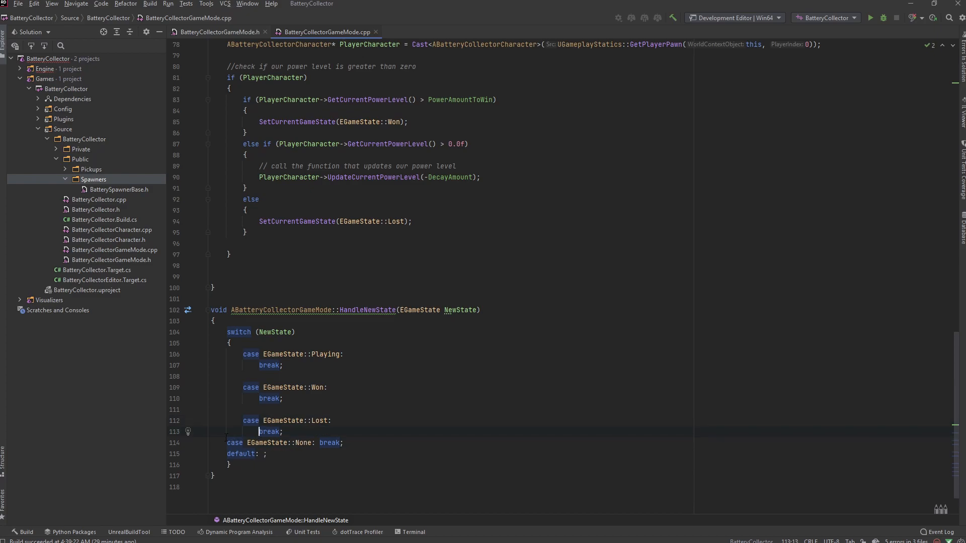
# Step: In the Playing case, loop over ActiveSpawnersInTheLevel calling Spawner->SetSpawnerActive(true)
pyautogui.press('enter')
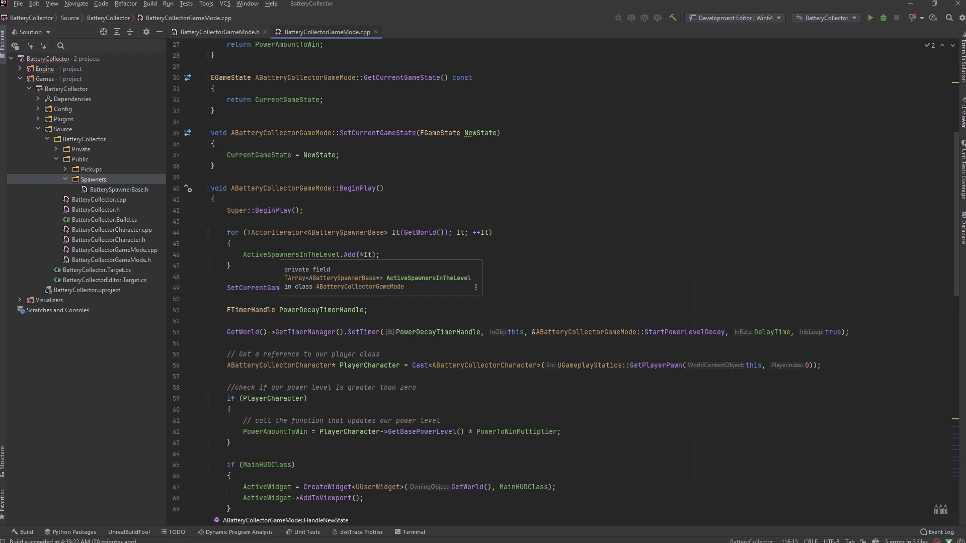
pyautogui.scroll(-3)
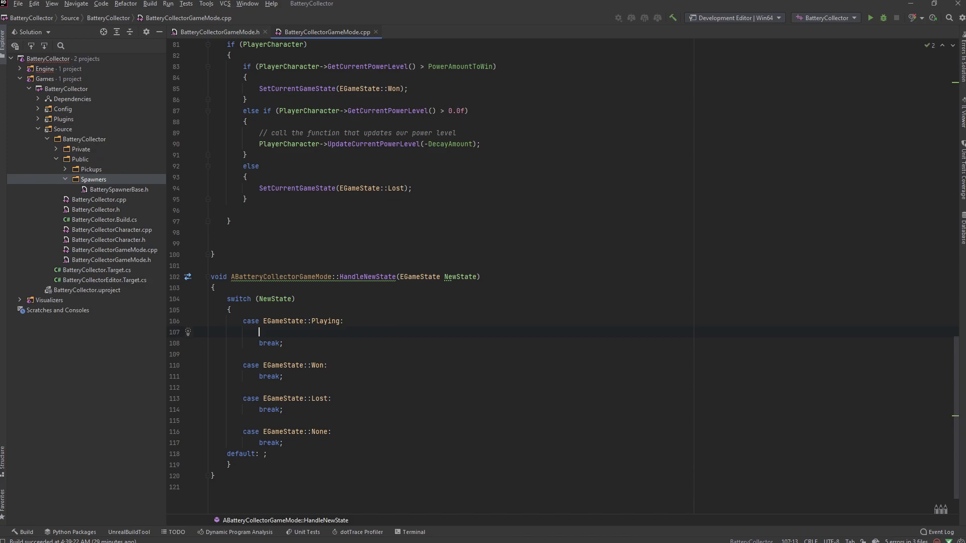
pyautogui.write('for (auto ErrorHist : GErrorHist')
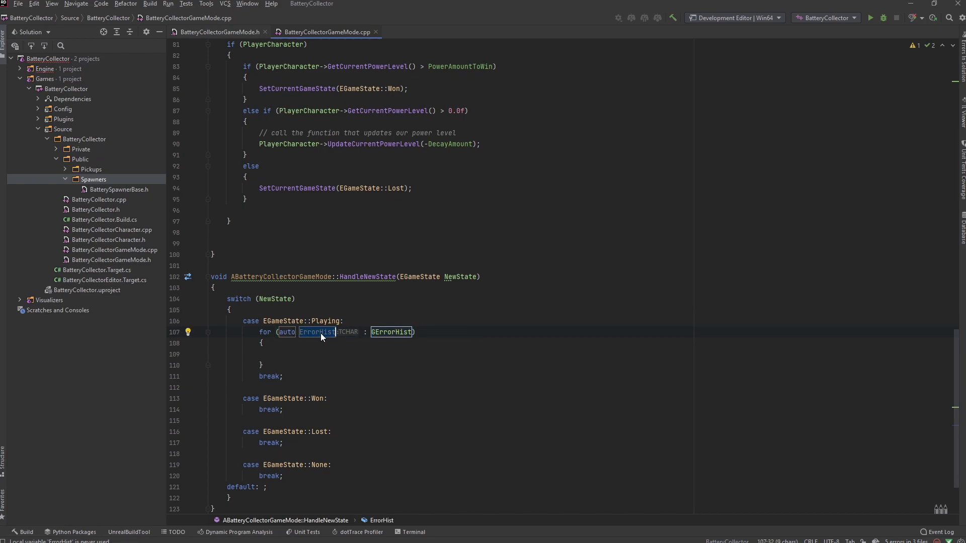
pyautogui.write('Spawne')
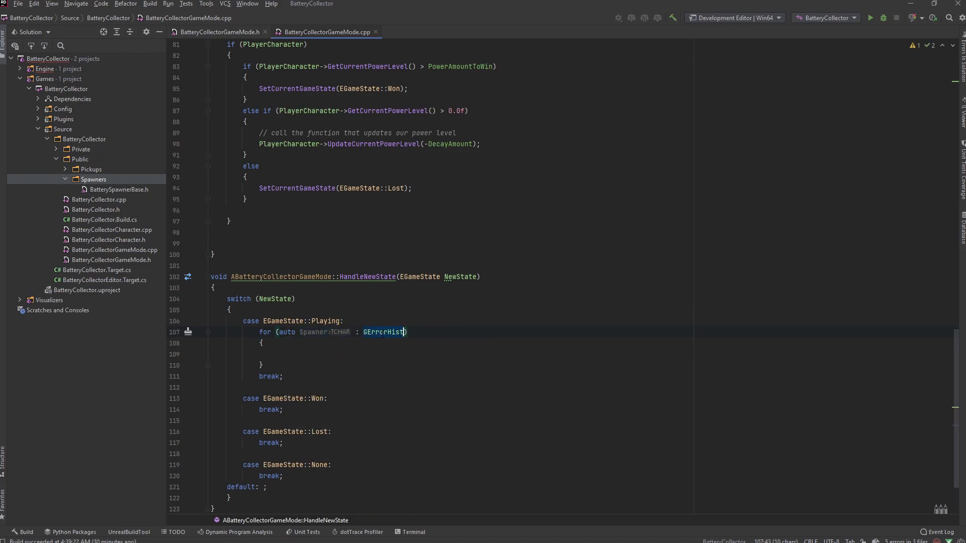
pyautogui.write('A')
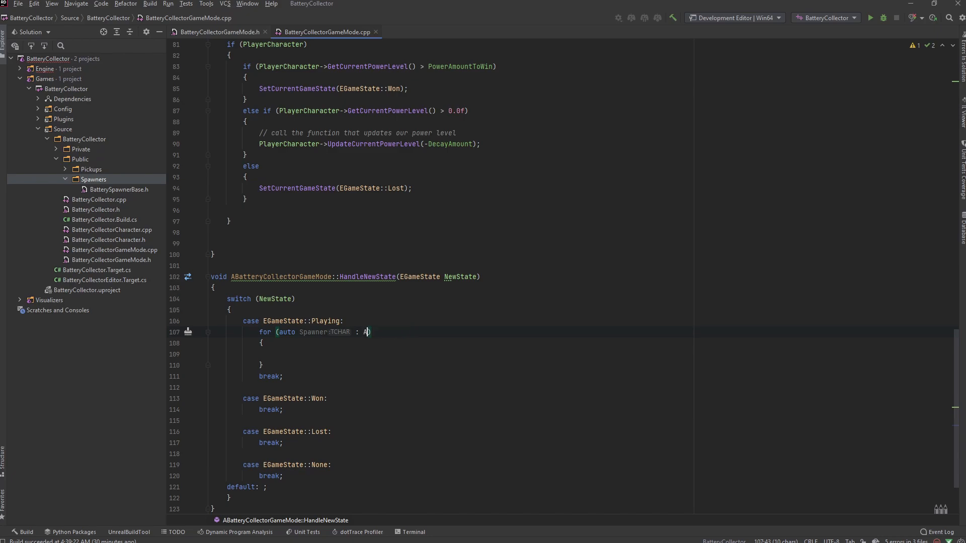
pyautogui.write('ctiveSpawnersInTheLevel')
pyautogui.click(453, 353)
pyautogui.write('Spawner.')
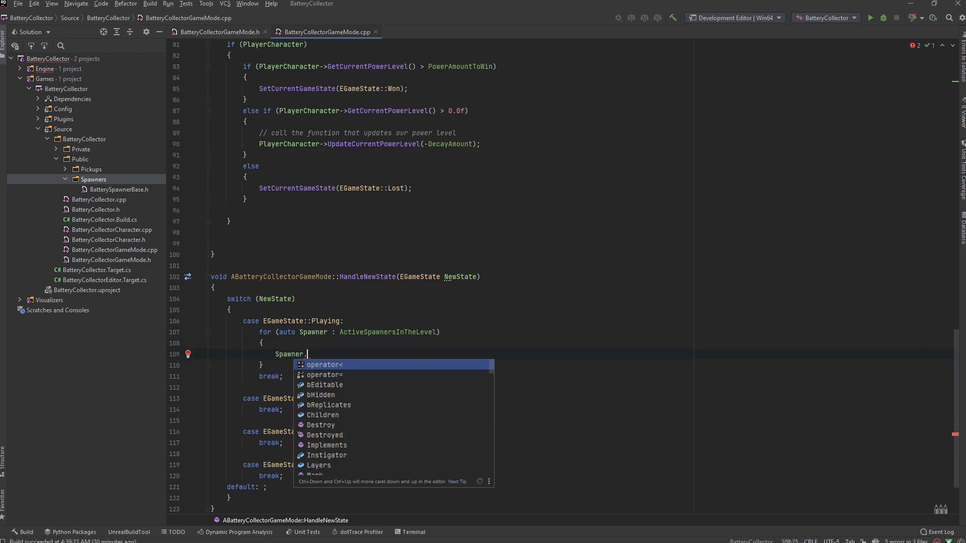
pyautogui.write('active(true);')
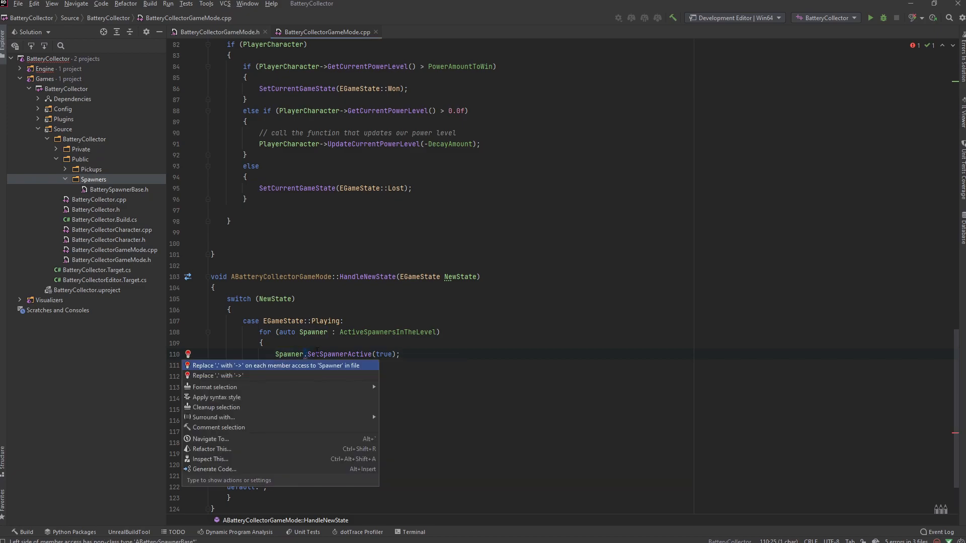
pyautogui.click(278, 365)
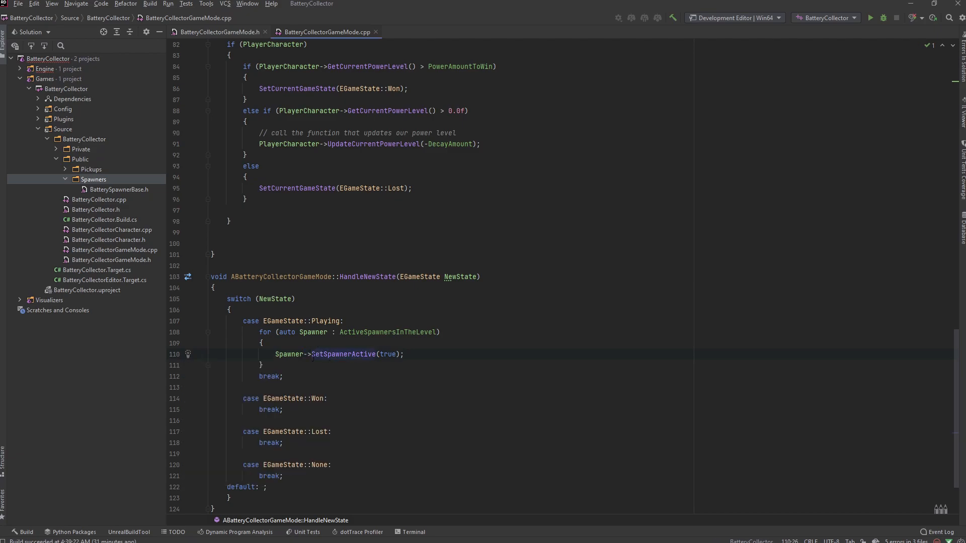
pyautogui.moveTo(288, 353)
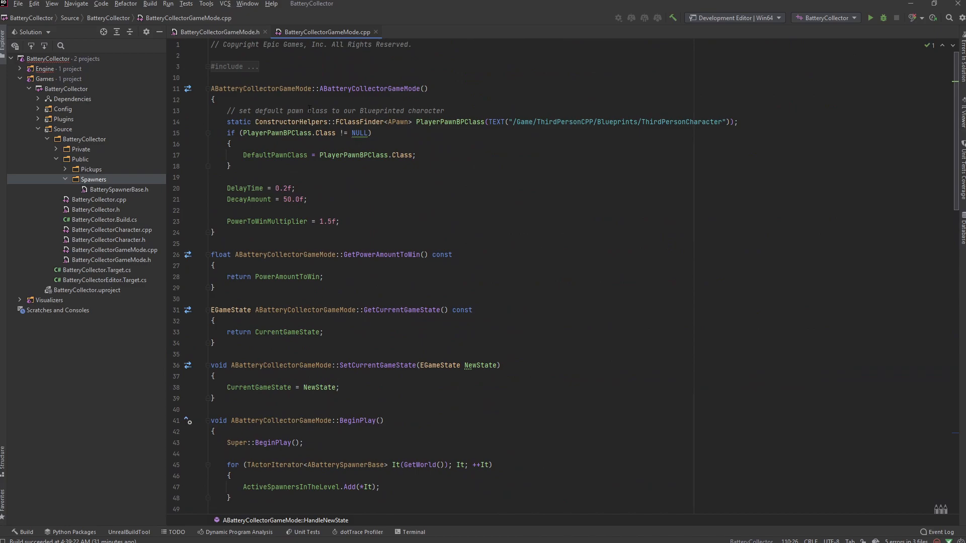
pyautogui.click(192, 66)
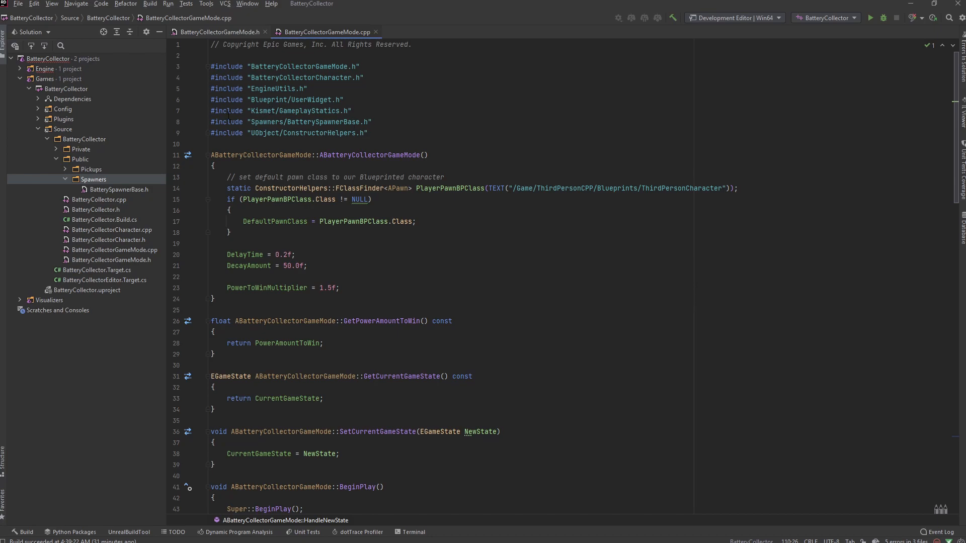
pyautogui.tripleClick(290, 122)
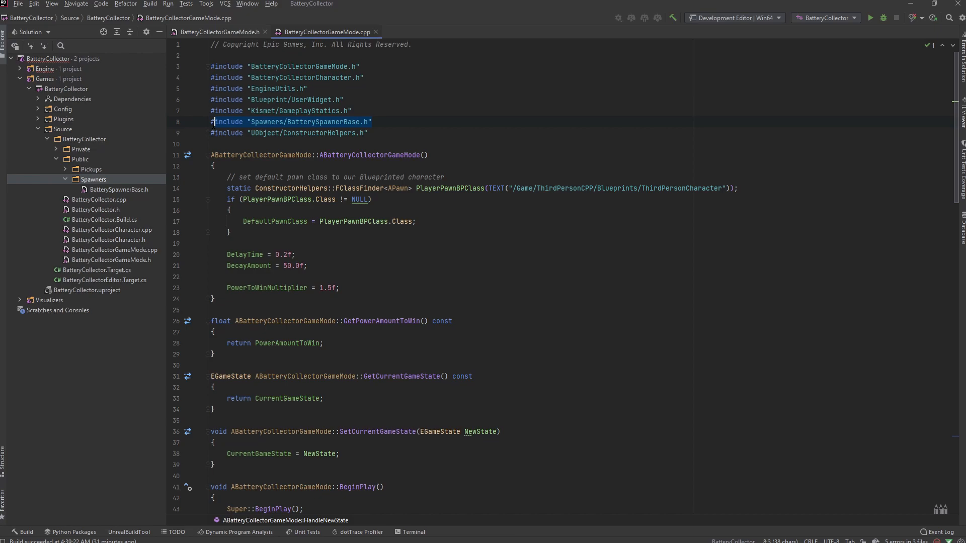
pyautogui.click(296, 121)
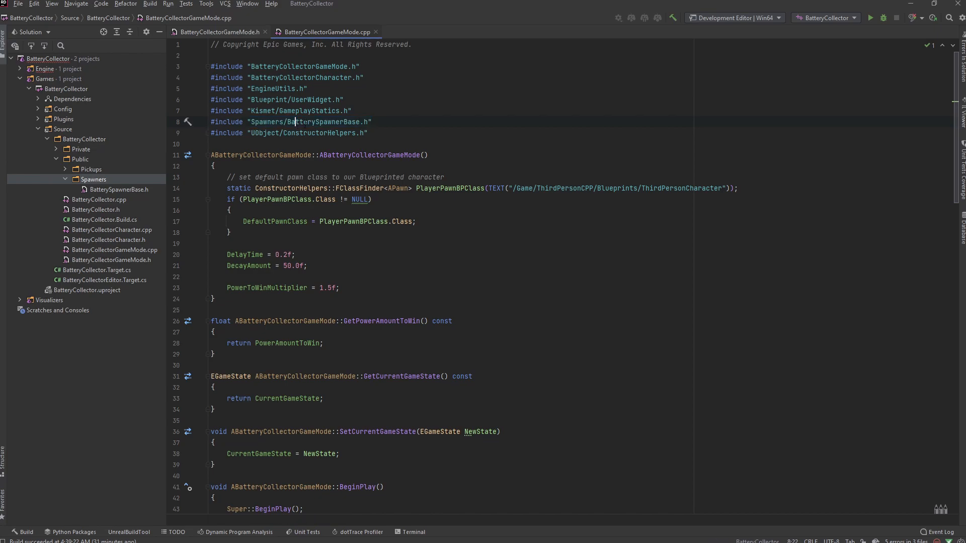
pyautogui.scroll(-3)
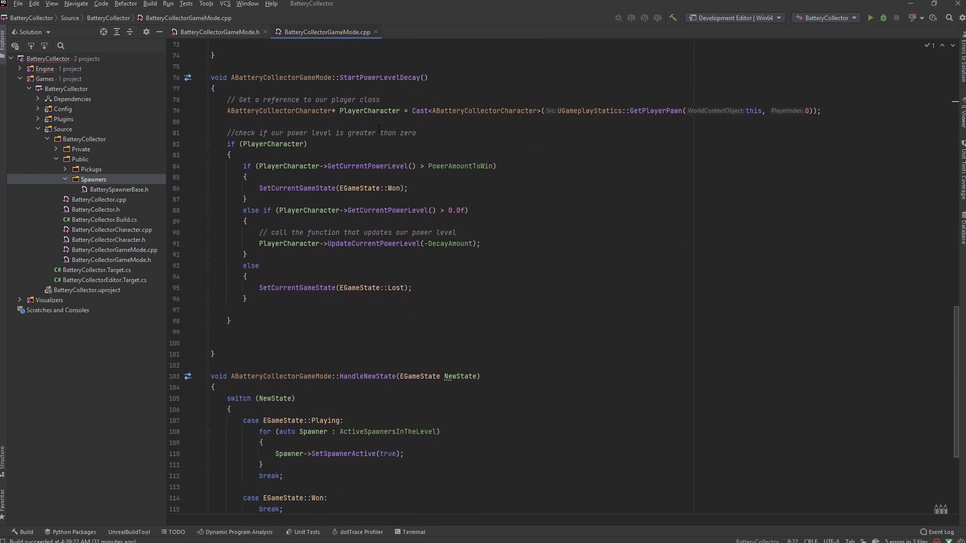
pyautogui.scroll(-3)
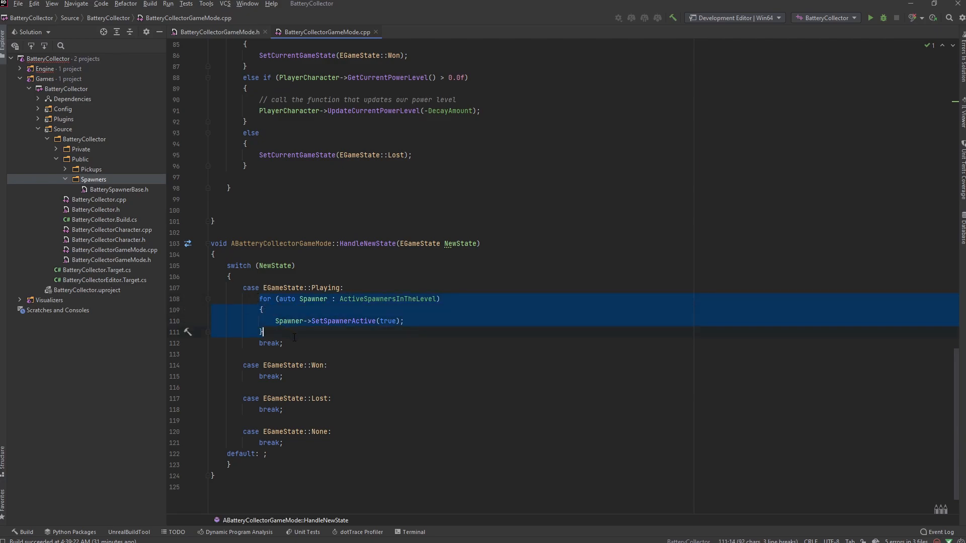
# Step: Put the spawner loop in the Won and Lost cases with SetSpawnerActive(false)
pyautogui.click(330, 365)
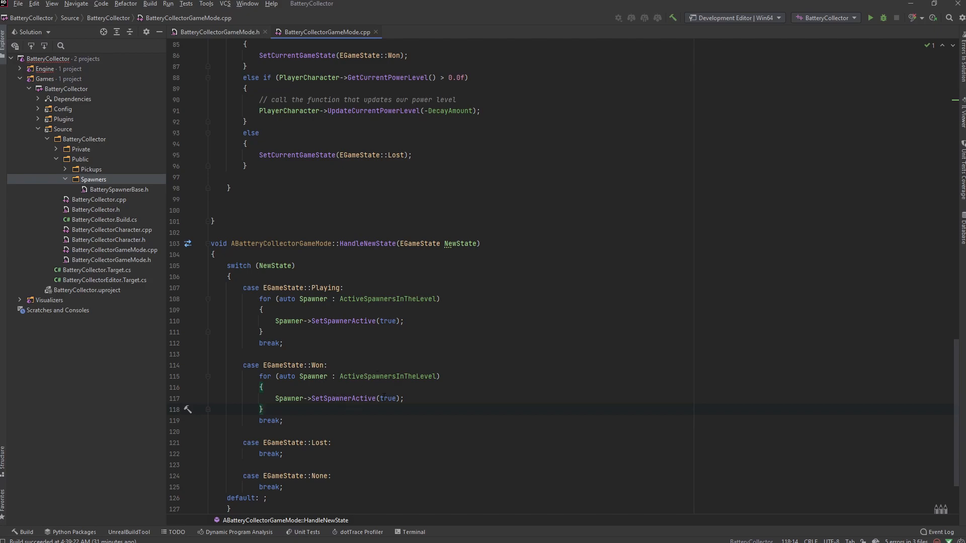
pyautogui.doubleClick(389, 398)
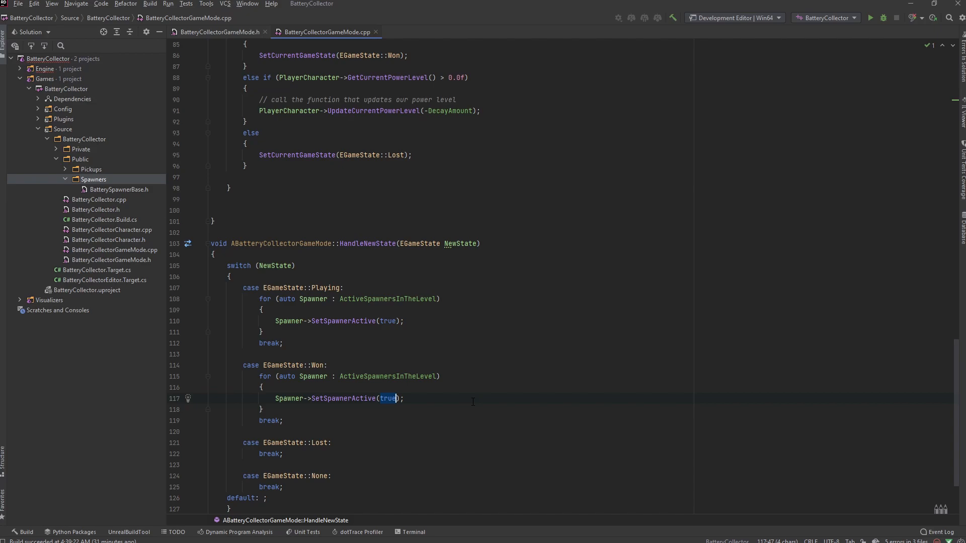
pyautogui.write('false')
pyautogui.write('//')
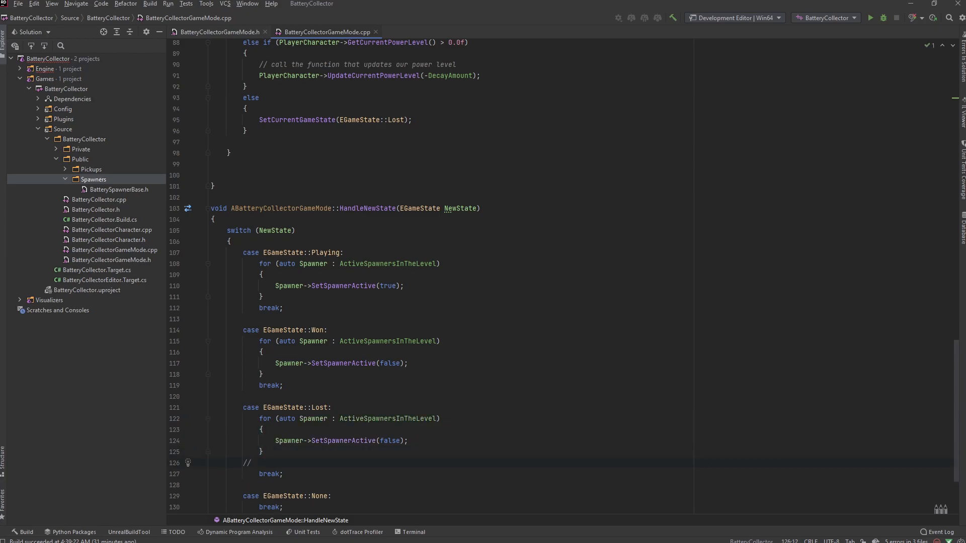
# Step: Add '// Disable player input' and '// Ragdoll out player character' comments in the Lost case
pyautogui.write('Disable p')
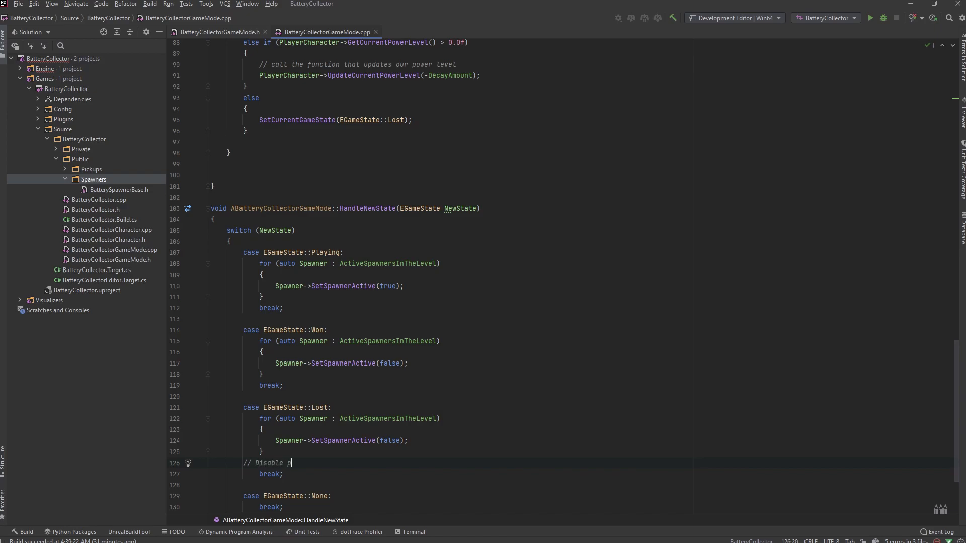
pyautogui.write('layer input')
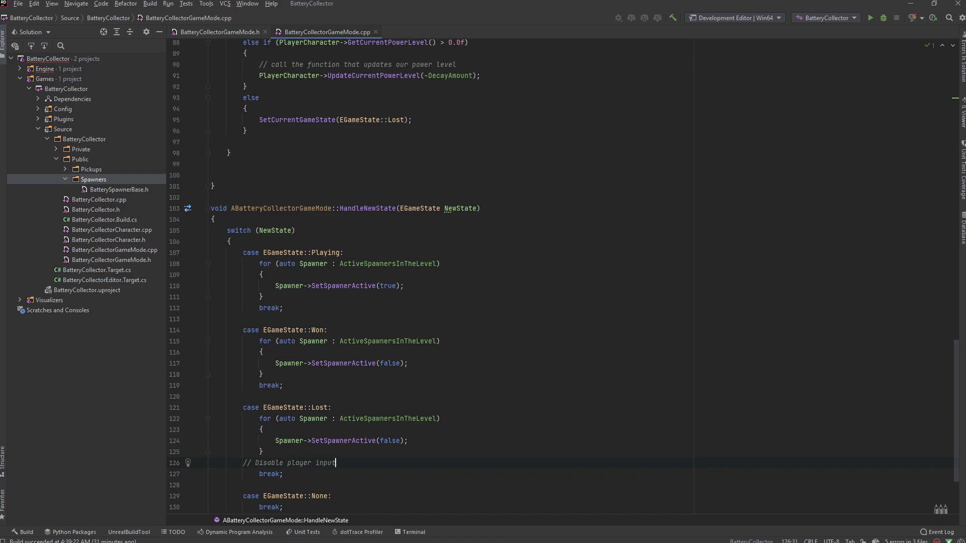
pyautogui.press('enter')
pyautogui.write('// Ragdoll out player character')
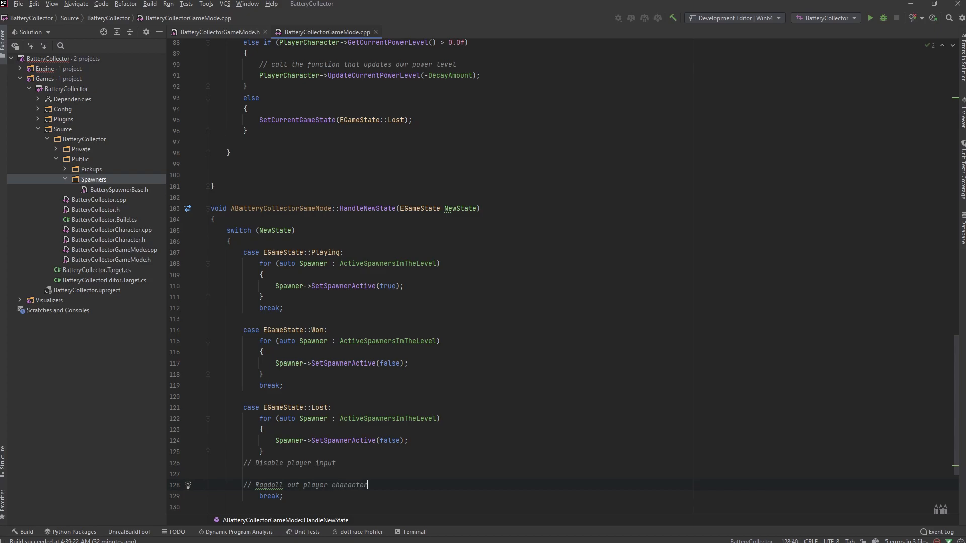
# Step: Declare APlayerController* PC = UGameplayStatics::GetPlayerController(this, 0); in the Lost case
pyautogui.click(337, 463)
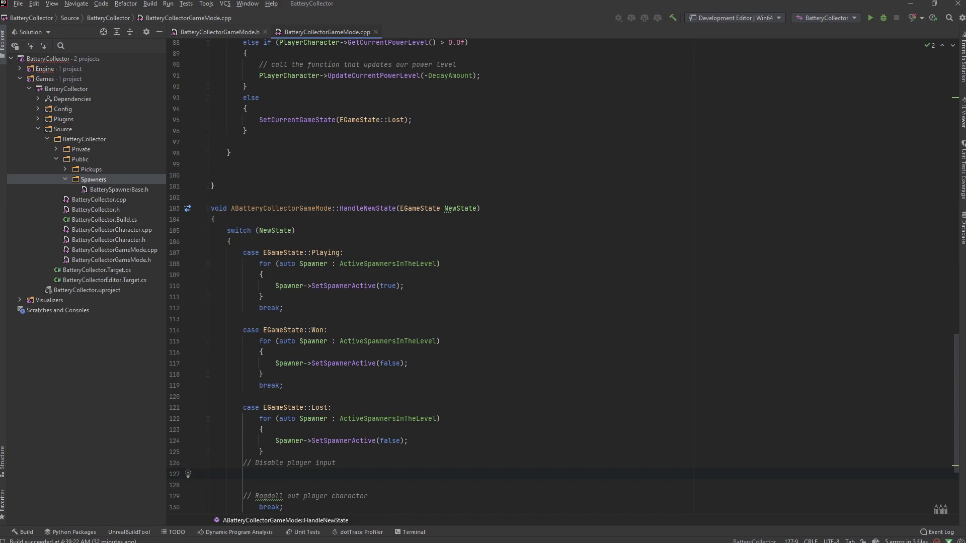
pyautogui.write('APlayerController*')
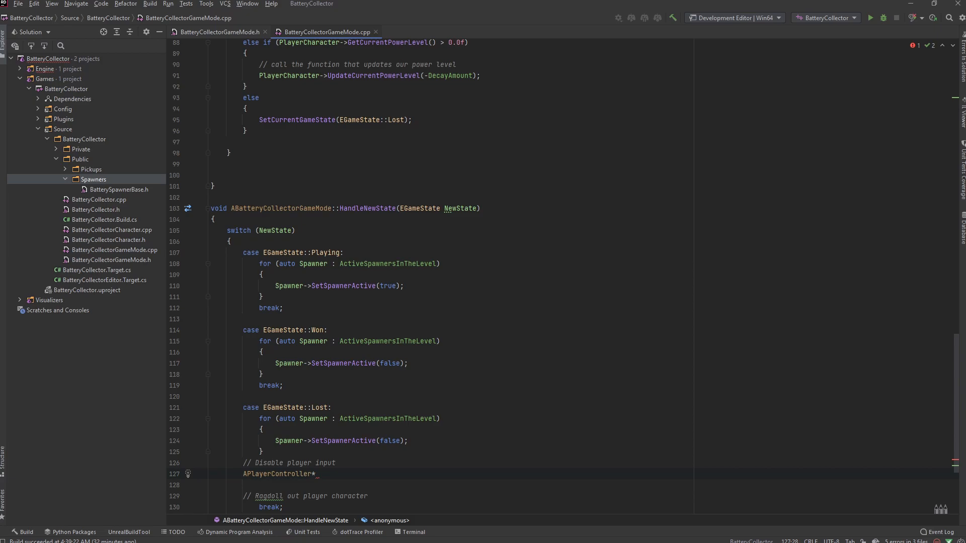
pyautogui.write('PC')
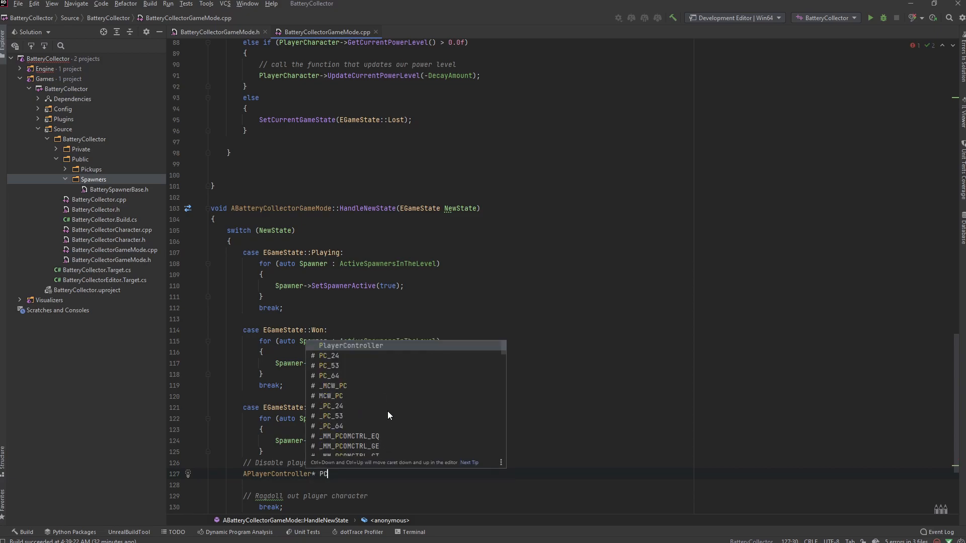
pyautogui.write('=')
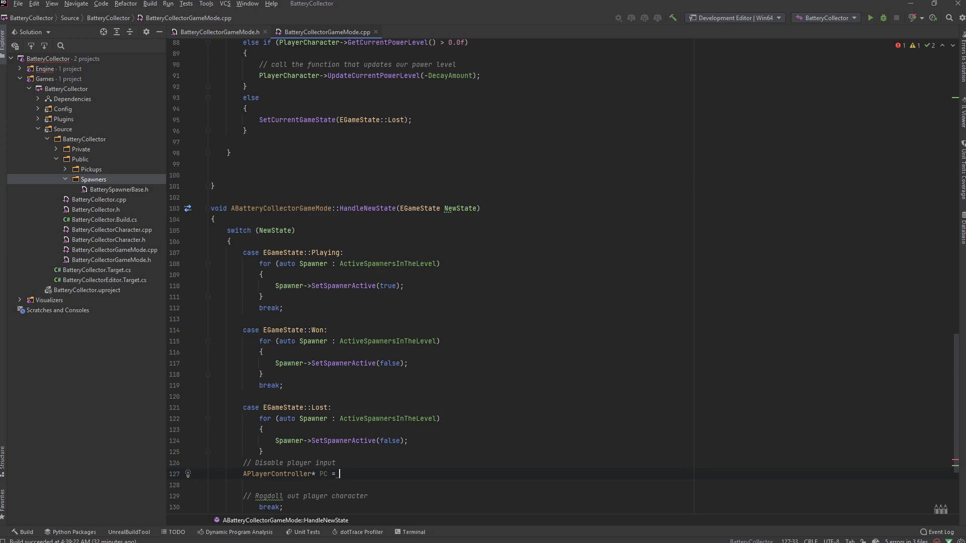
pyautogui.write('UGameplay')
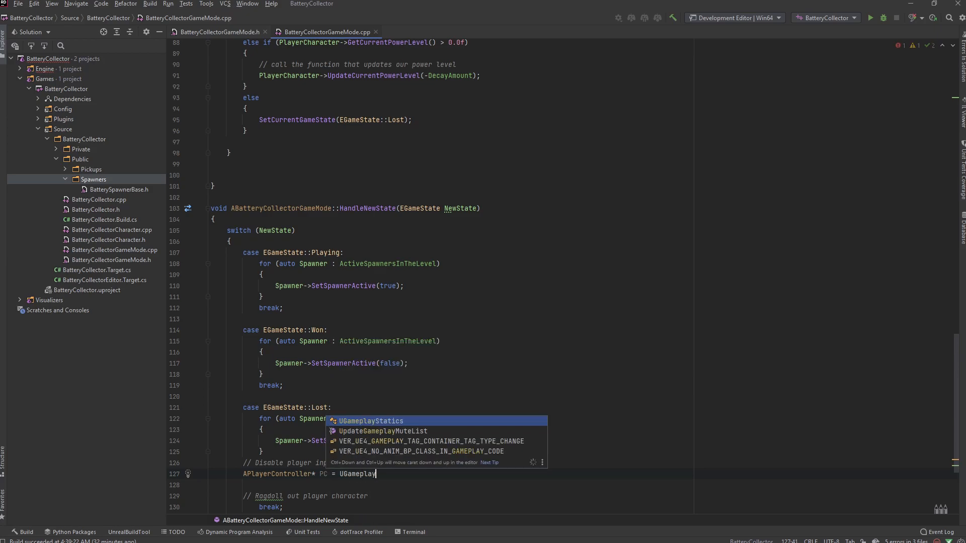
pyautogui.write('Statics::Get')
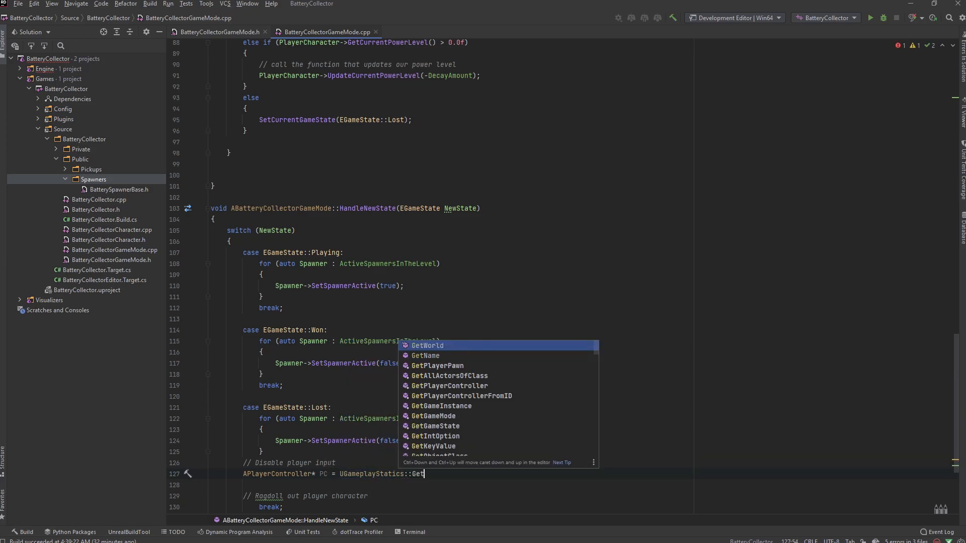
pyautogui.write('PlayerController(')
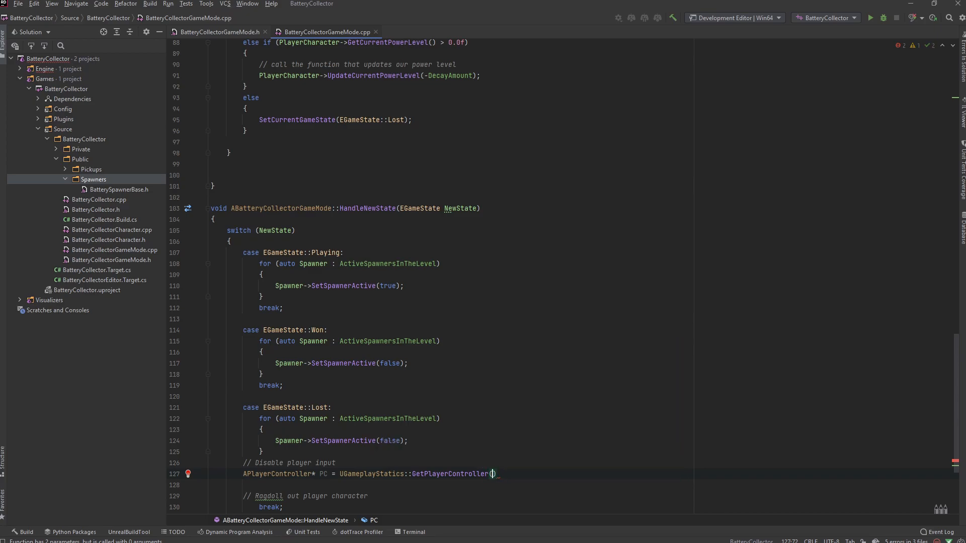
pyautogui.write('this, 0')
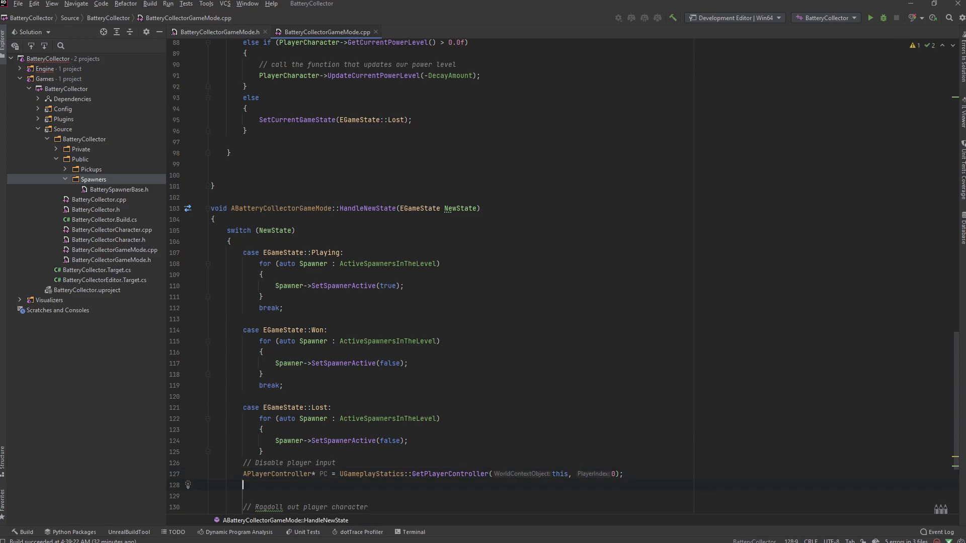
# Step: Expand the ifr template into an early return when PC is null
pyautogui.write('if')
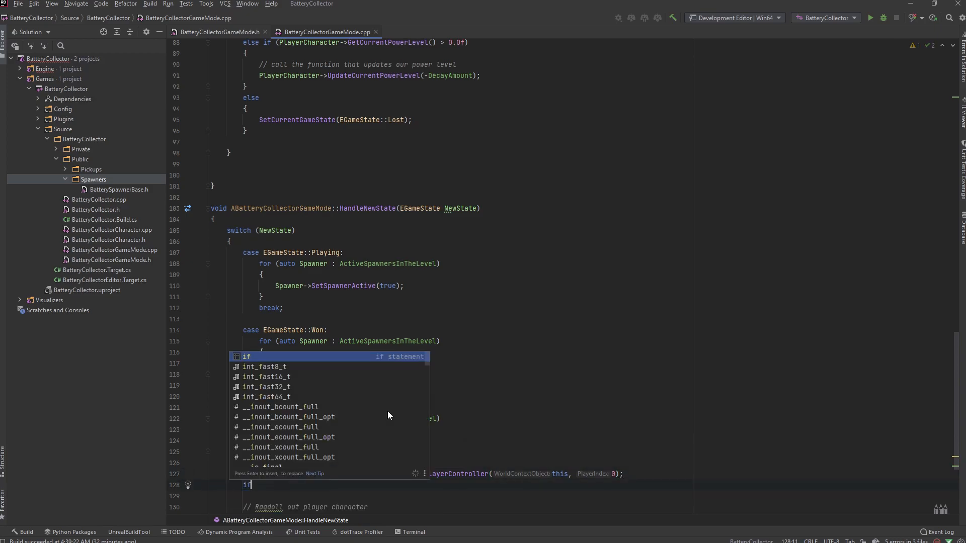
pyautogui.write('r')
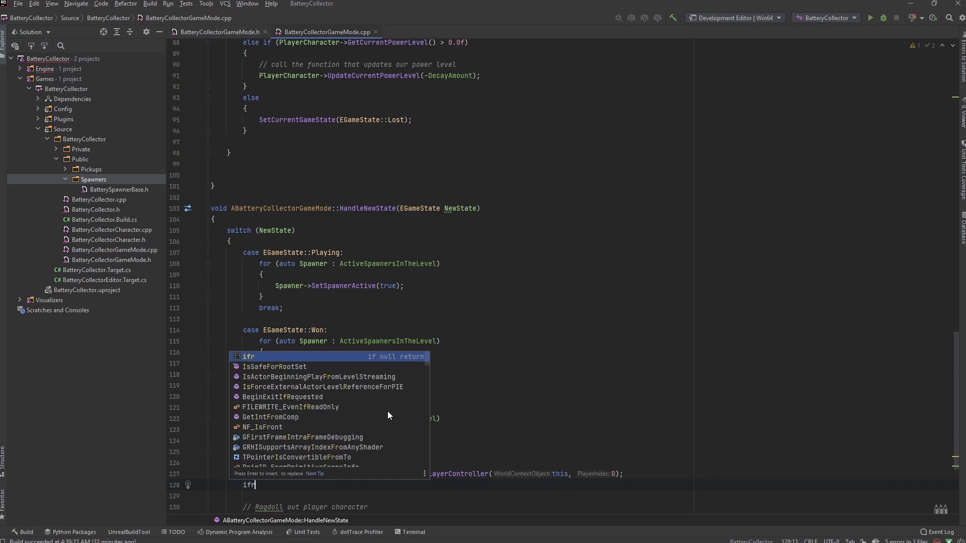
pyautogui.press('Tab')
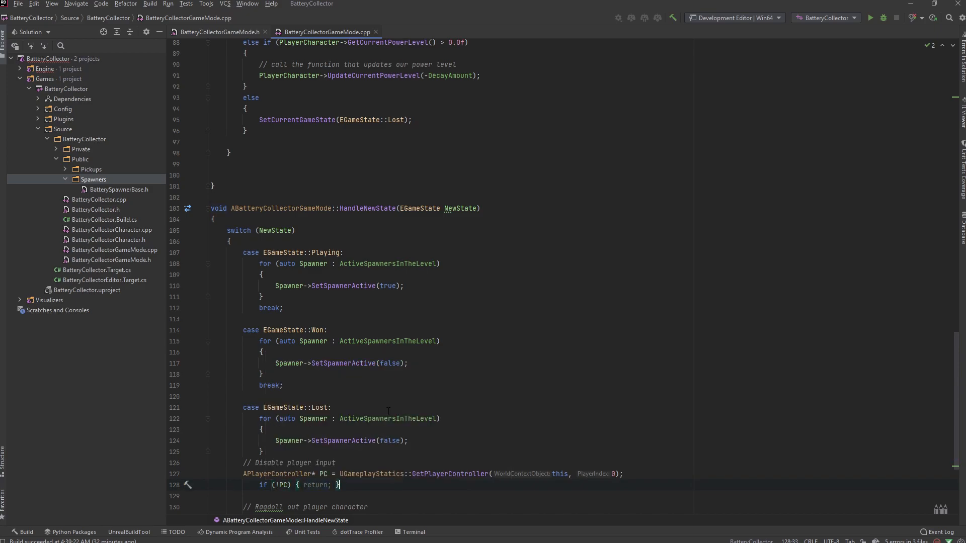
# Step: Call PC->SetCinematicMode(true, false, false) in the Lost case
pyautogui.write('PC')
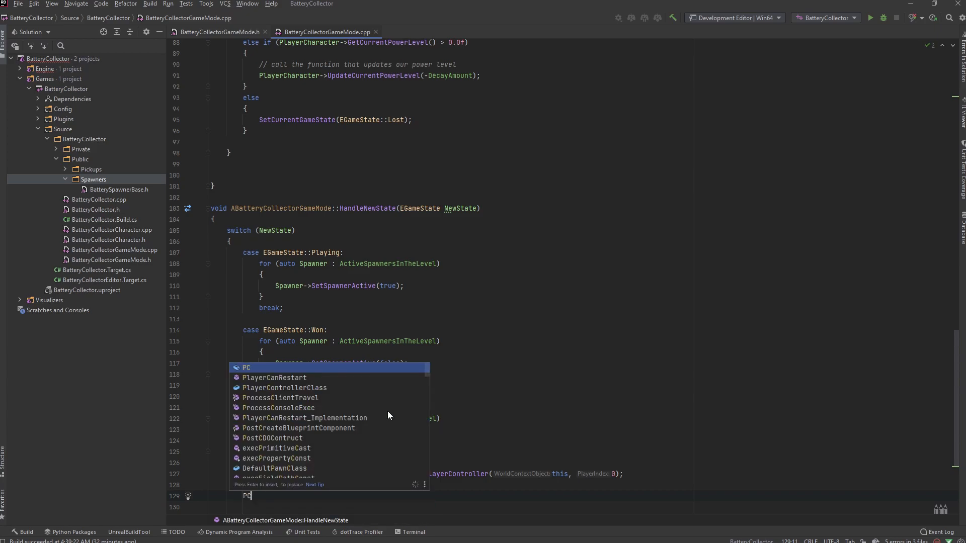
pyautogui.write('->Set')
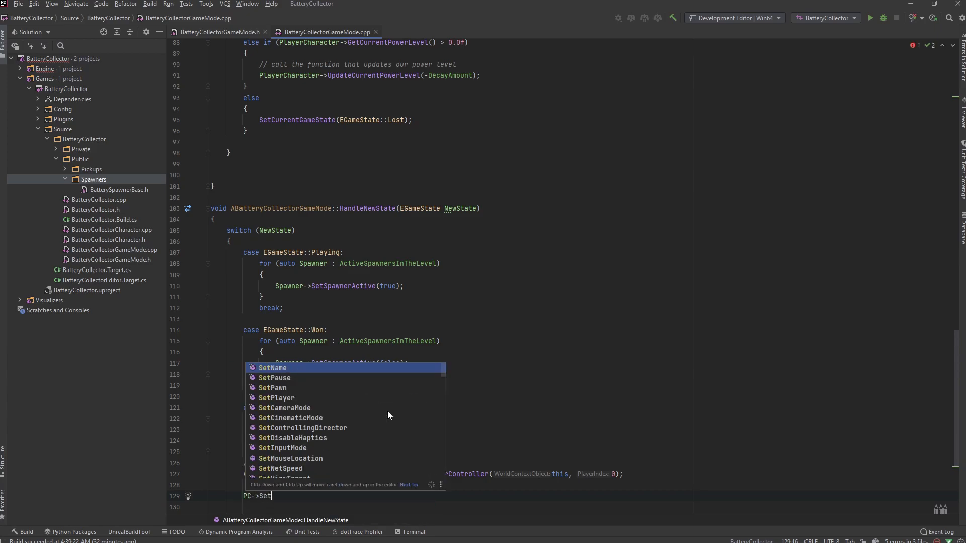
pyautogui.write('Ci')
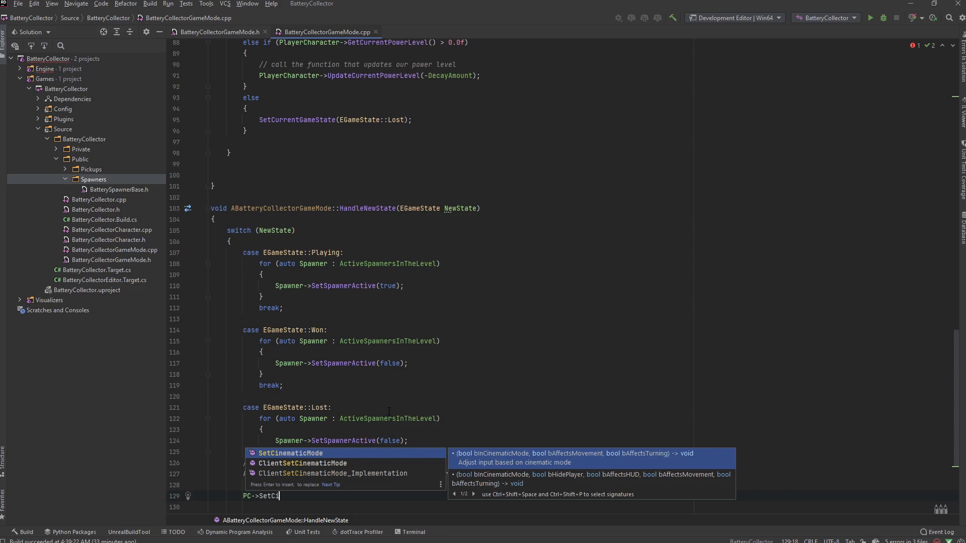
pyautogui.moveTo(463, 459)
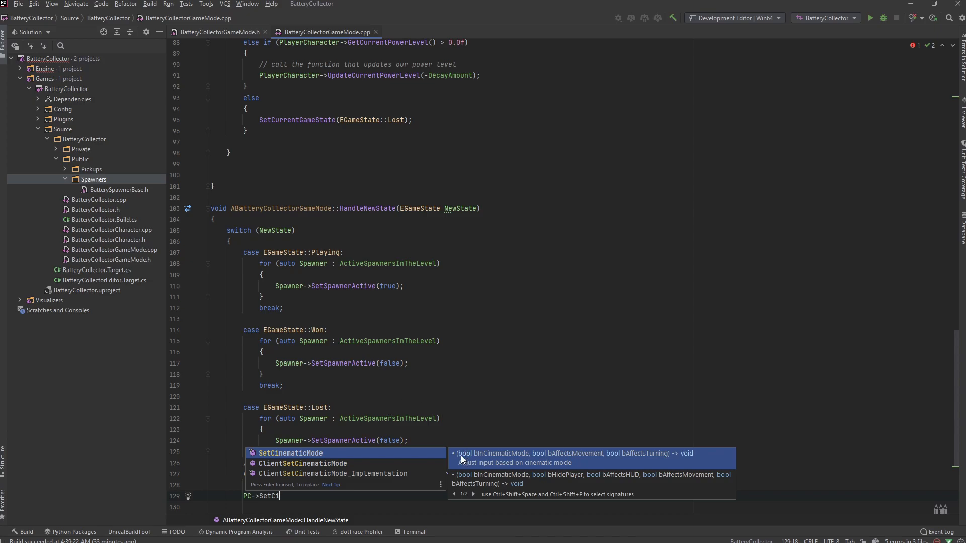
pyautogui.moveTo(501, 460)
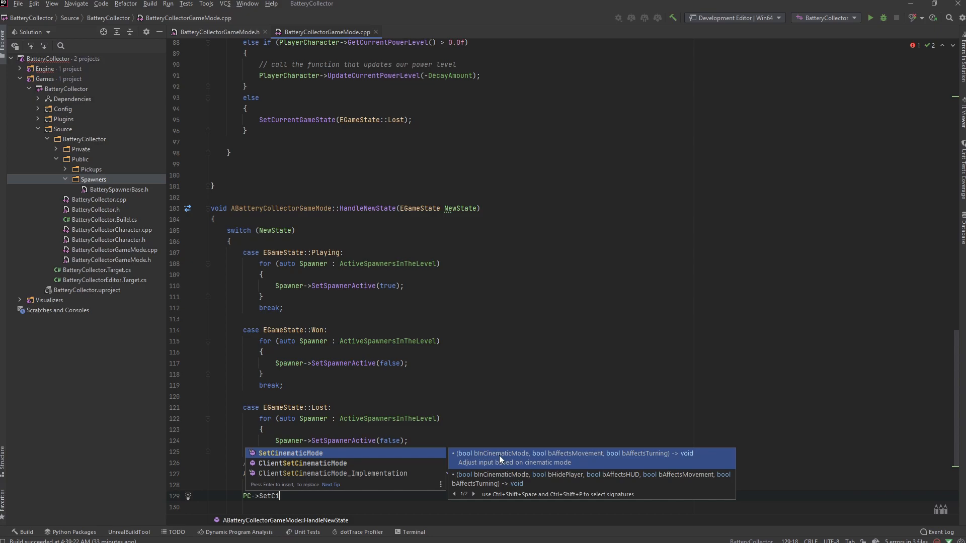
pyautogui.moveTo(554, 459)
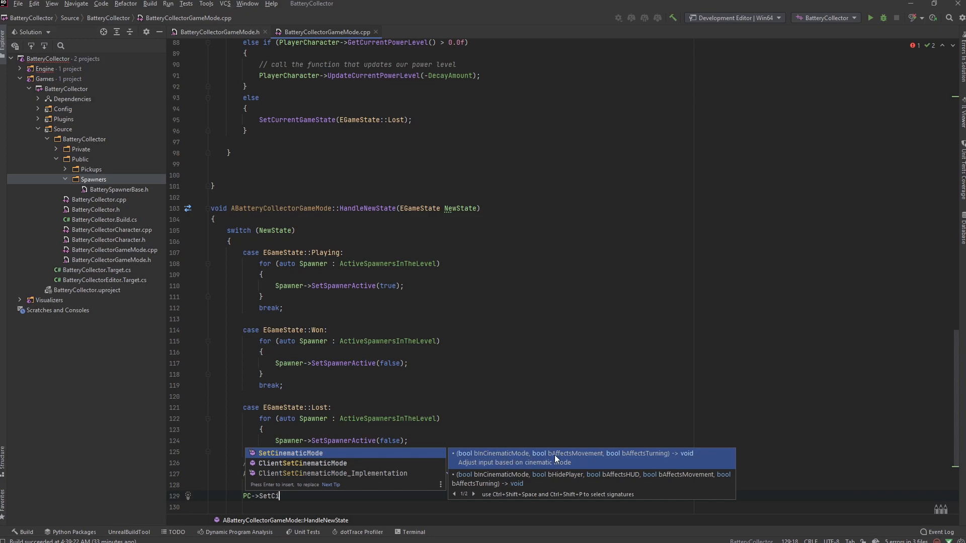
pyautogui.moveTo(598, 460)
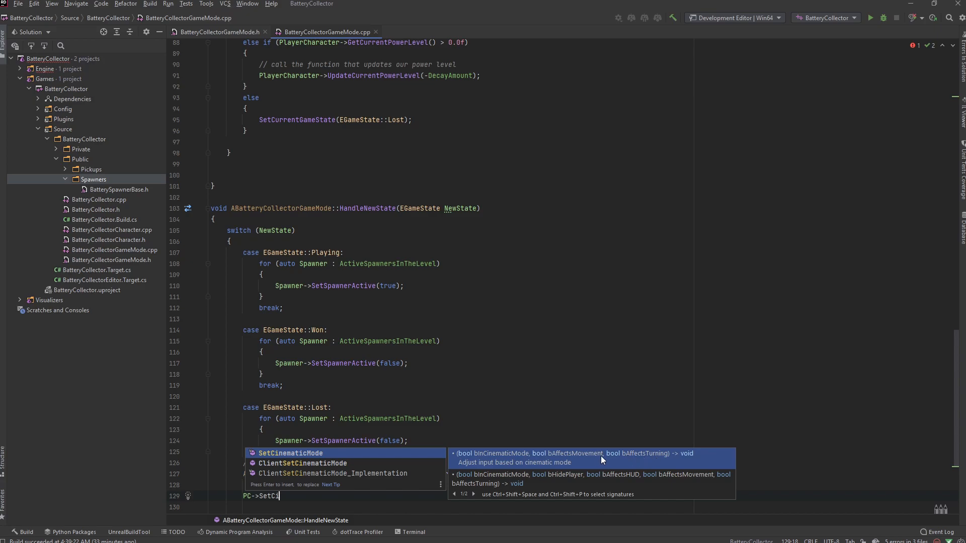
pyautogui.moveTo(485, 463)
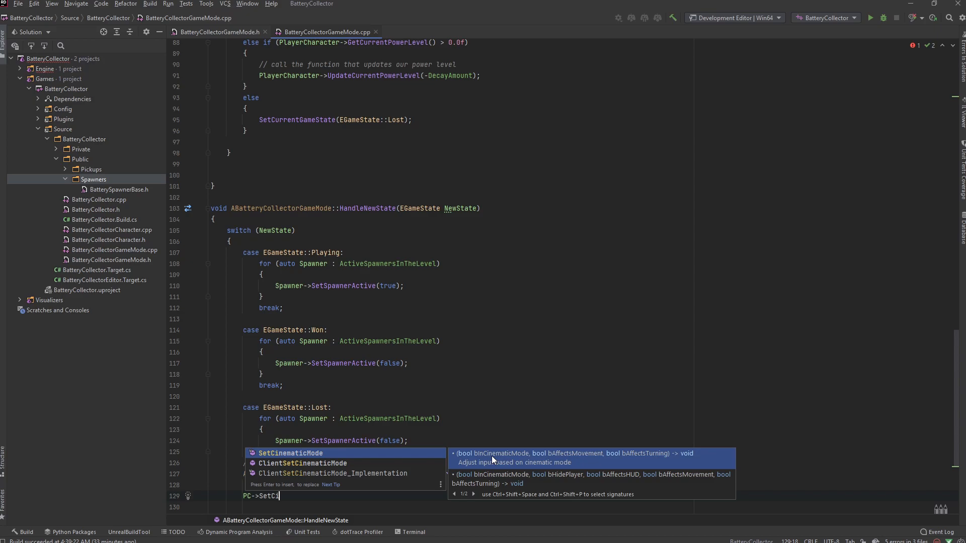
pyautogui.moveTo(555, 456)
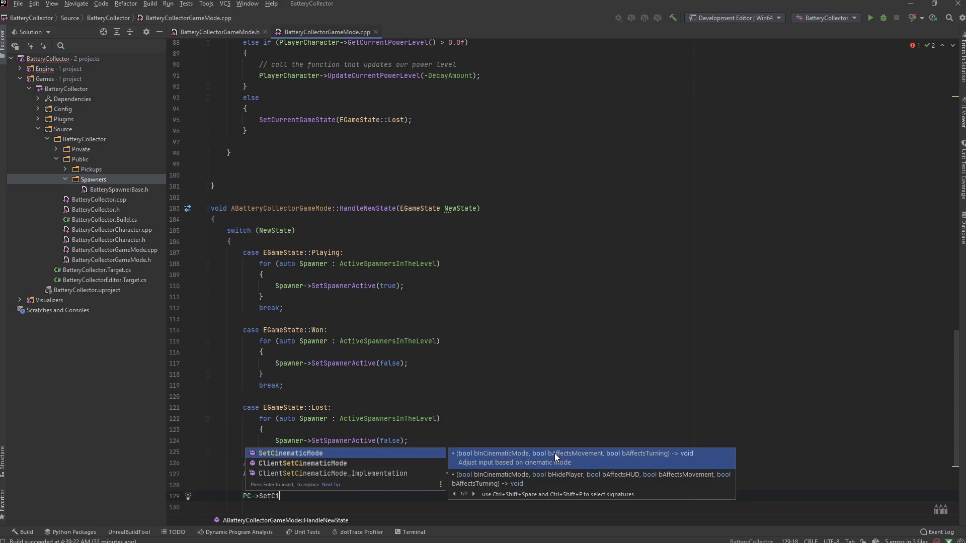
pyautogui.moveTo(585, 461)
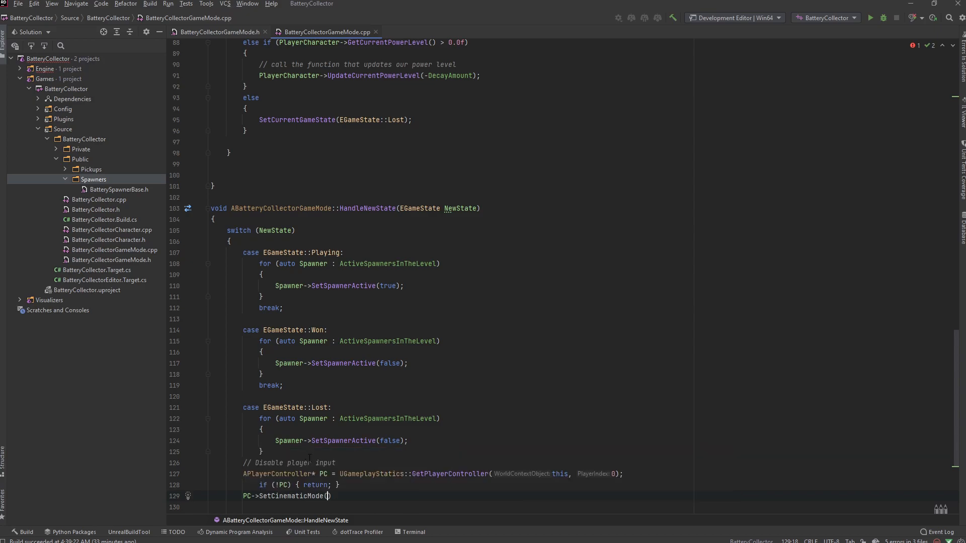
pyautogui.write('tru')
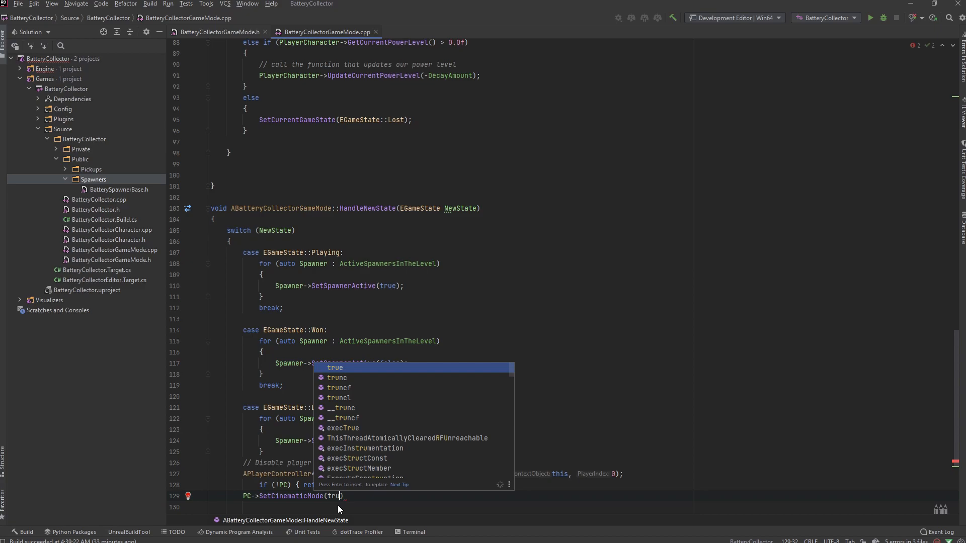
pyautogui.write(', true, true')
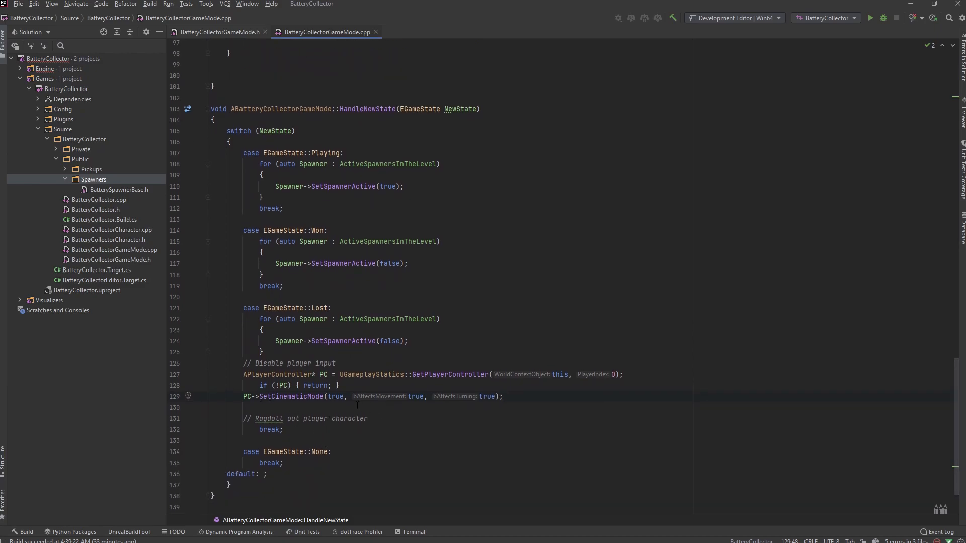
pyautogui.doubleClick(416, 396)
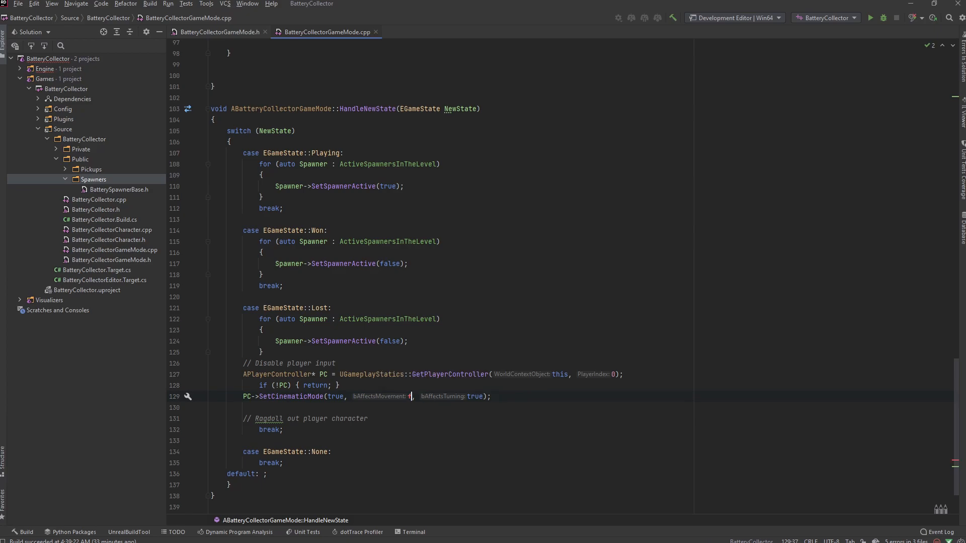
pyautogui.write('false')
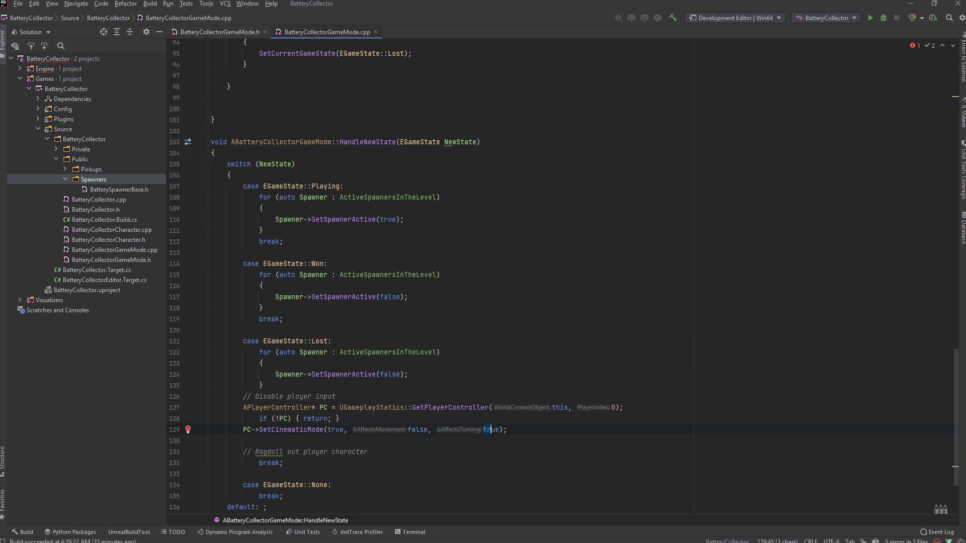
pyautogui.write('fals')
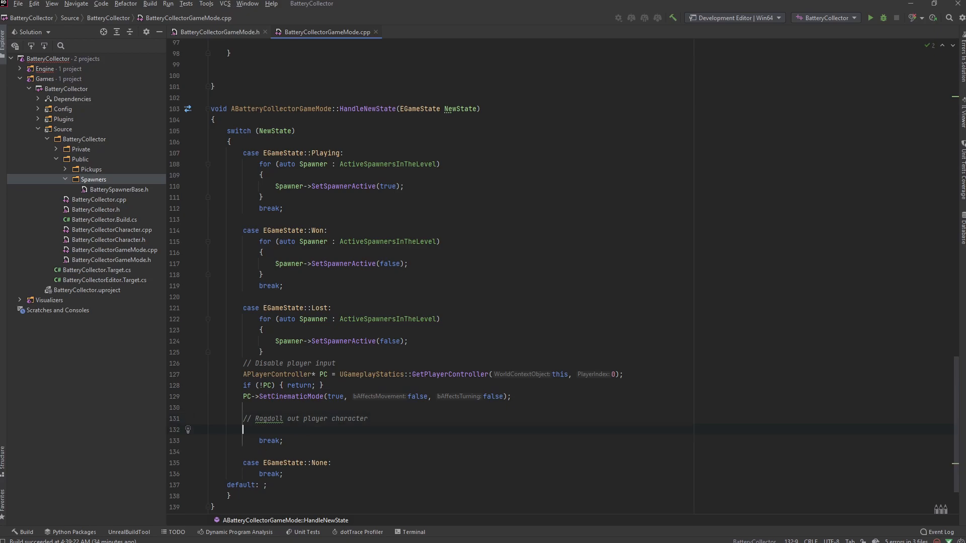
# Step: Declare ACharacter* MyCharacter = UGameplayStatics::GetPlayerCharacter(this, 0); under the ragdoll comment
pyautogui.write('A')
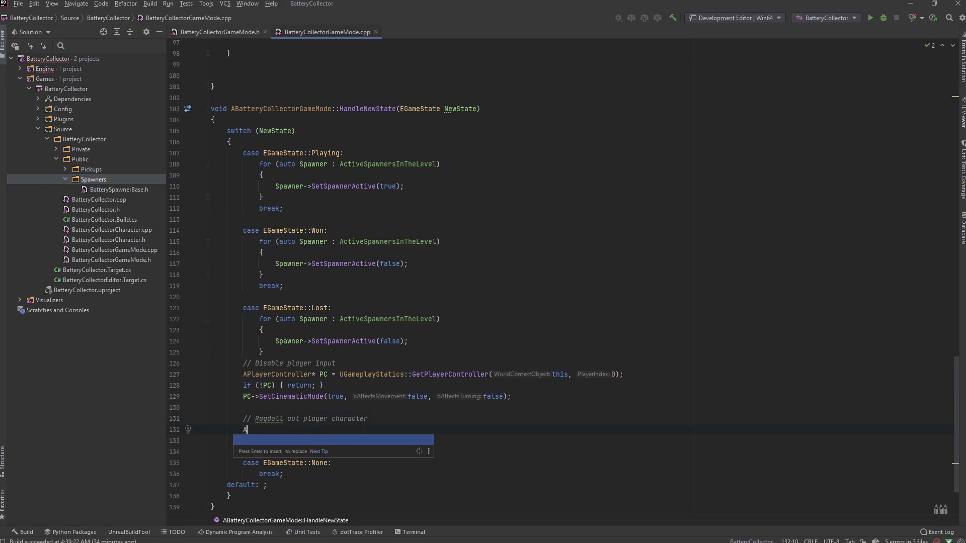
pyautogui.write('Character*')
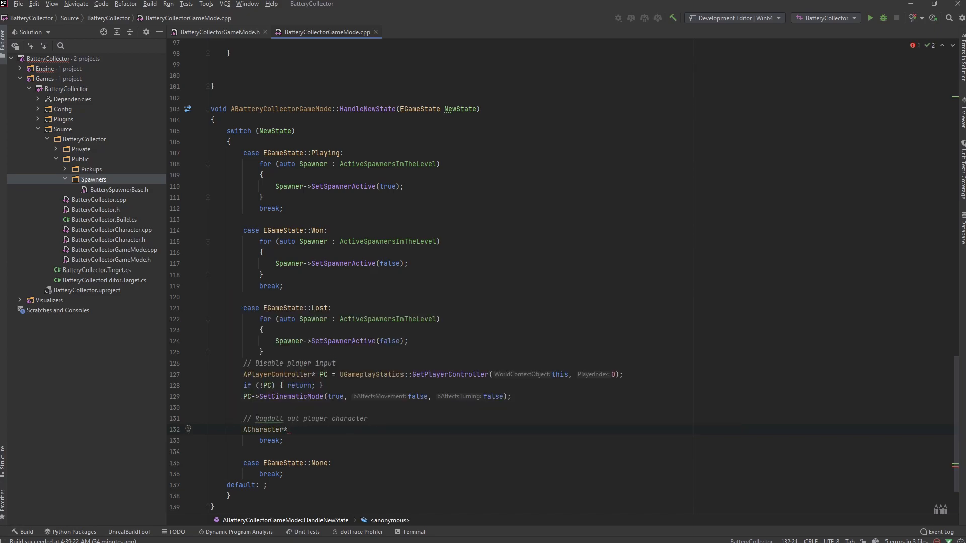
pyautogui.write('MyCharacter')
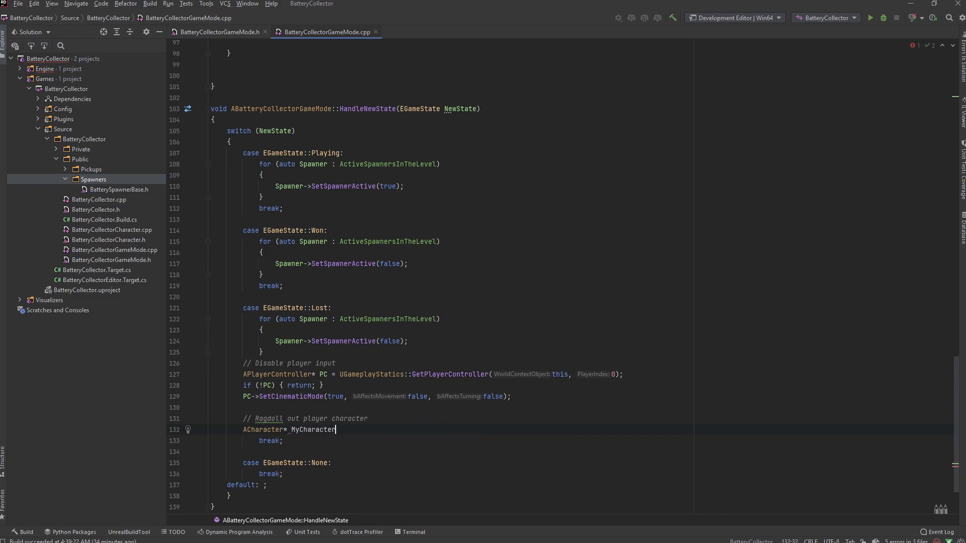
pyautogui.write('=')
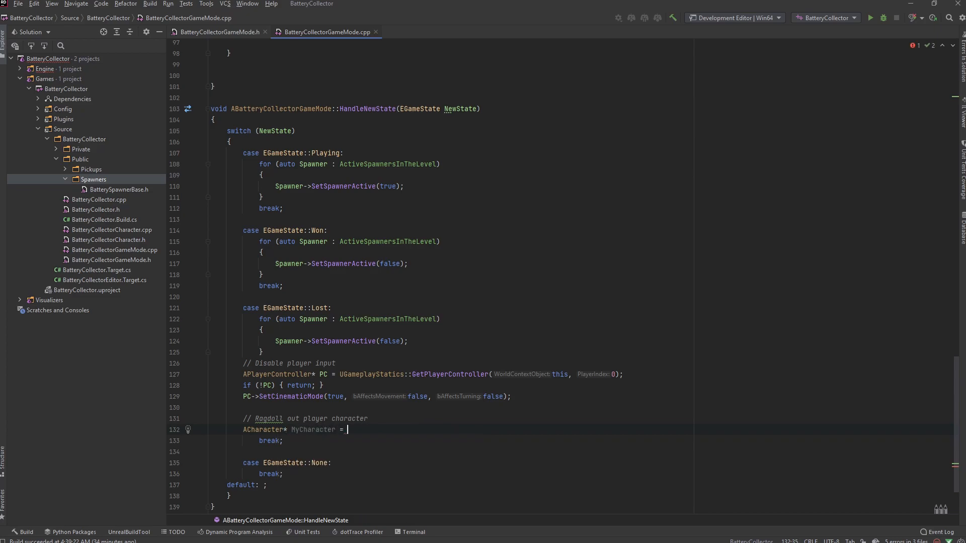
pyautogui.write('UGamep')
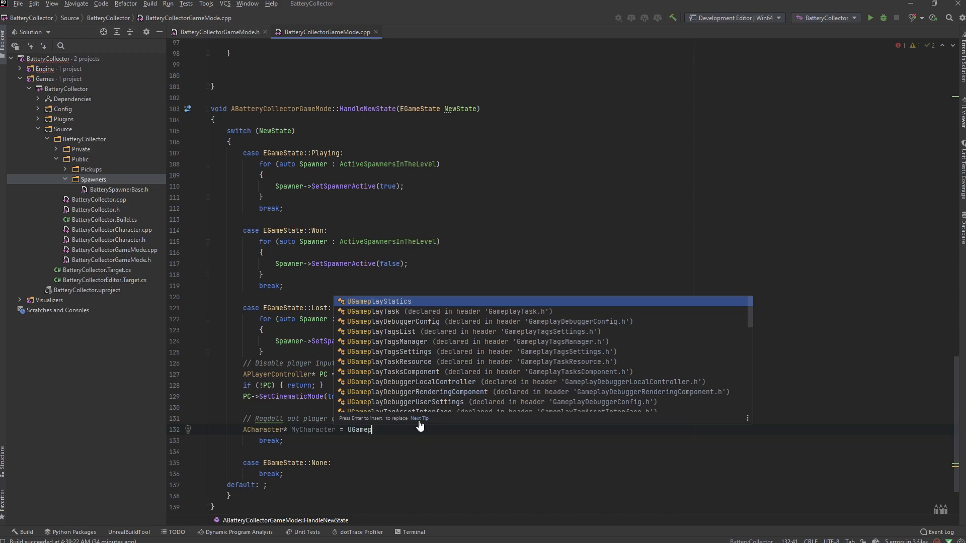
pyautogui.write('layStatics::Get')
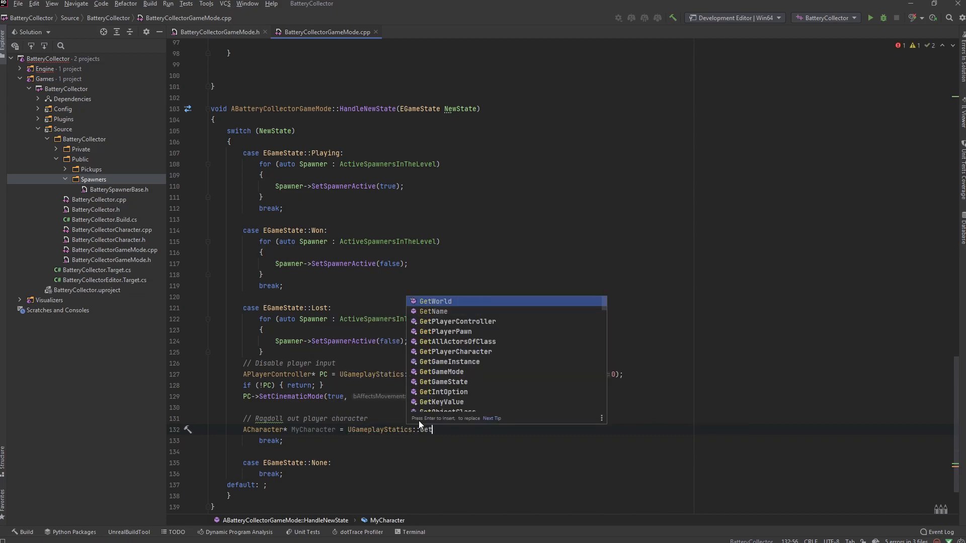
pyautogui.write('PlayerCharacter(')
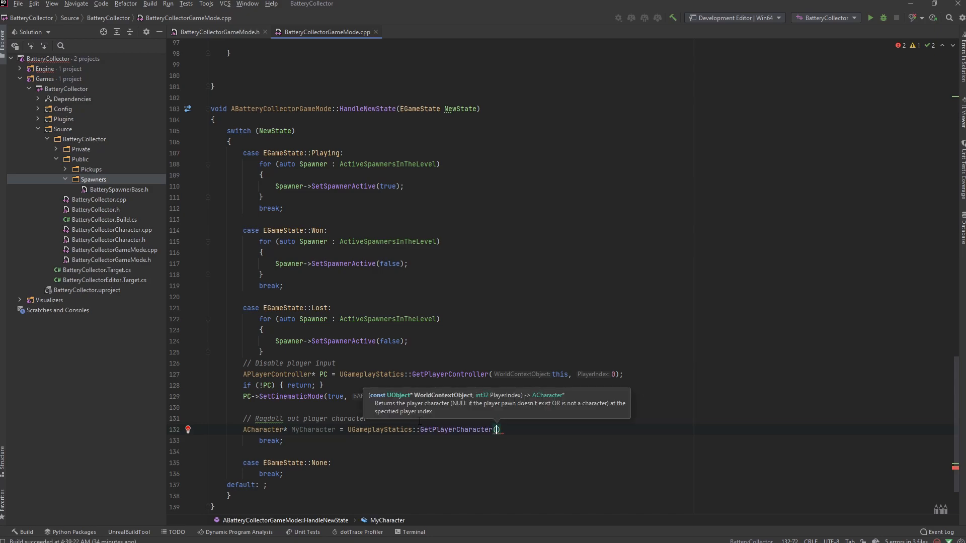
pyautogui.write('this, 0')
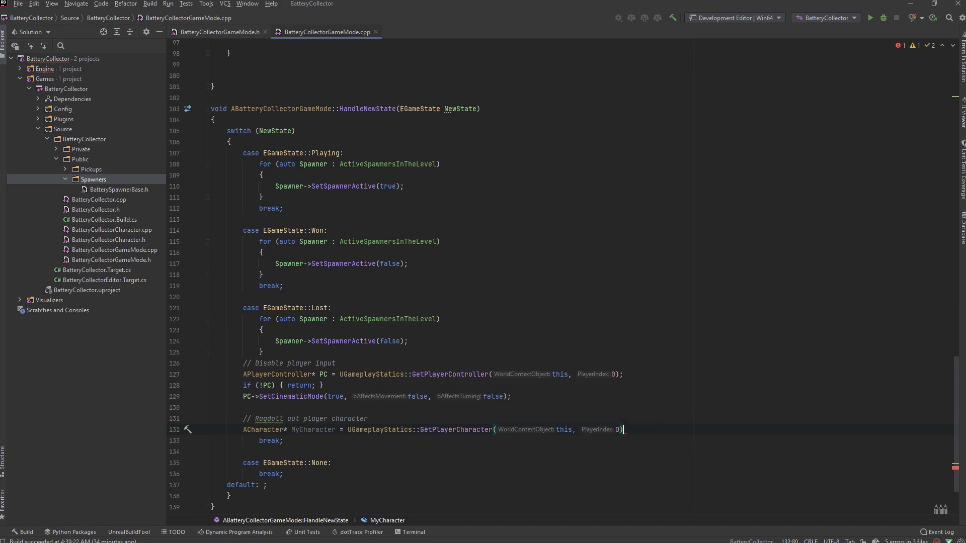
pyautogui.write(';')
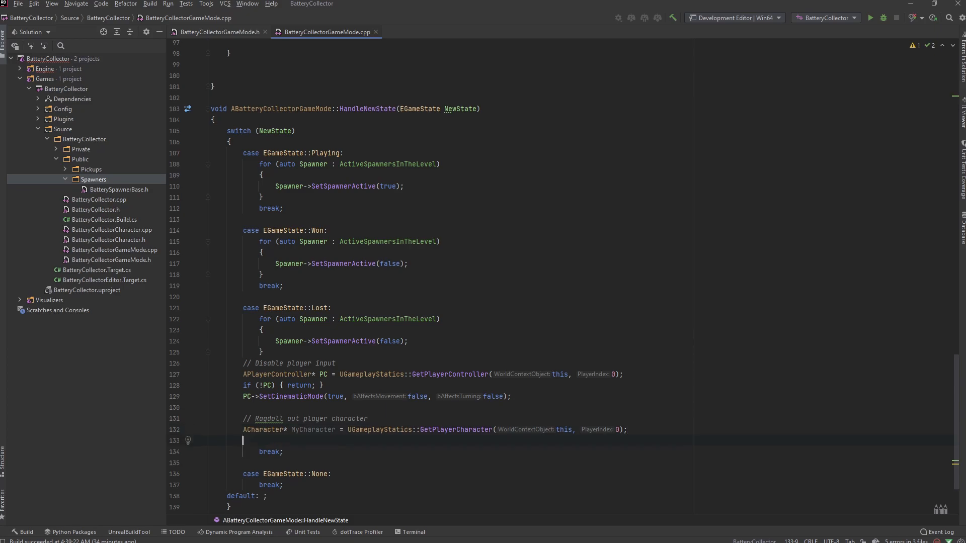
# Step: Add an early return when MyCharacter is null via the ifr template
pyautogui.write('ifr')
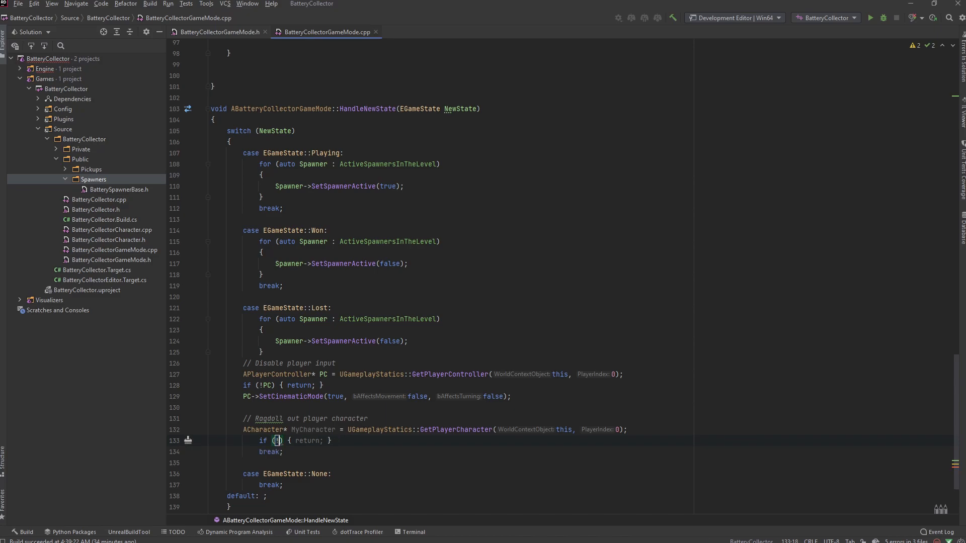
pyautogui.write('MyC')
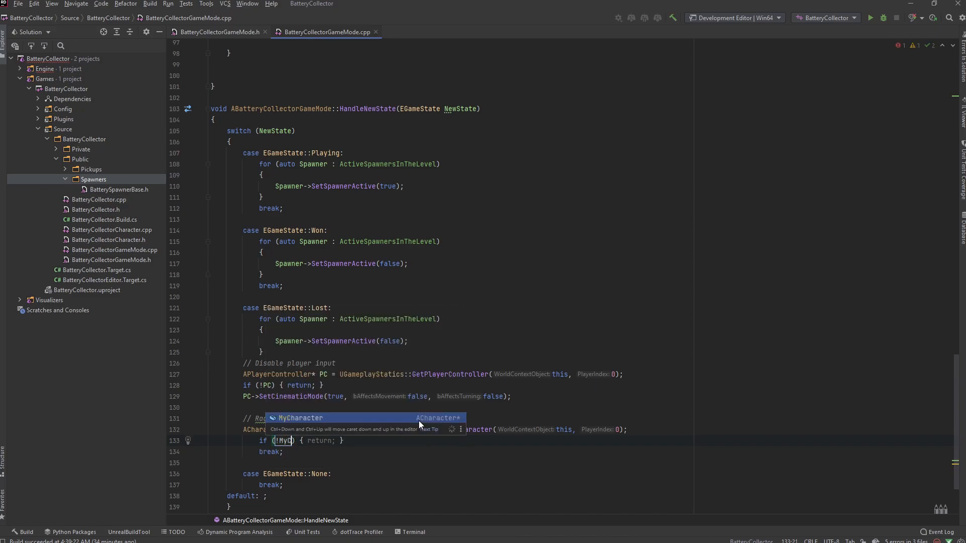
pyautogui.write('haracter')
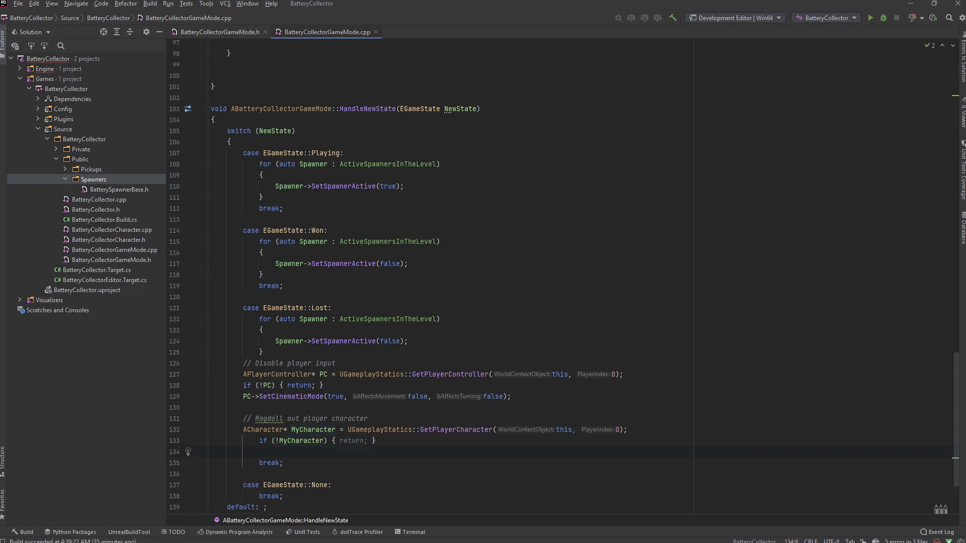
# Step: Call MyCharacter->GetMesh()->SetSimulatePhysics(true)
pyautogui.write('MYch')
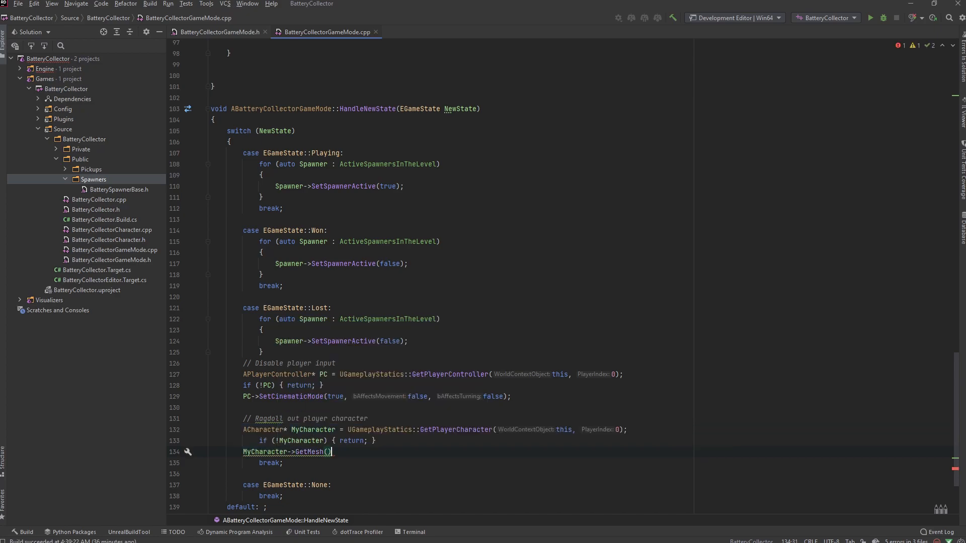
pyautogui.write('.')
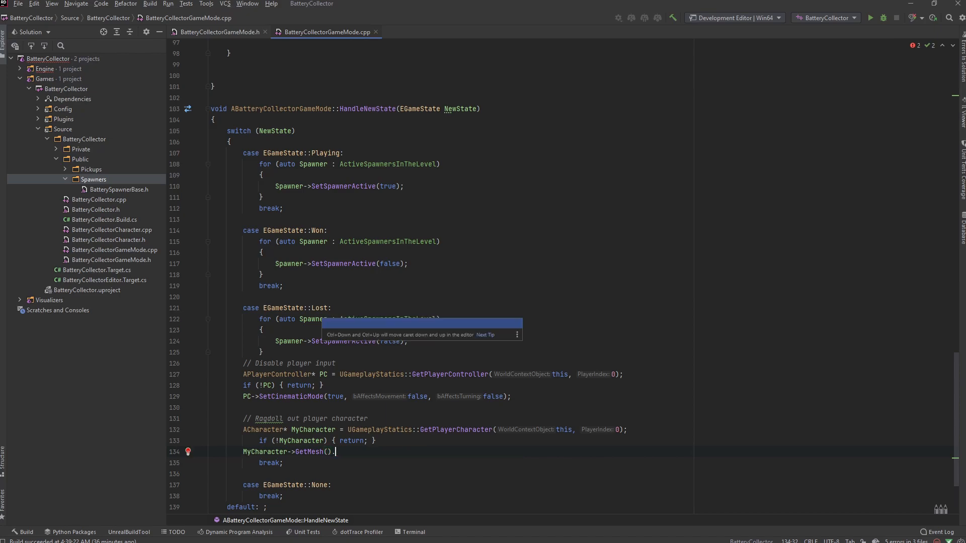
pyautogui.write('.')
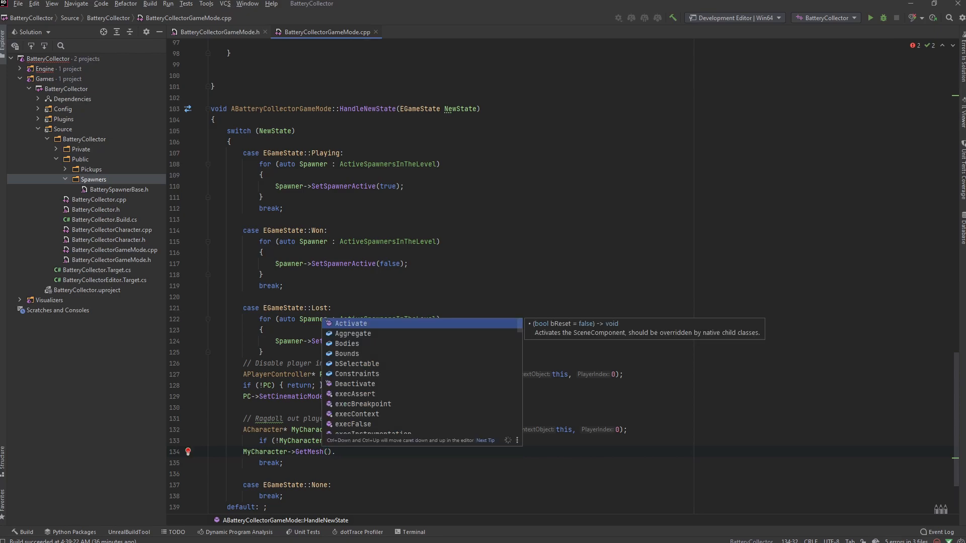
pyautogui.write('sics(')
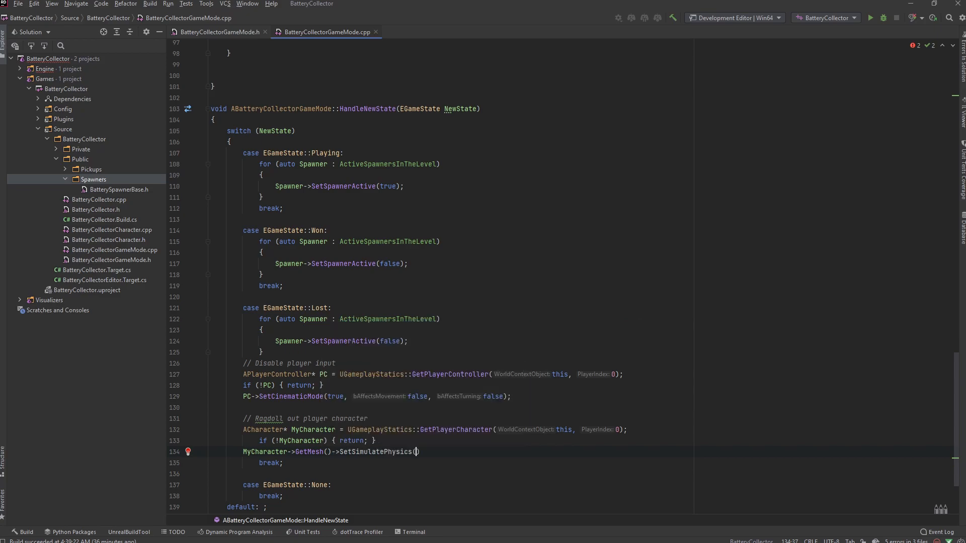
pyautogui.write('true')
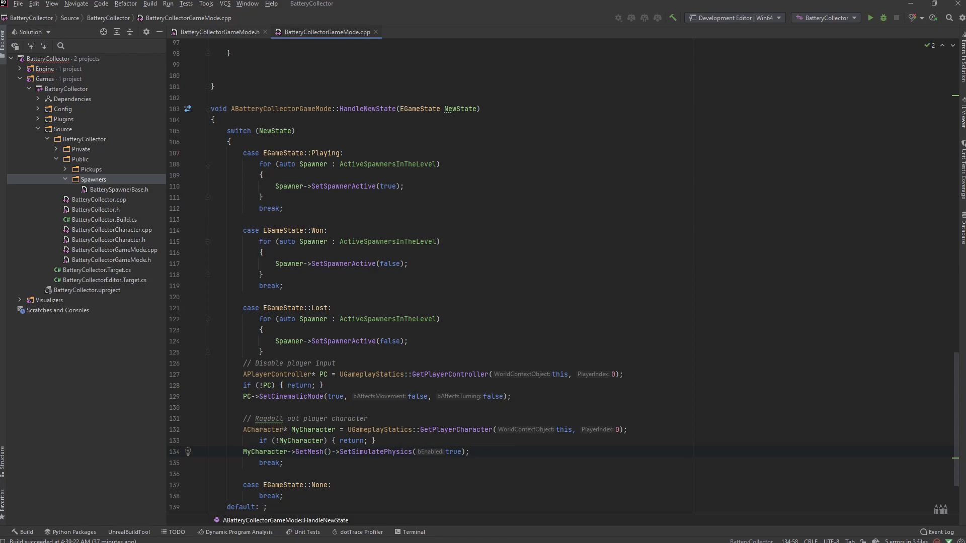
pyautogui.press('enter')
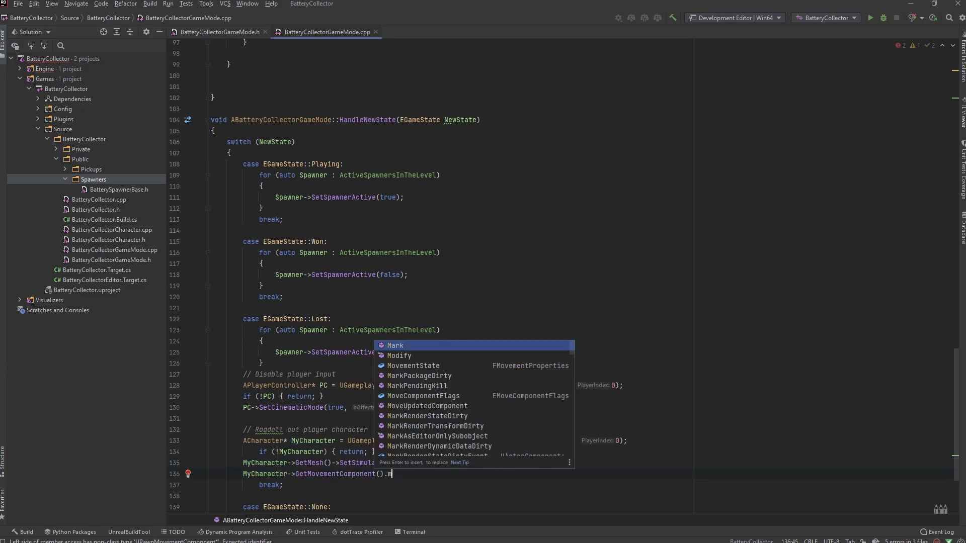
# Step: Set MyCharacter->GetMovementComponent()->MovementState.bCanJump = false
pyautogui.write('ovementState')
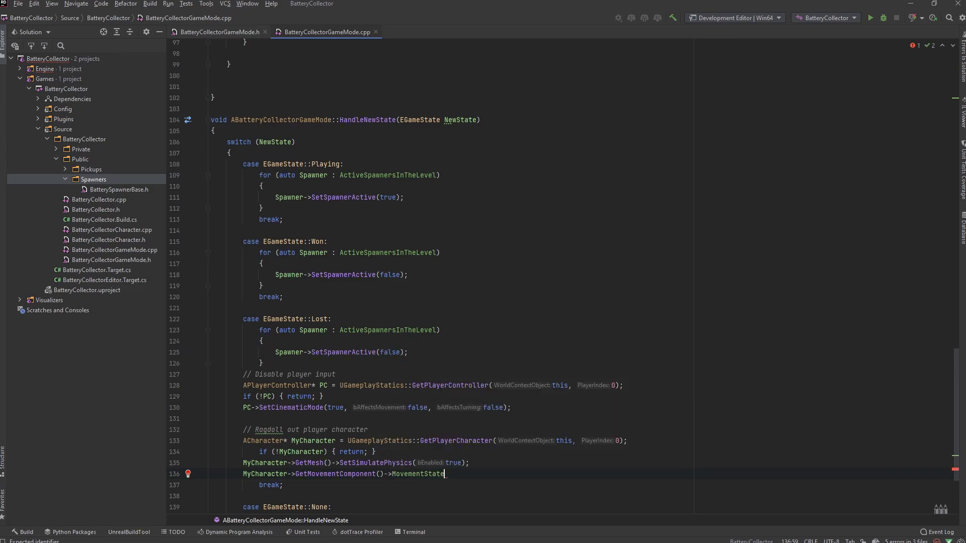
pyautogui.write('.')
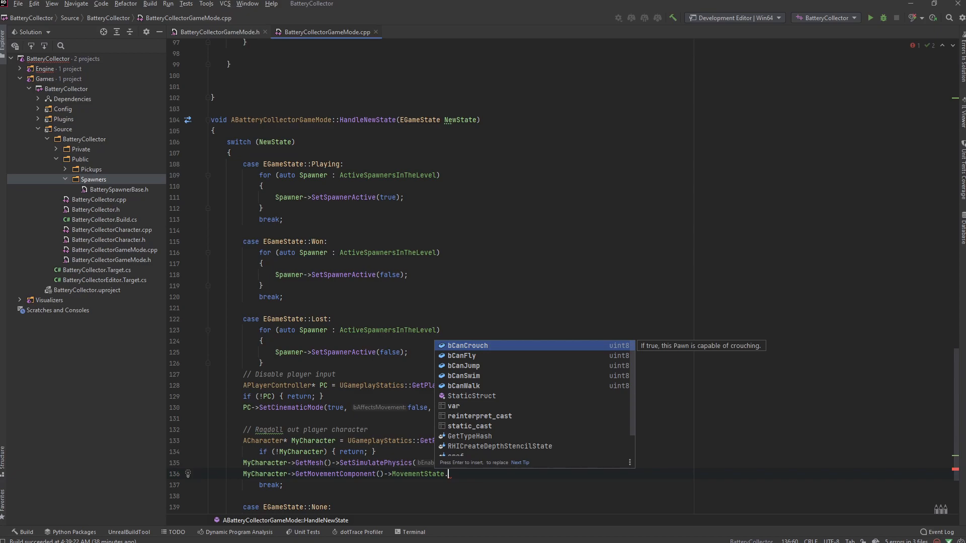
pyautogui.press('down')
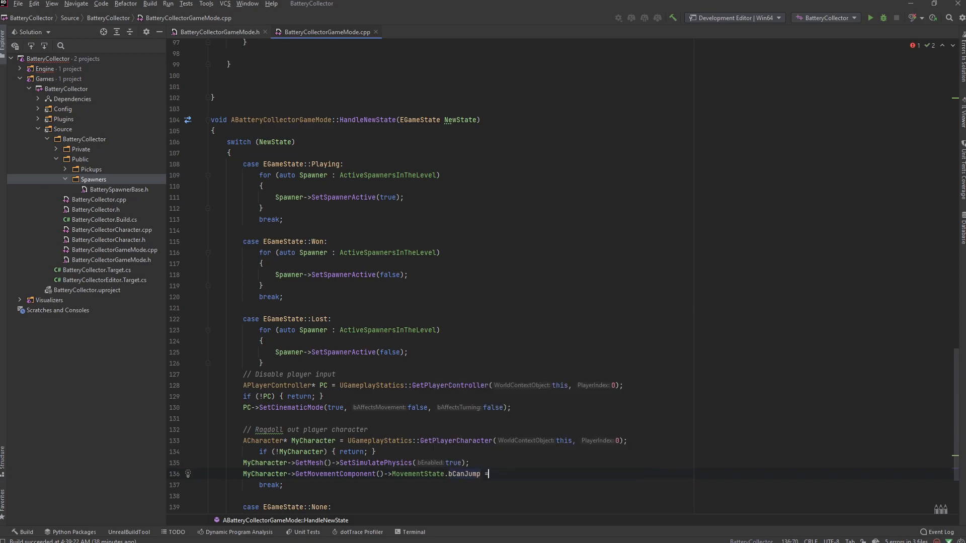
pyautogui.write('false;')
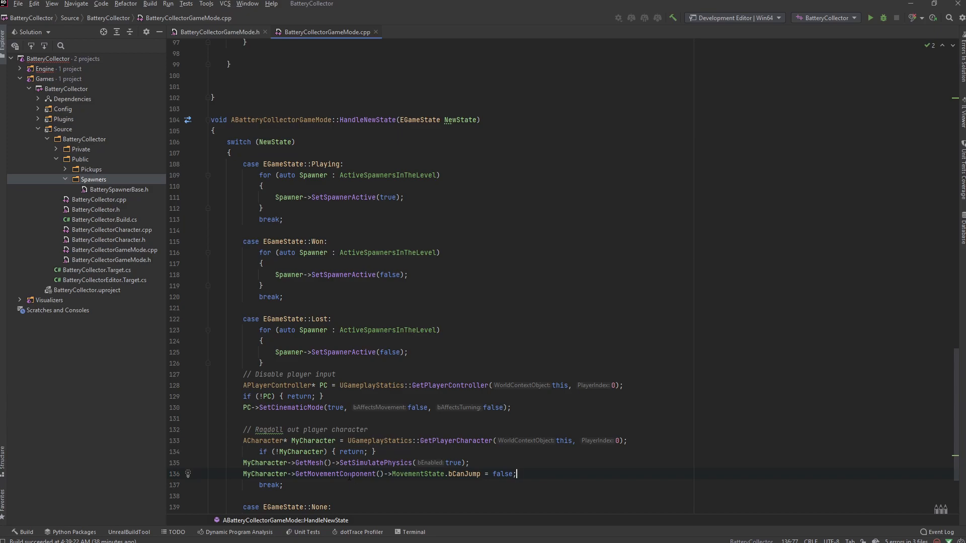
pyautogui.moveTo(438, 474)
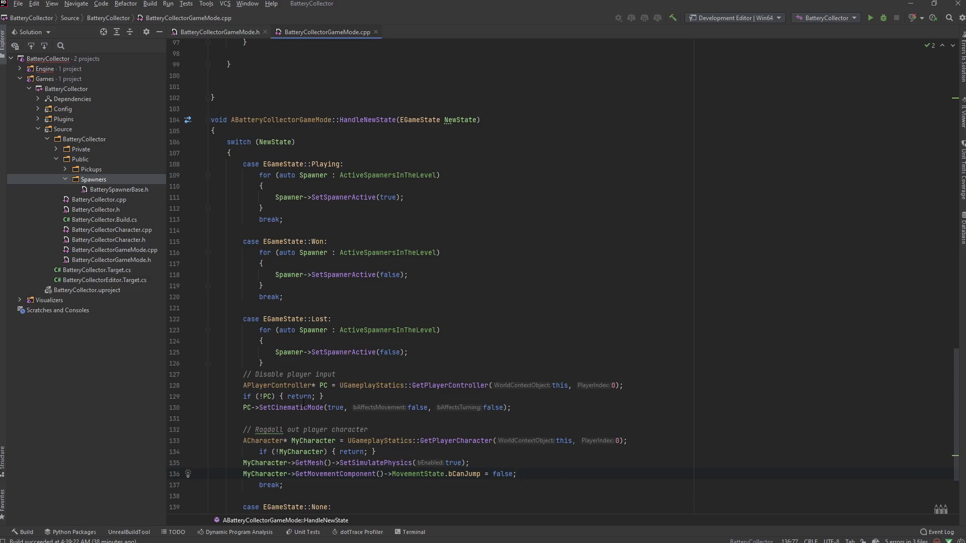
# Step: Call HandleNewState(CurrentGameState) in SetCurrentGameState and build the BatteryCollector project
pyautogui.scroll(-3)
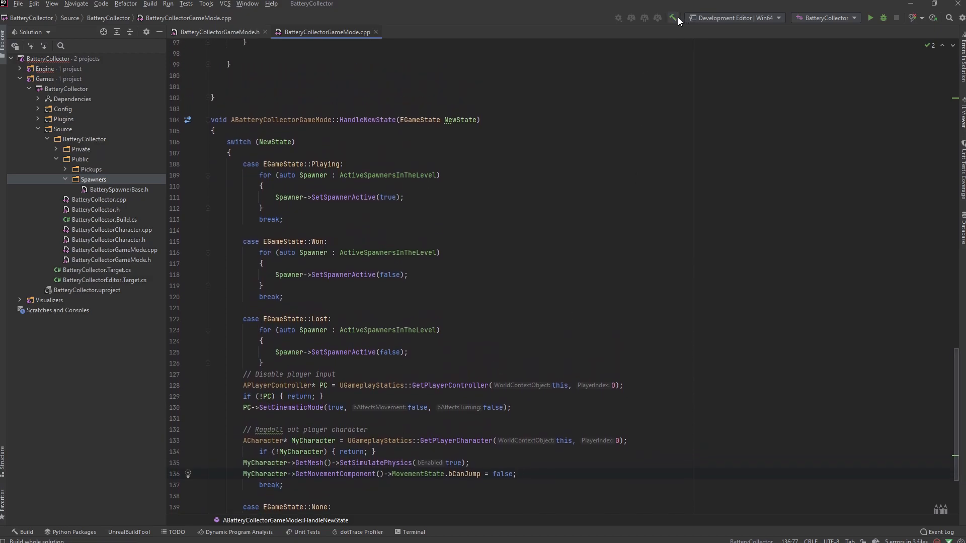
pyautogui.click(673, 17)
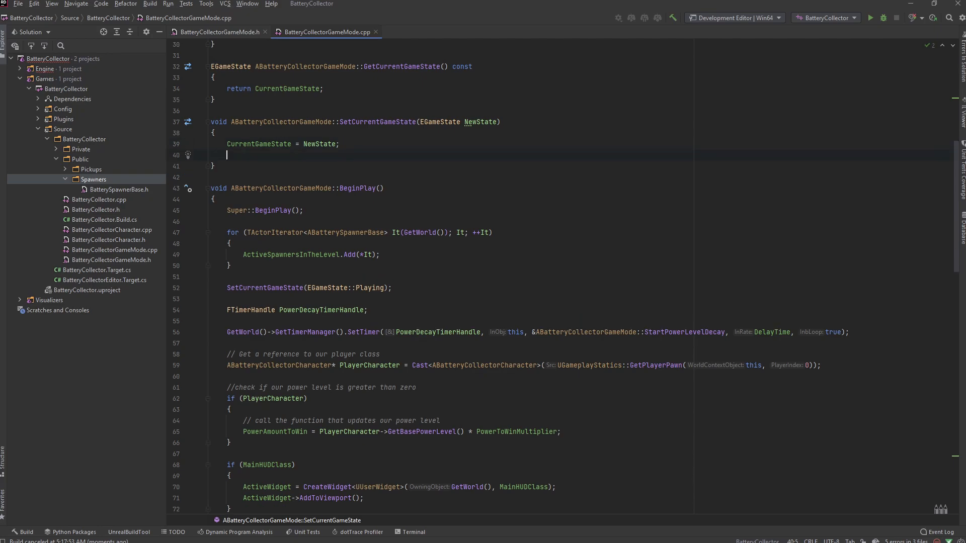
pyautogui.write('HandleNewState(')
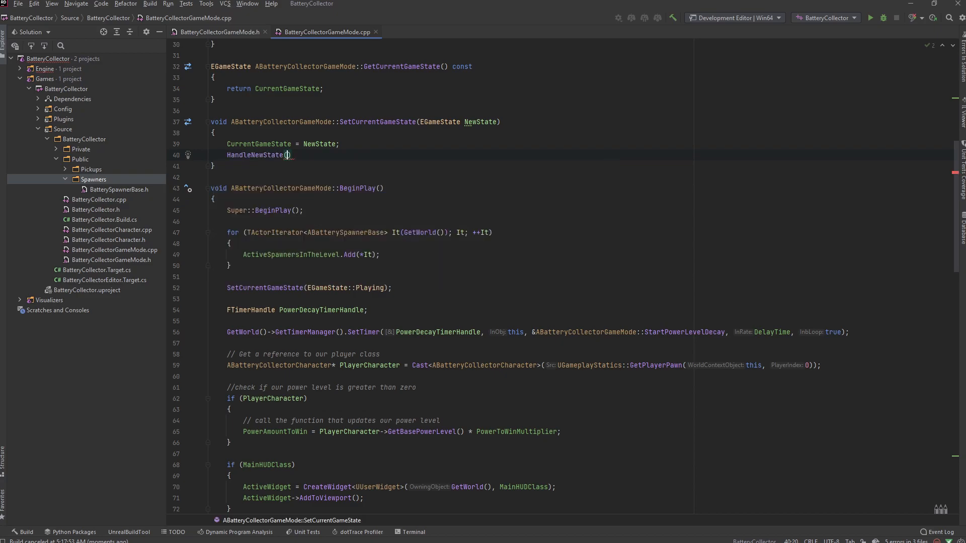
pyautogui.write('CurrentGameState')
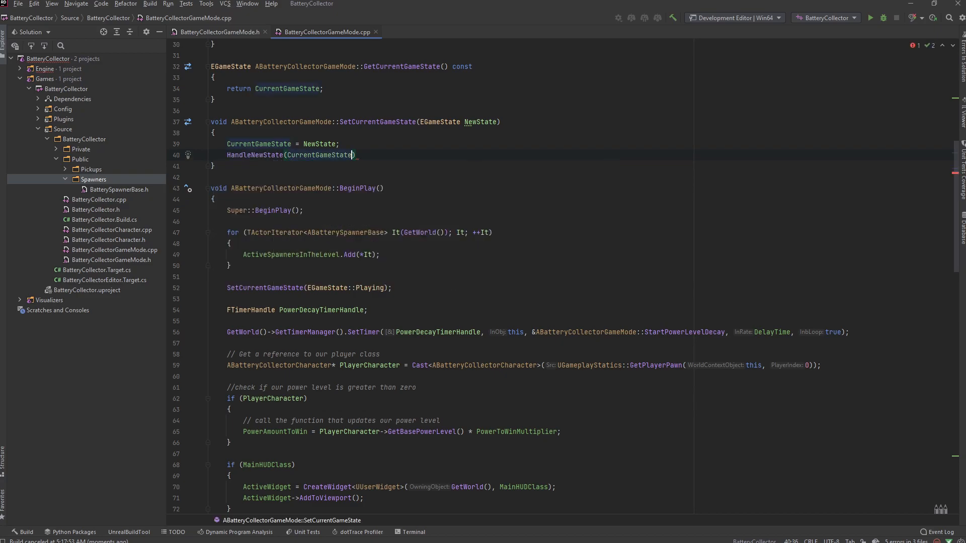
pyautogui.write(';')
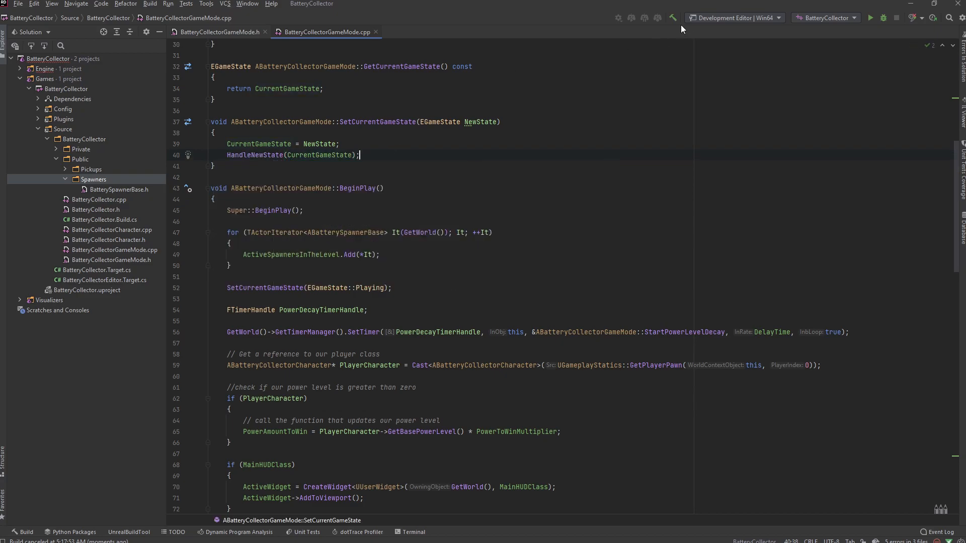
pyautogui.click(66, 89)
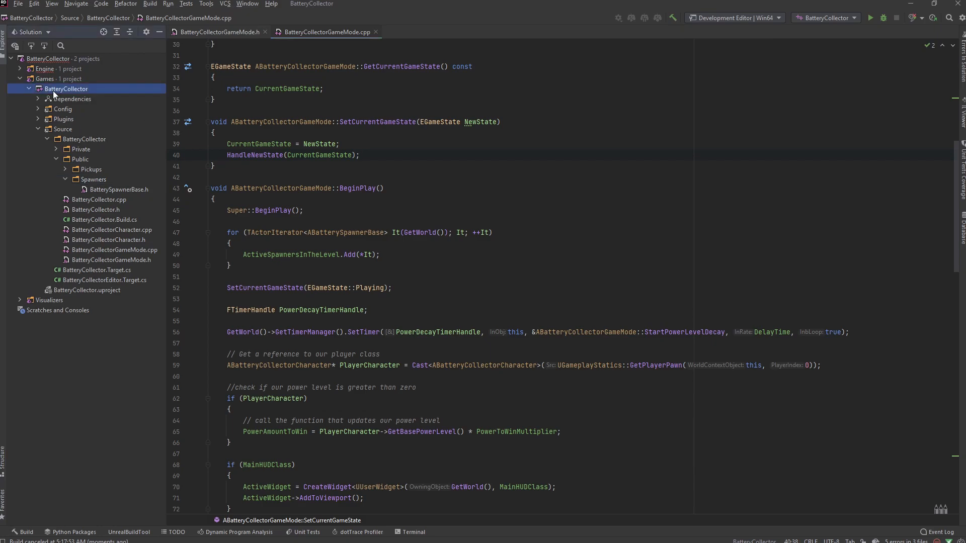
pyautogui.rightClick(66, 89)
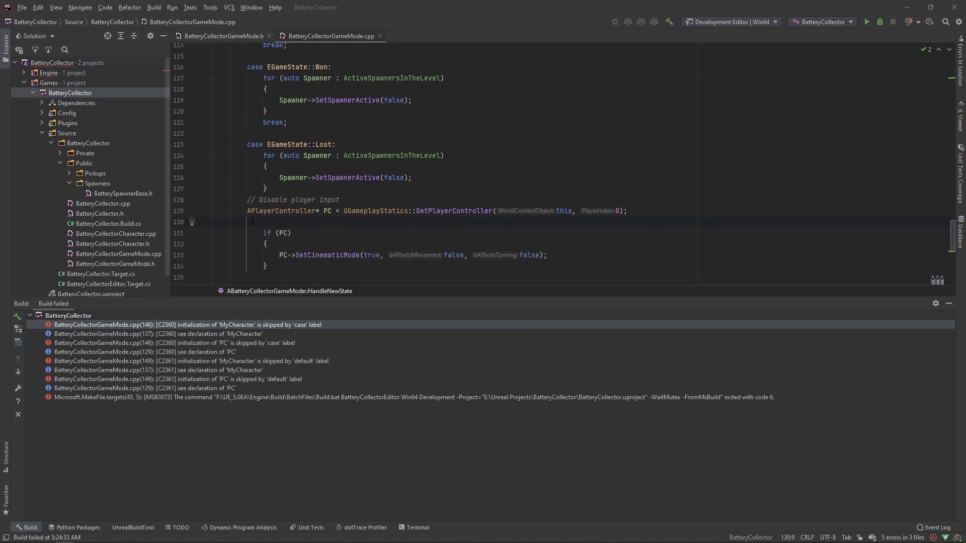
# Step: After 'initialization skipped by case label' errors, wrap the Lost case body in braces
pyautogui.scroll(-3)
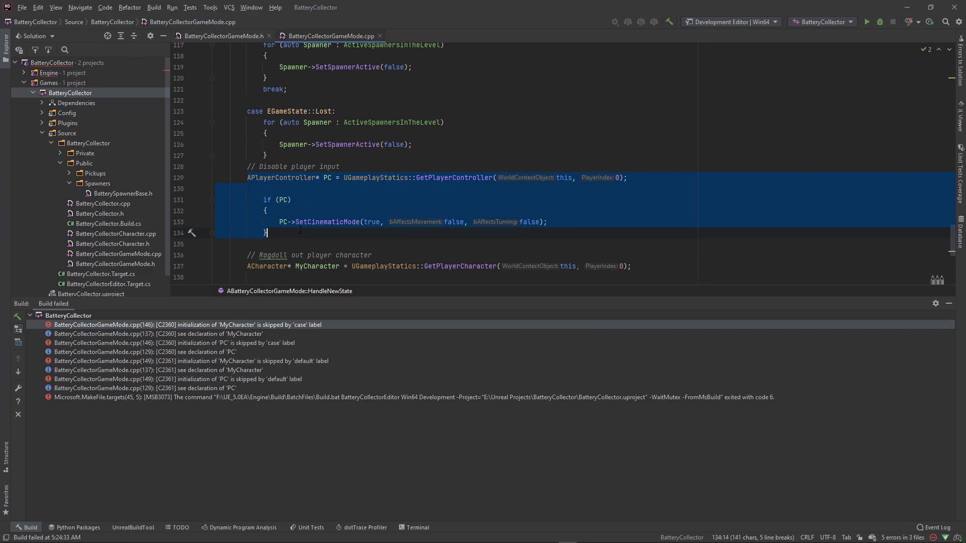
pyautogui.press('Delete')
pyautogui.write('{')
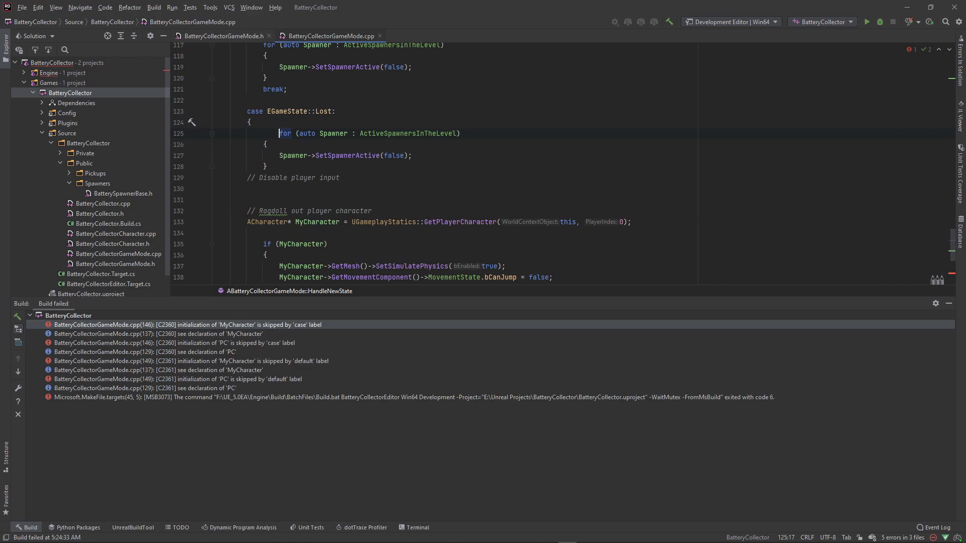
pyautogui.click(339, 177)
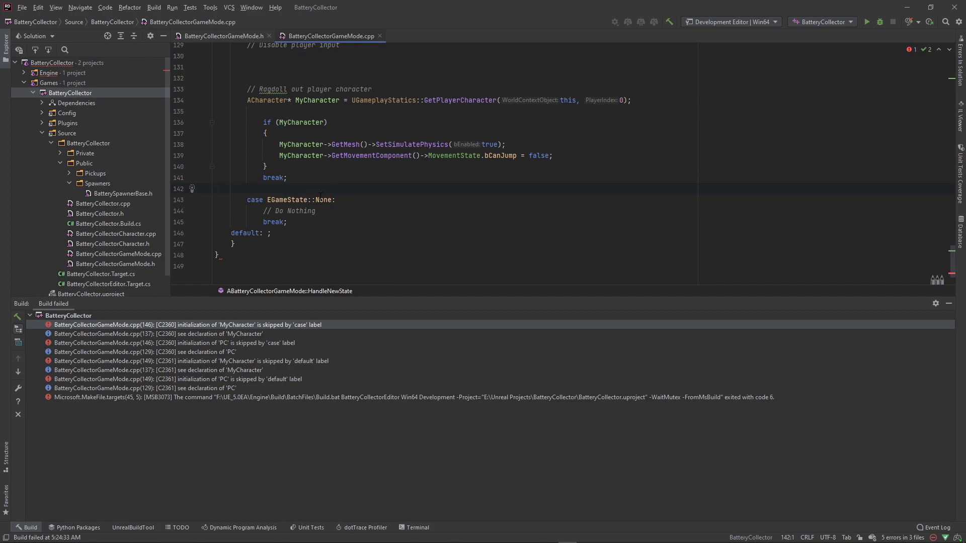
pyautogui.click(287, 178)
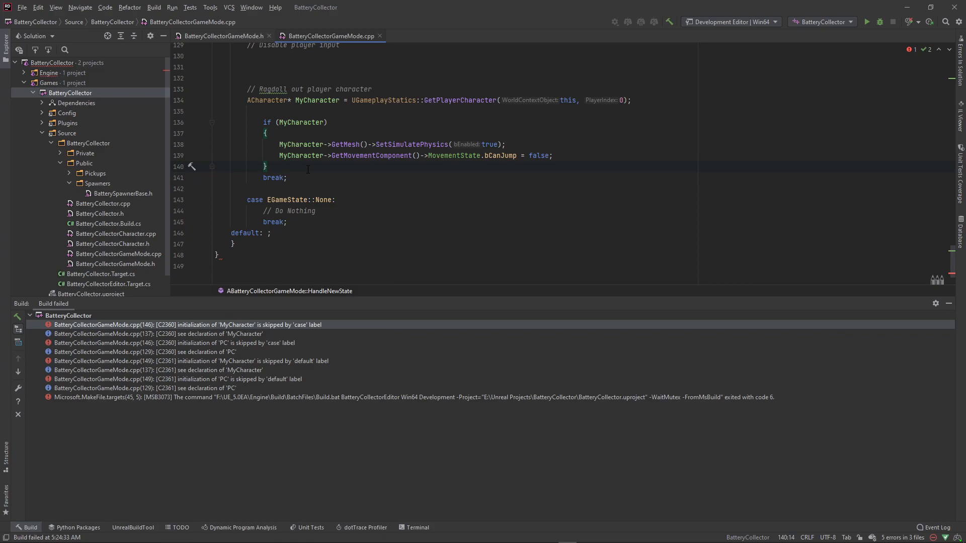
pyautogui.press('Enter')
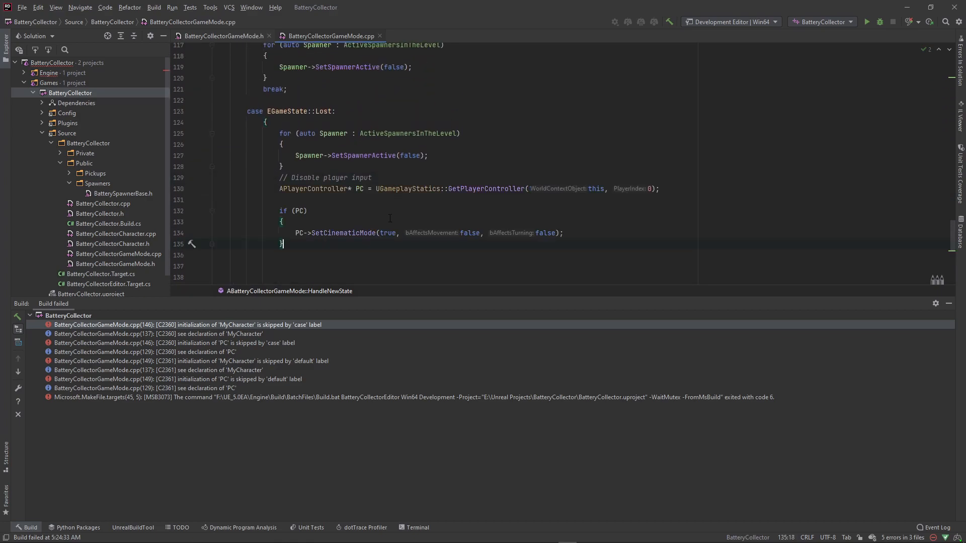
# Step: Rebuild the project from its context menu until 'Build succeeded', then run the level in Unreal's play session
pyautogui.rightClick(70, 93)
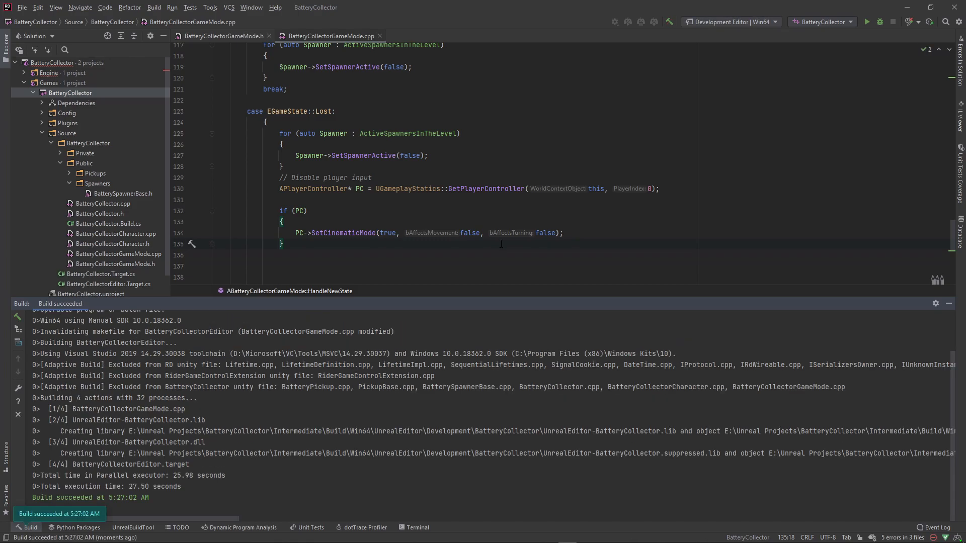
pyautogui.scroll(-3)
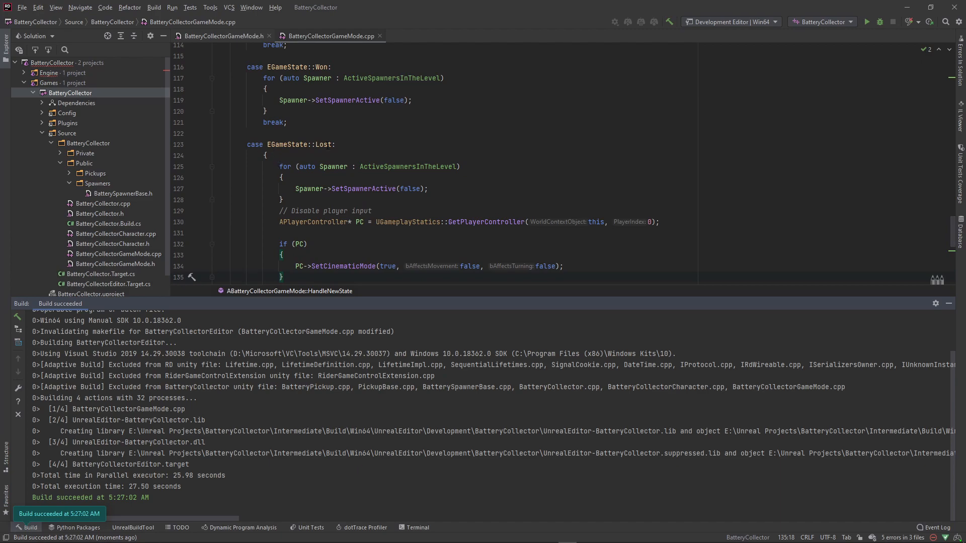
pyautogui.scroll(-3)
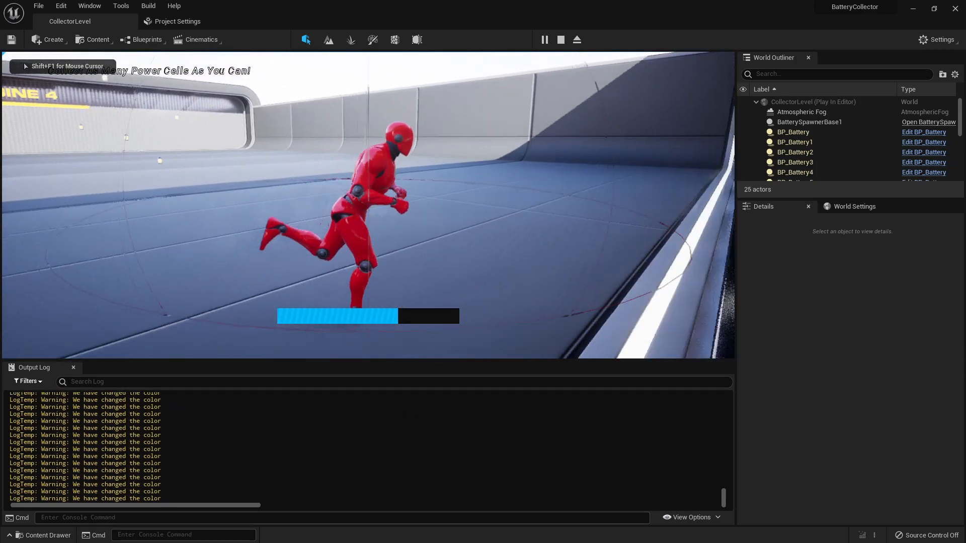
# Step: Stop play, set BP_GameMode's power Decay Amount to 35.0 and save the blueprint
pyautogui.click(559, 39)
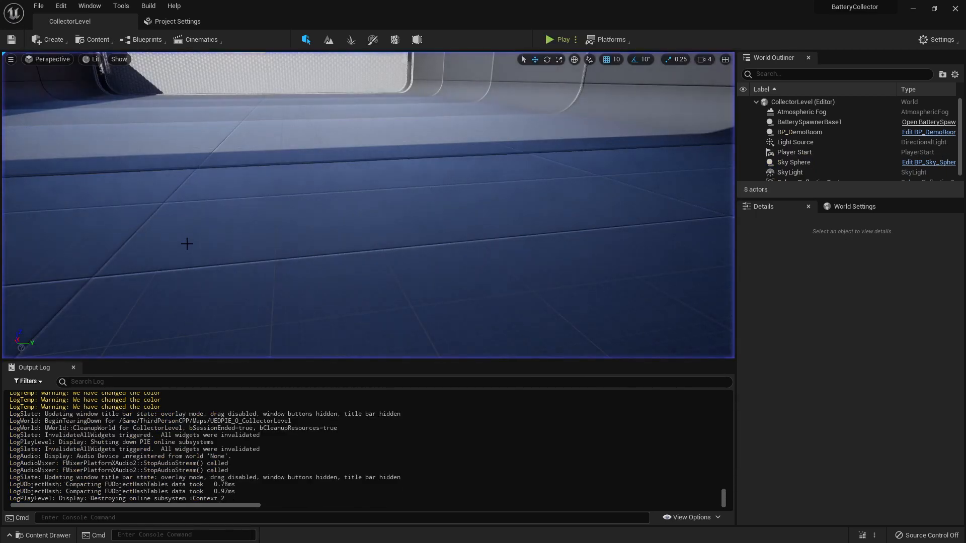
pyautogui.click(177, 21)
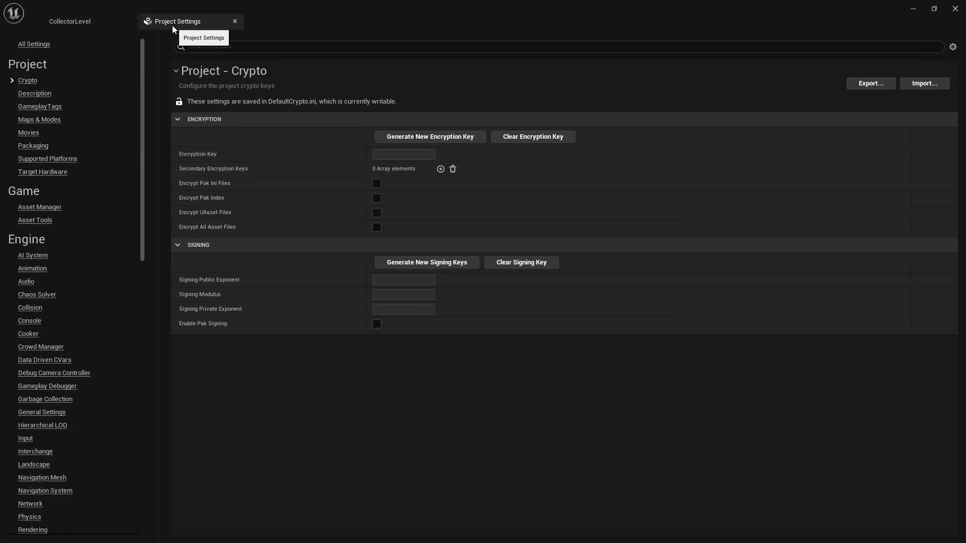
pyautogui.click(70, 21)
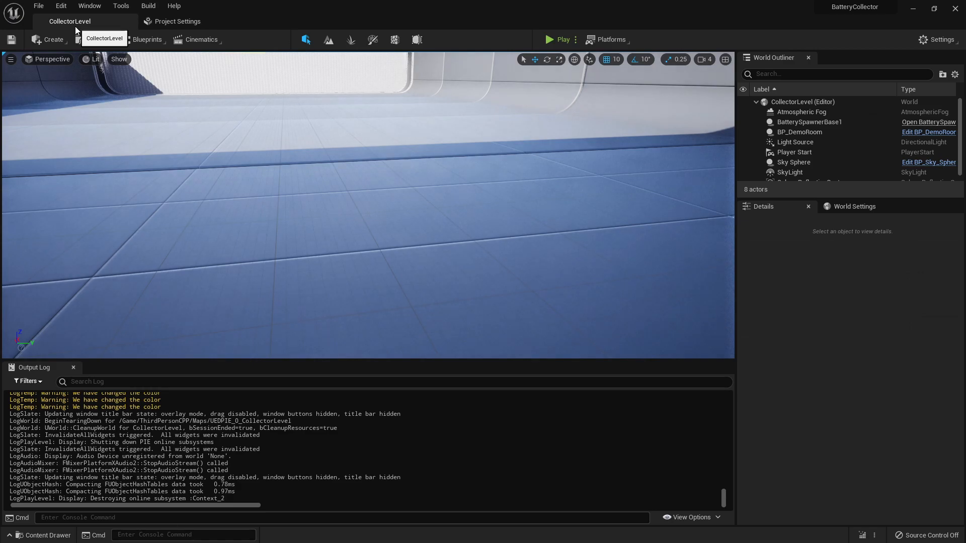
pyautogui.moveTo(810, 123)
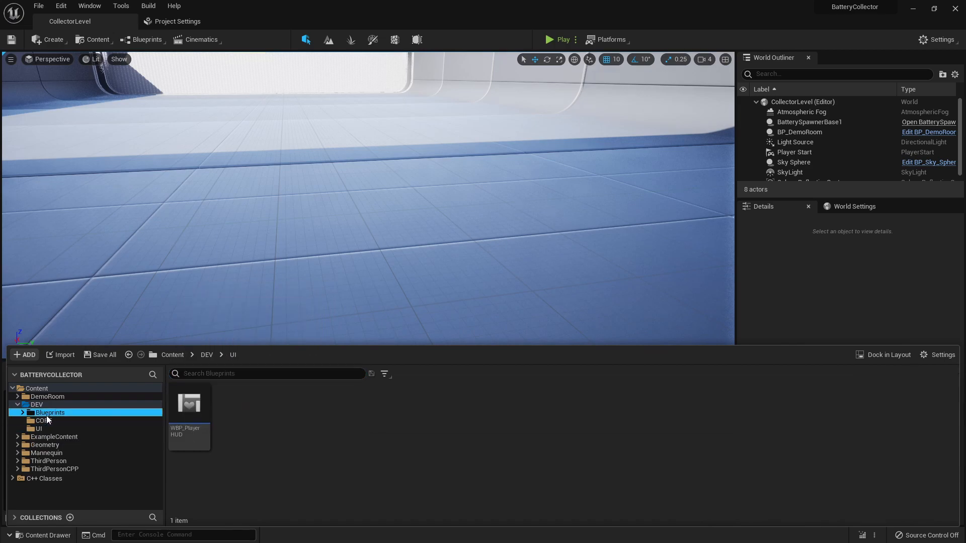
pyautogui.click(43, 420)
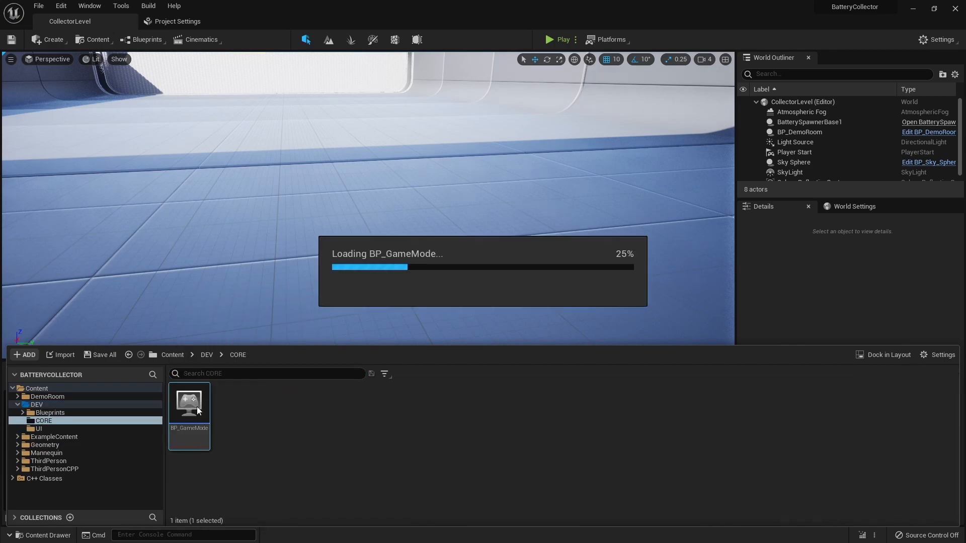
pyautogui.doubleClick(189, 404)
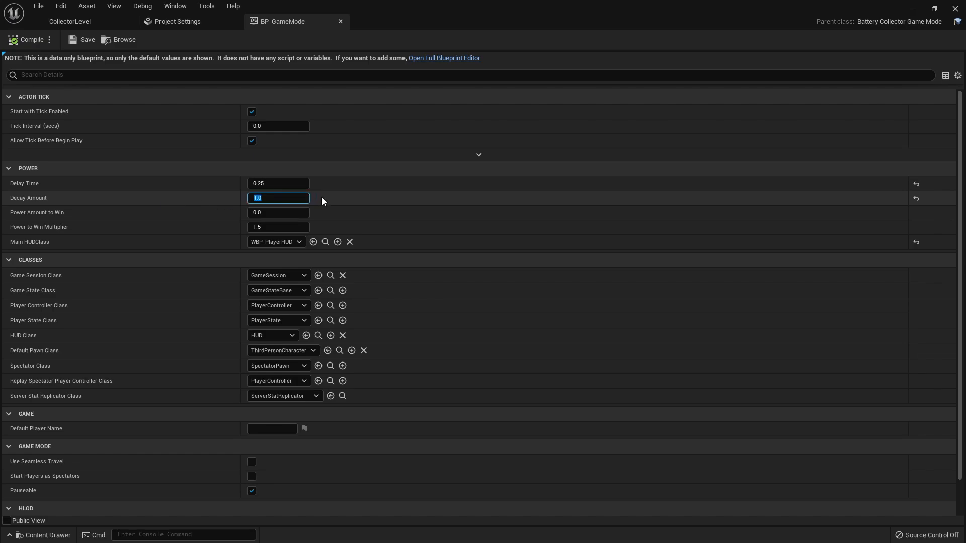
pyautogui.write('35.0')
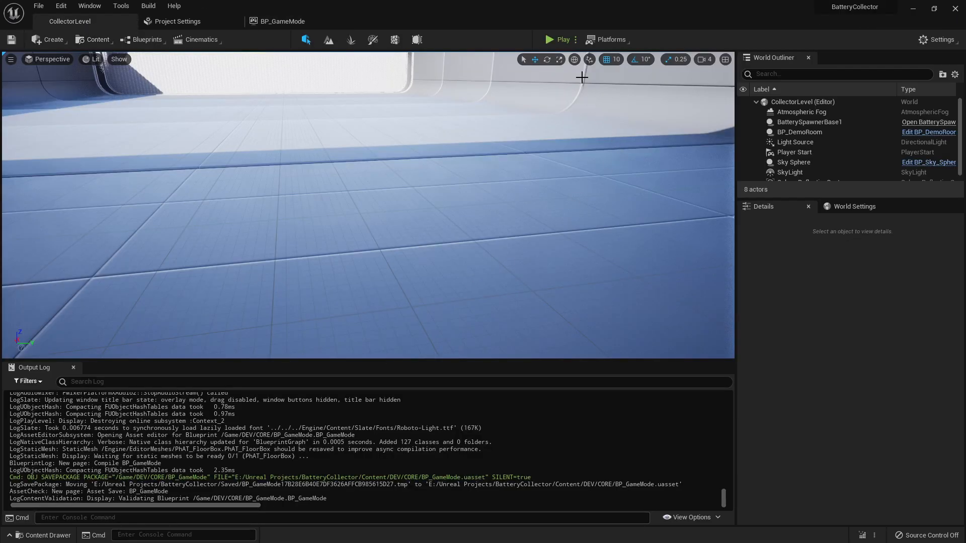
# Step: Play-test the decay, then browse ThirdPersonCPP > Blueprints to the ThirdPersonCharacter asset
pyautogui.click(547, 39)
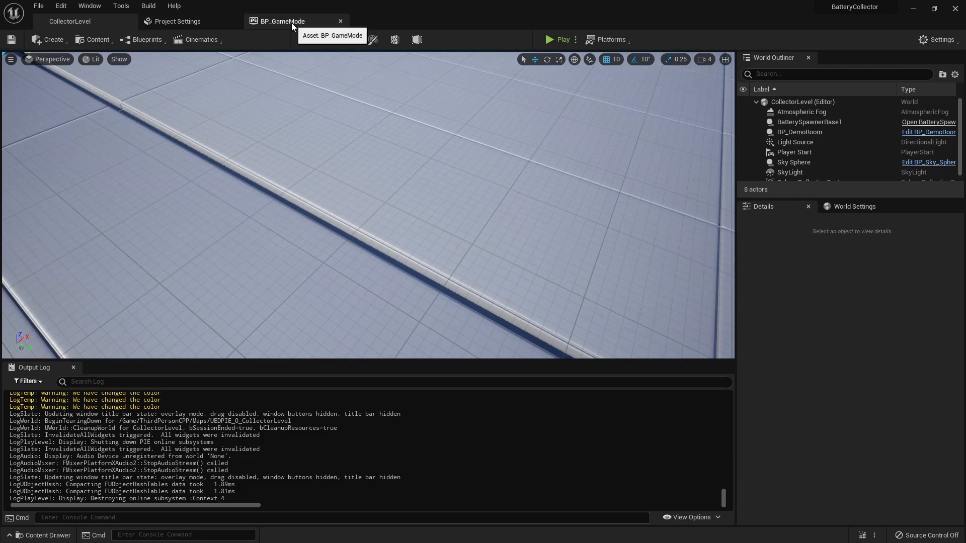
pyautogui.click(69, 21)
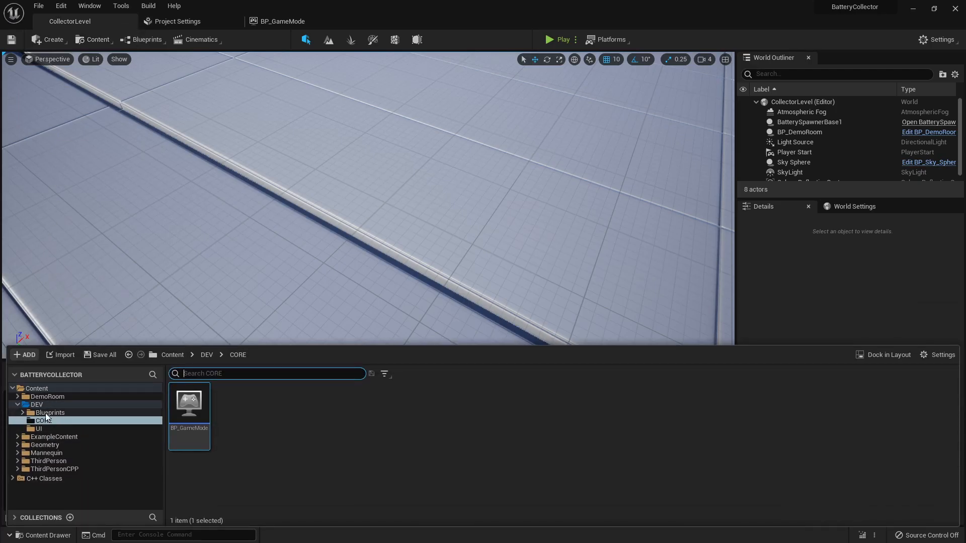
pyautogui.click(36, 405)
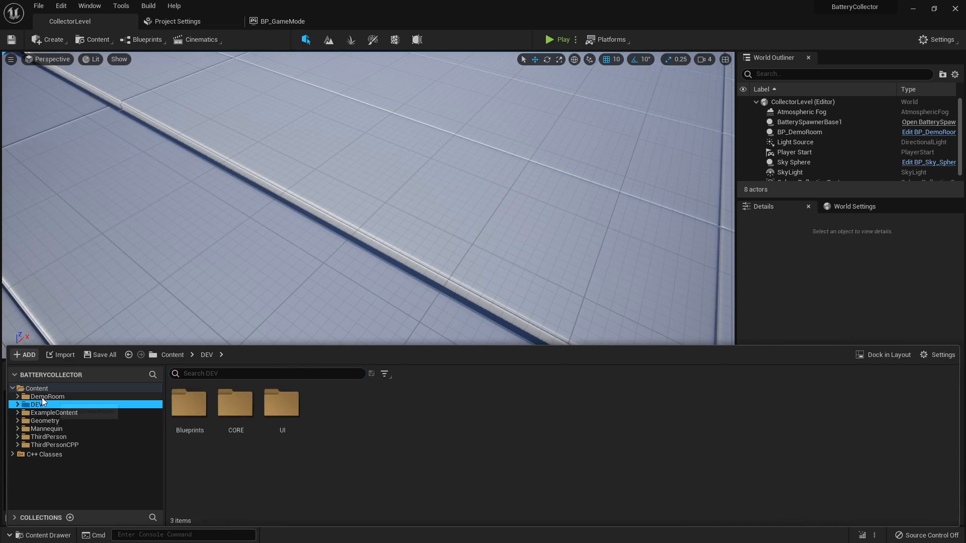
pyautogui.doubleClick(189, 403)
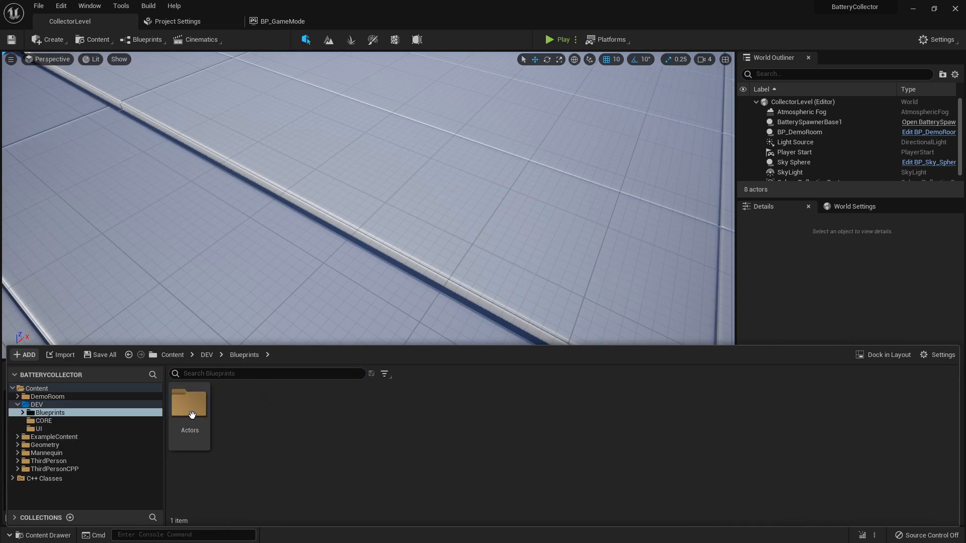
pyautogui.doubleClick(190, 404)
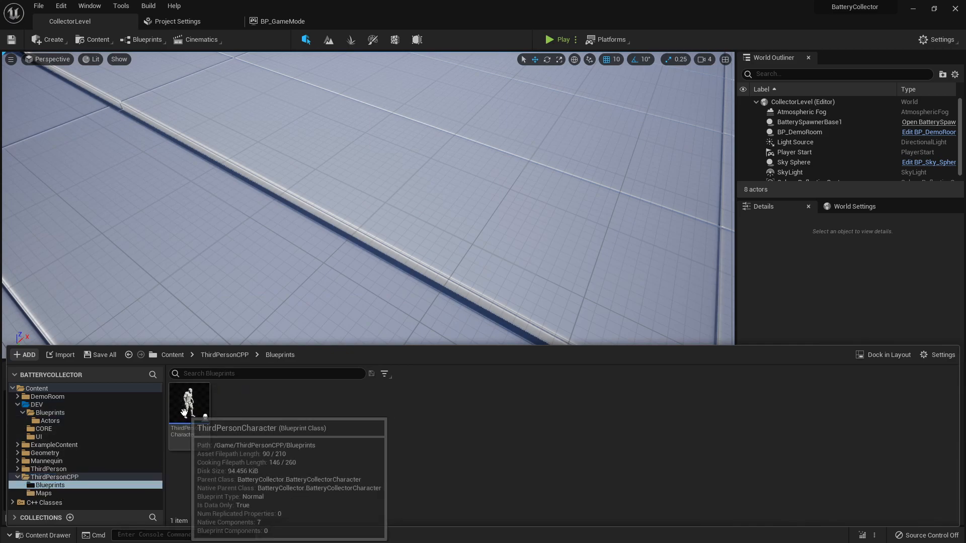
# Step: In ThirdPersonCharacter, give the Mesh component a Custom collision preset
pyautogui.doubleClick(191, 399)
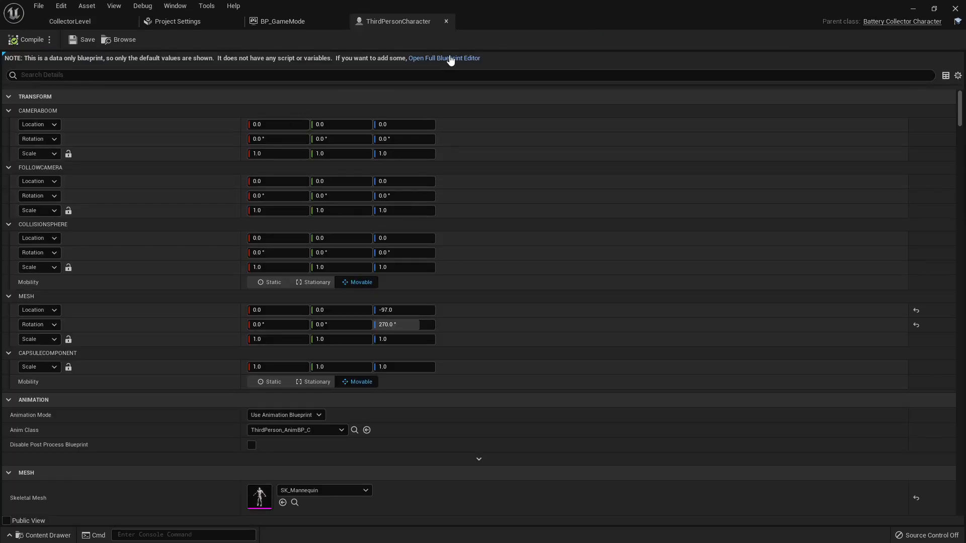
pyautogui.click(444, 59)
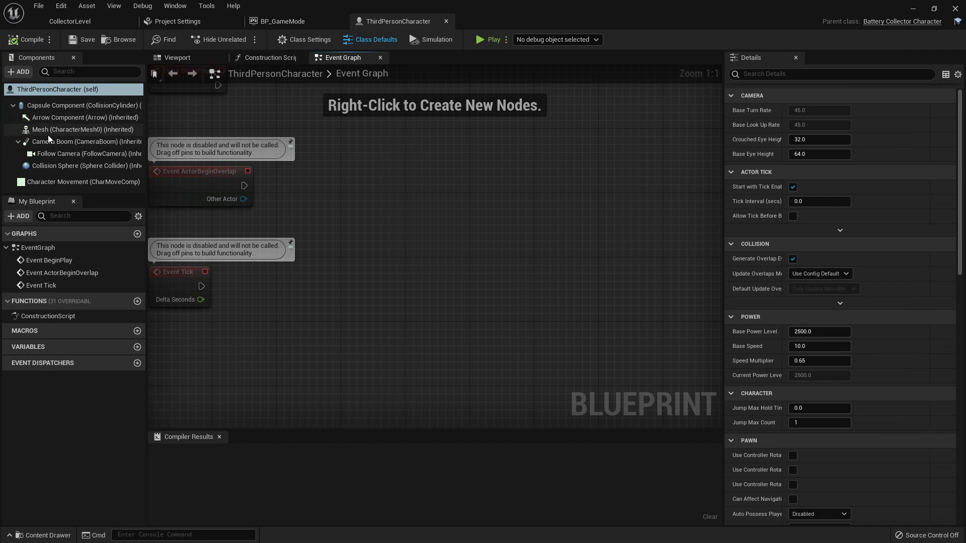
pyautogui.click(82, 130)
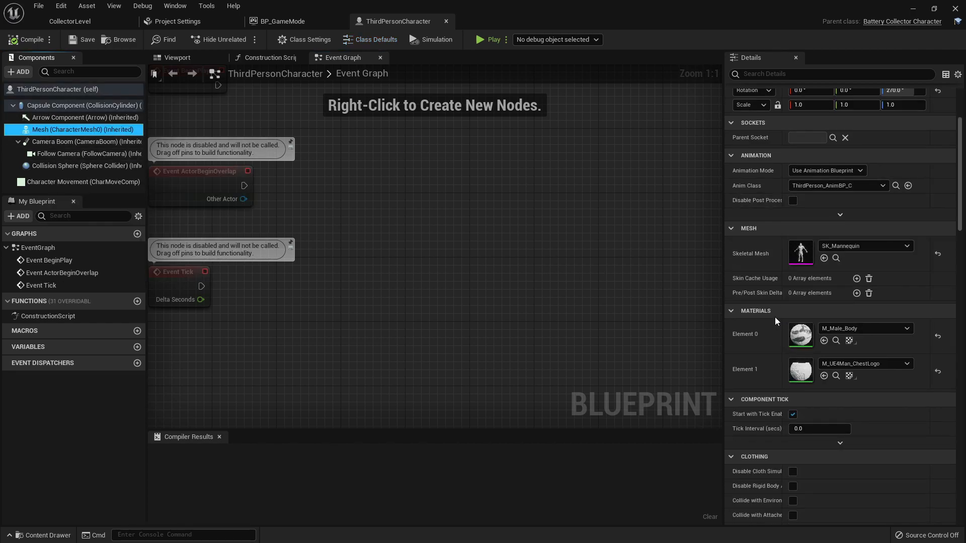
pyautogui.scroll(-3)
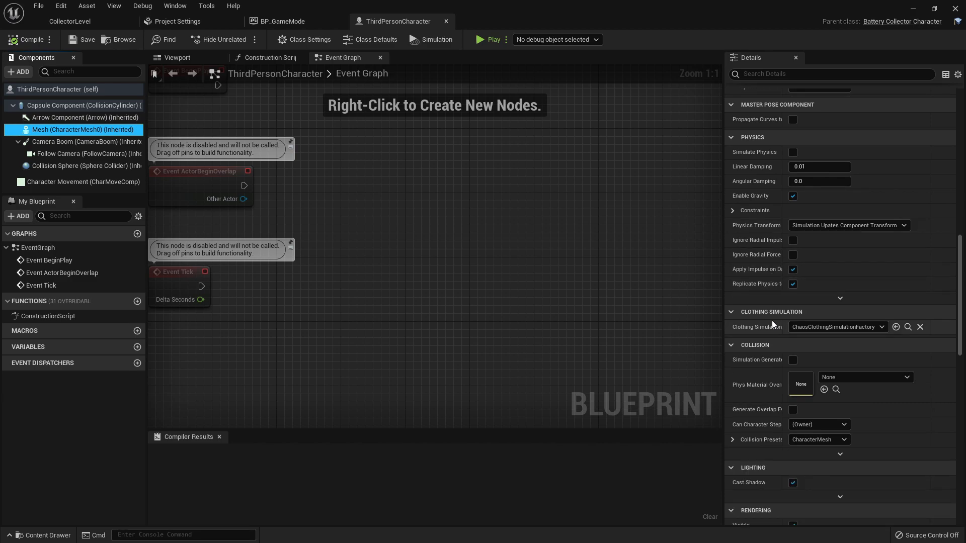
pyautogui.scroll(-3)
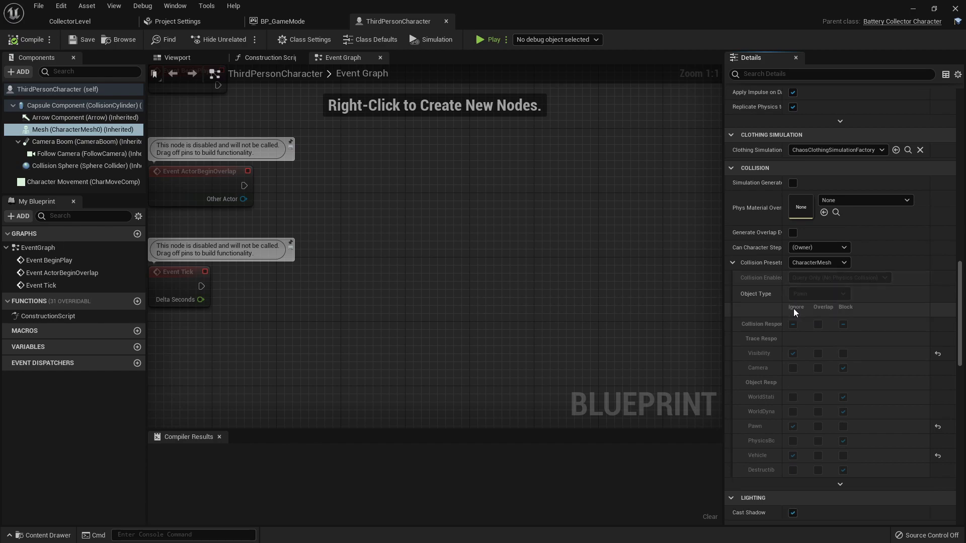
pyautogui.click(819, 263)
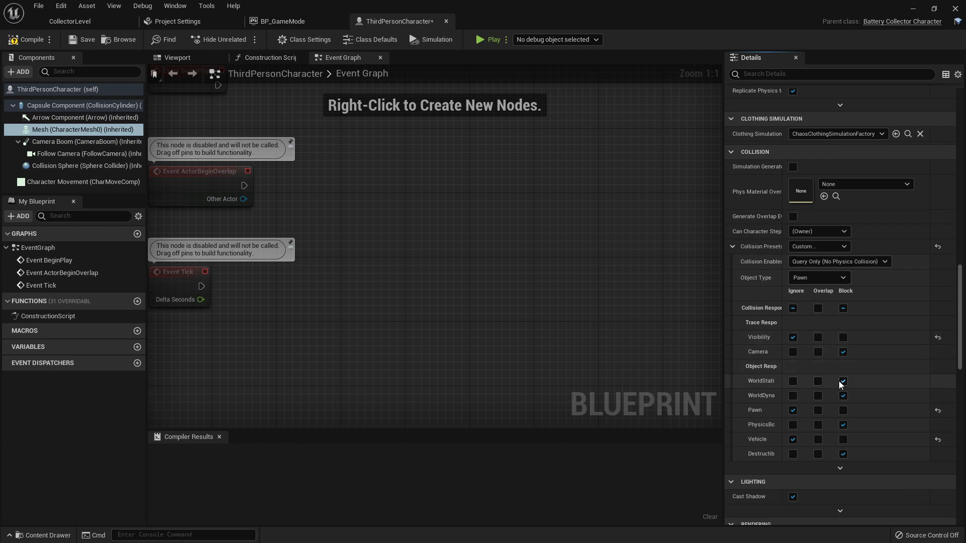
# Step: Set the mesh's Collision Enabled to query and physics, then compile and save
pyautogui.click(839, 262)
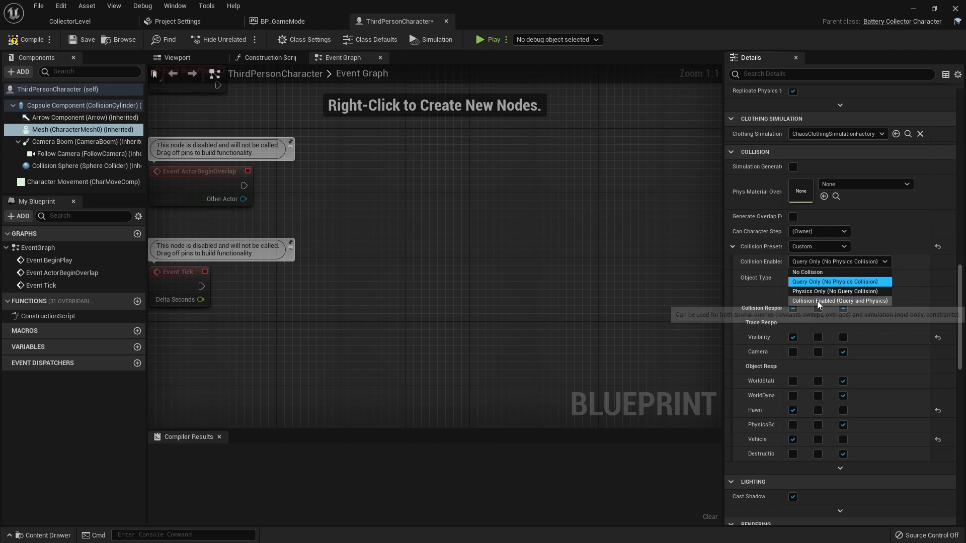
pyautogui.click(839, 301)
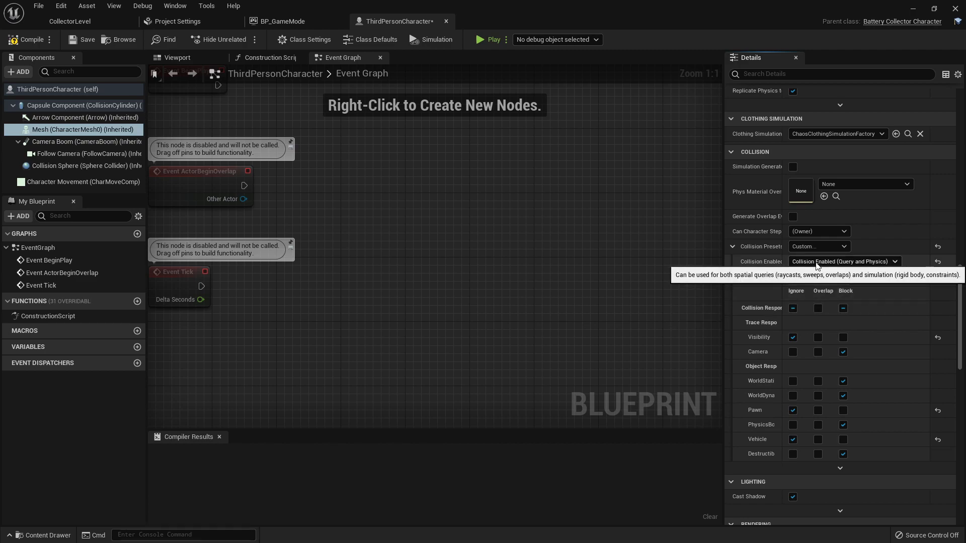
pyautogui.click(843, 262)
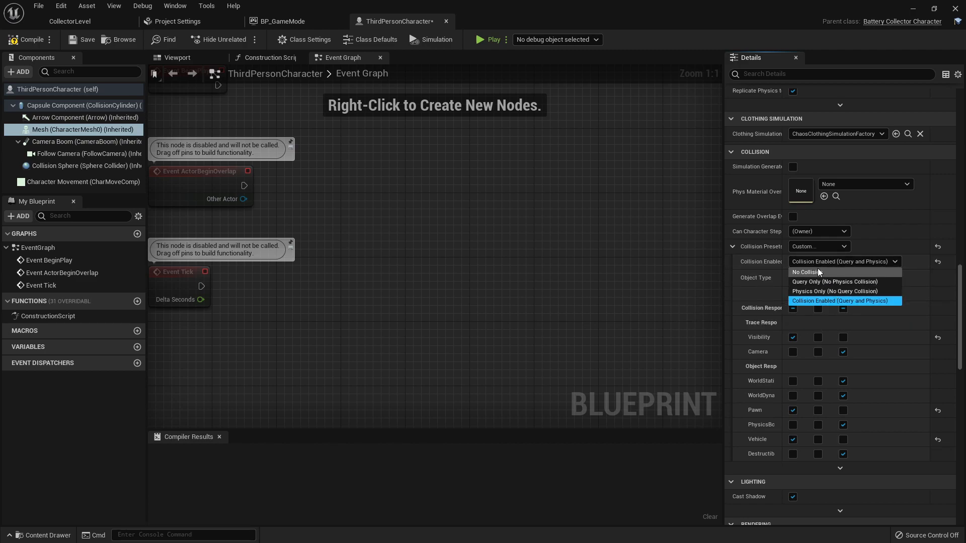
pyautogui.moveTo(835, 291)
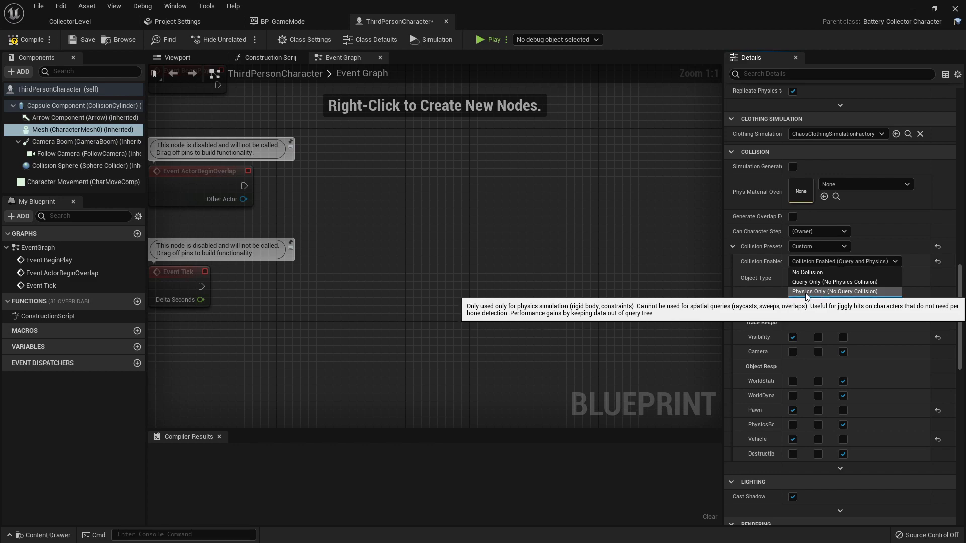
pyautogui.click(837, 291)
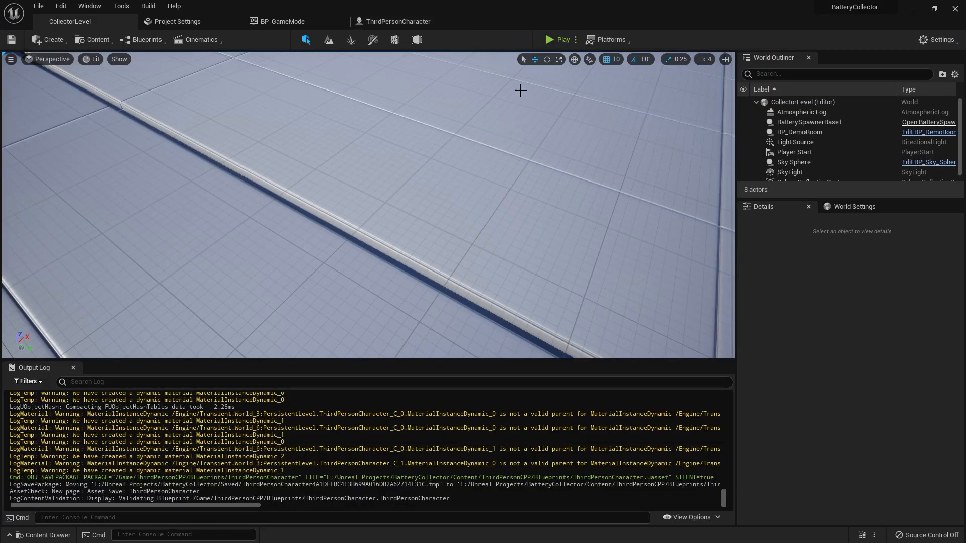
# Step: Raise BP_GameMode's Decay Amount to 80.0, save, and play-test losing
pyautogui.click(558, 39)
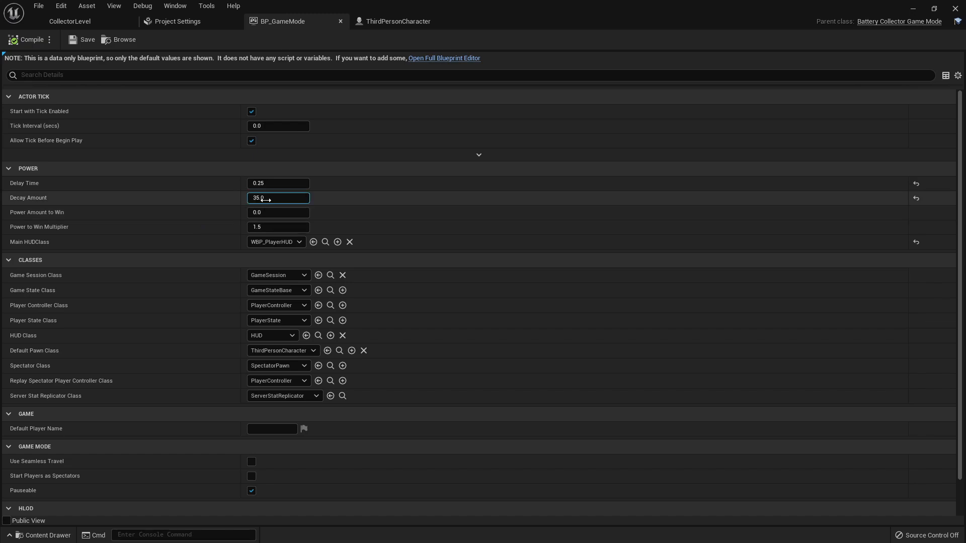
pyautogui.write('80.0')
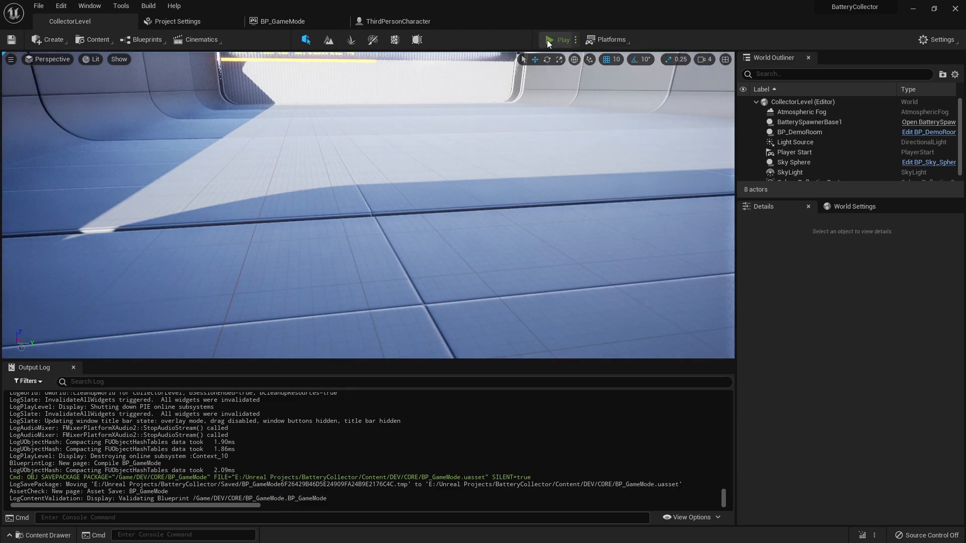
pyautogui.click(559, 39)
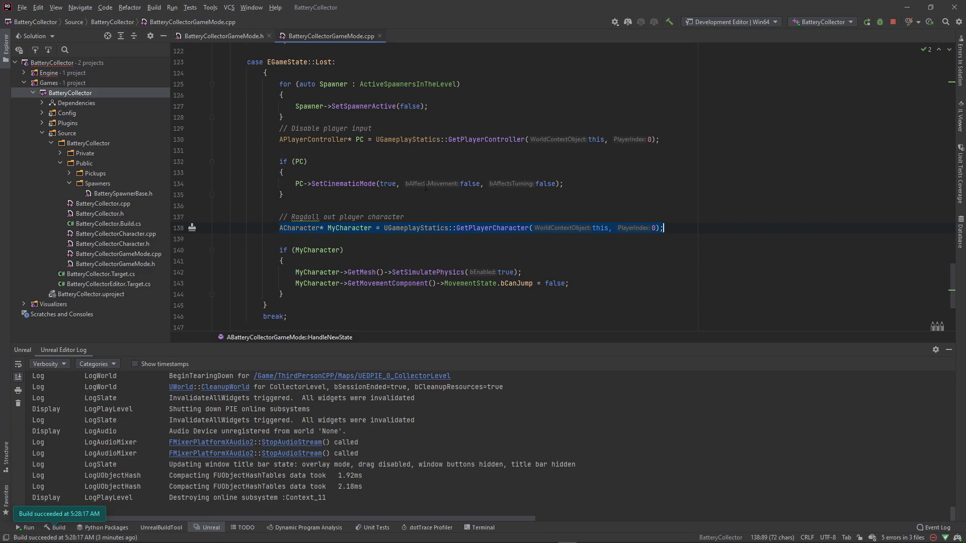
pyautogui.moveTo(430, 183)
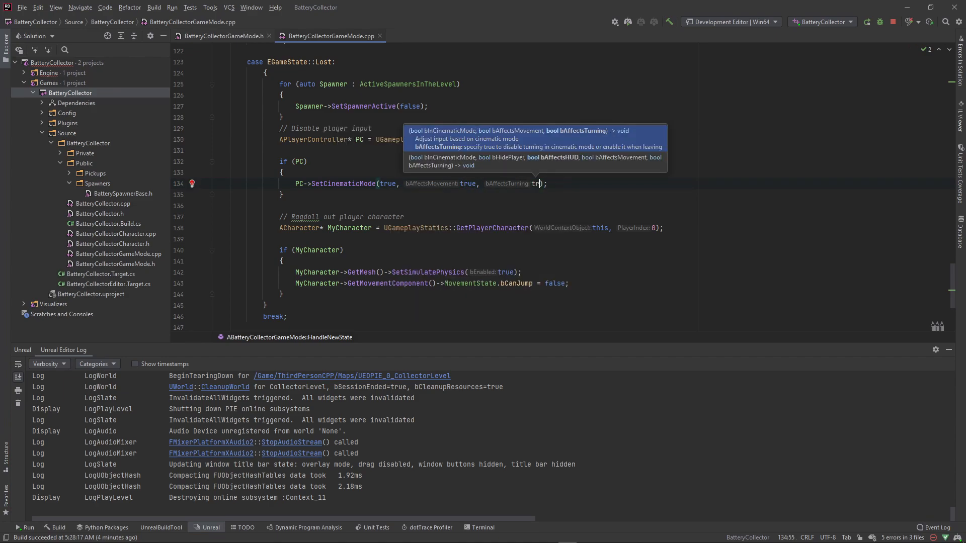
# Step: Change SetCinematicMode(true, false, false) to SetCinematicMode(true, true, true) and rebuild for hot-reload
pyautogui.write('ue')
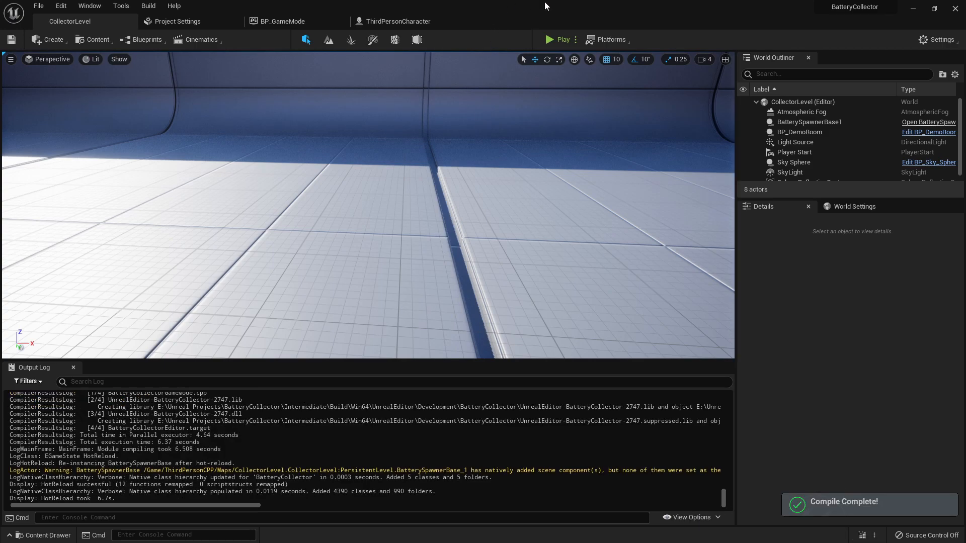
pyautogui.moveTo(560, 40)
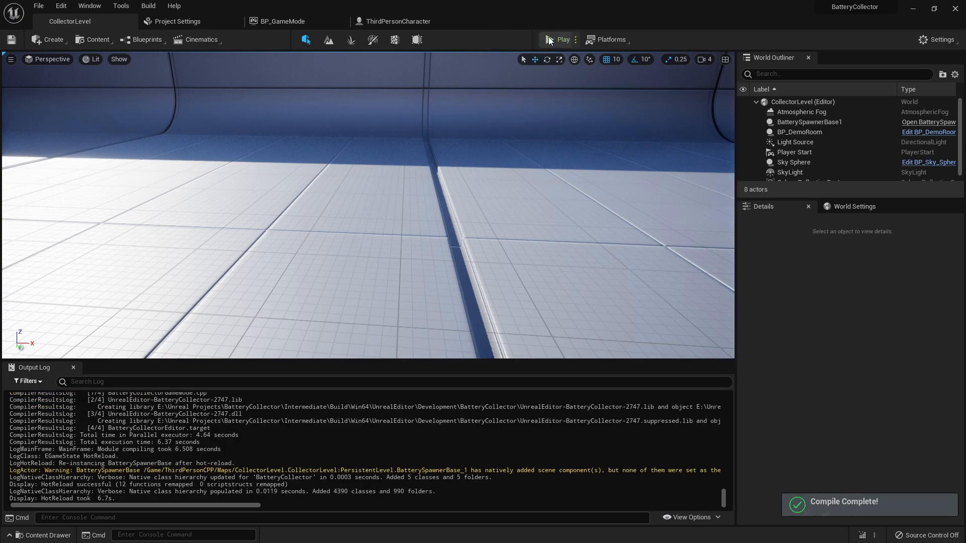
# Step: Play until 'You Lost!' shows the immobile ragdoll on the floor, stop, and start a fresh run
pyautogui.click(559, 40)
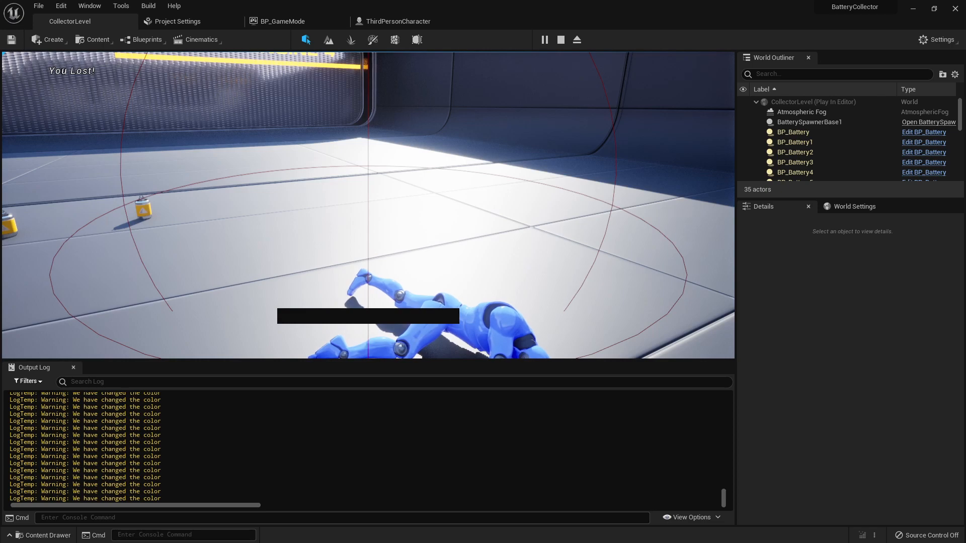
pyautogui.click(561, 39)
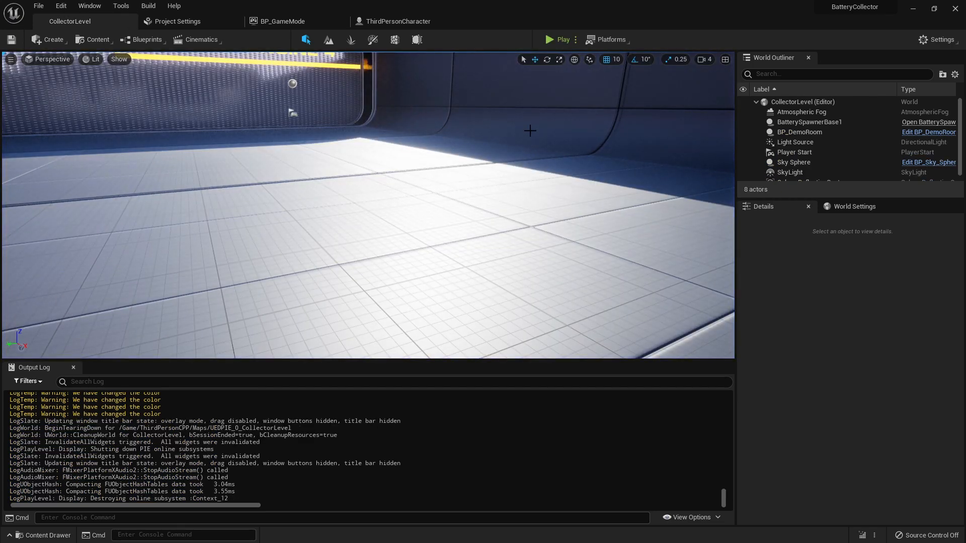
pyautogui.click(558, 40)
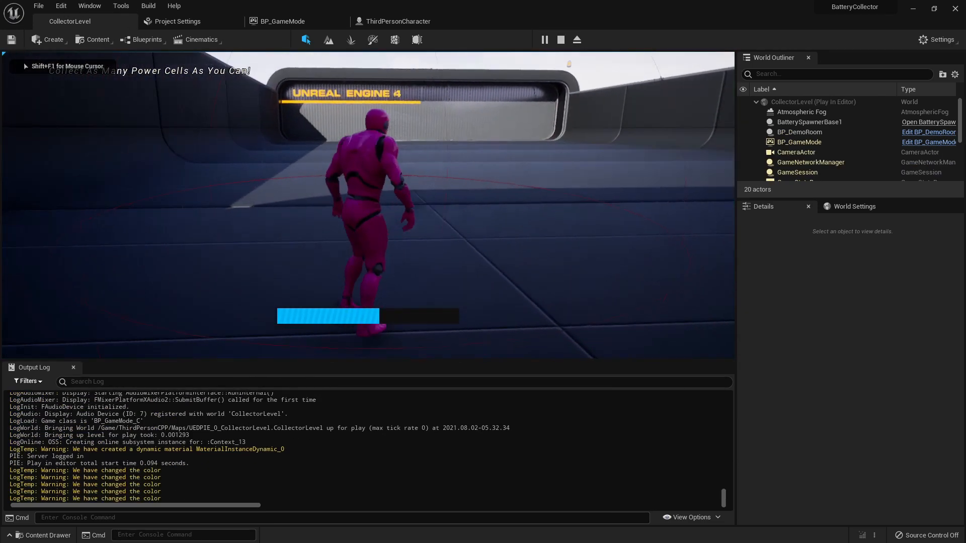